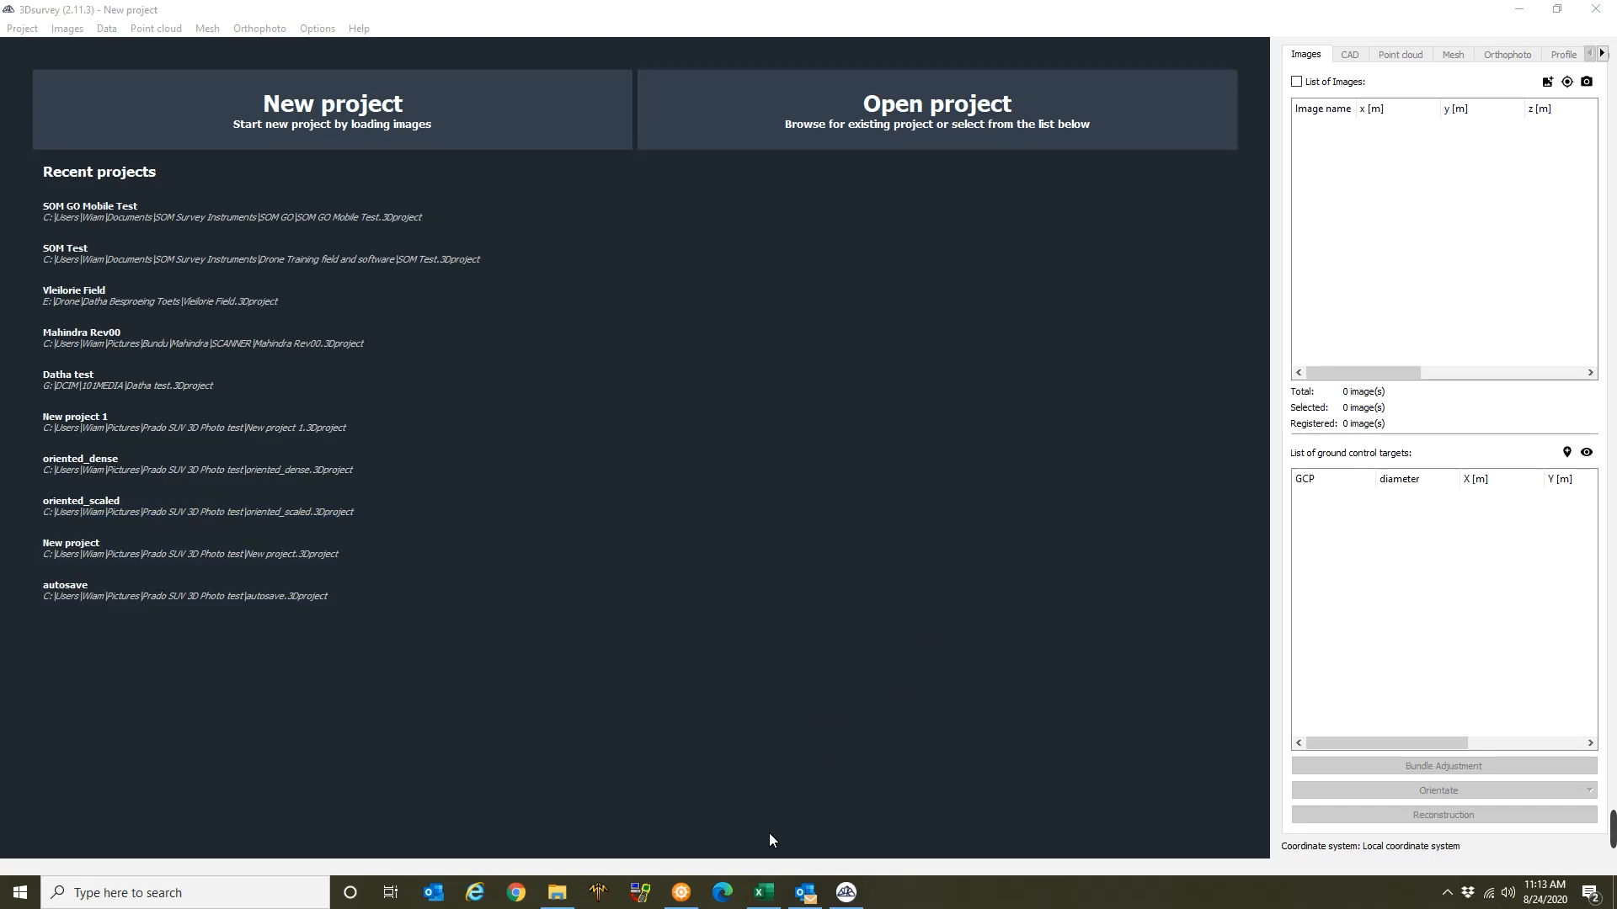
{"action": "mouse_move", "coordinate": [775, 864]}
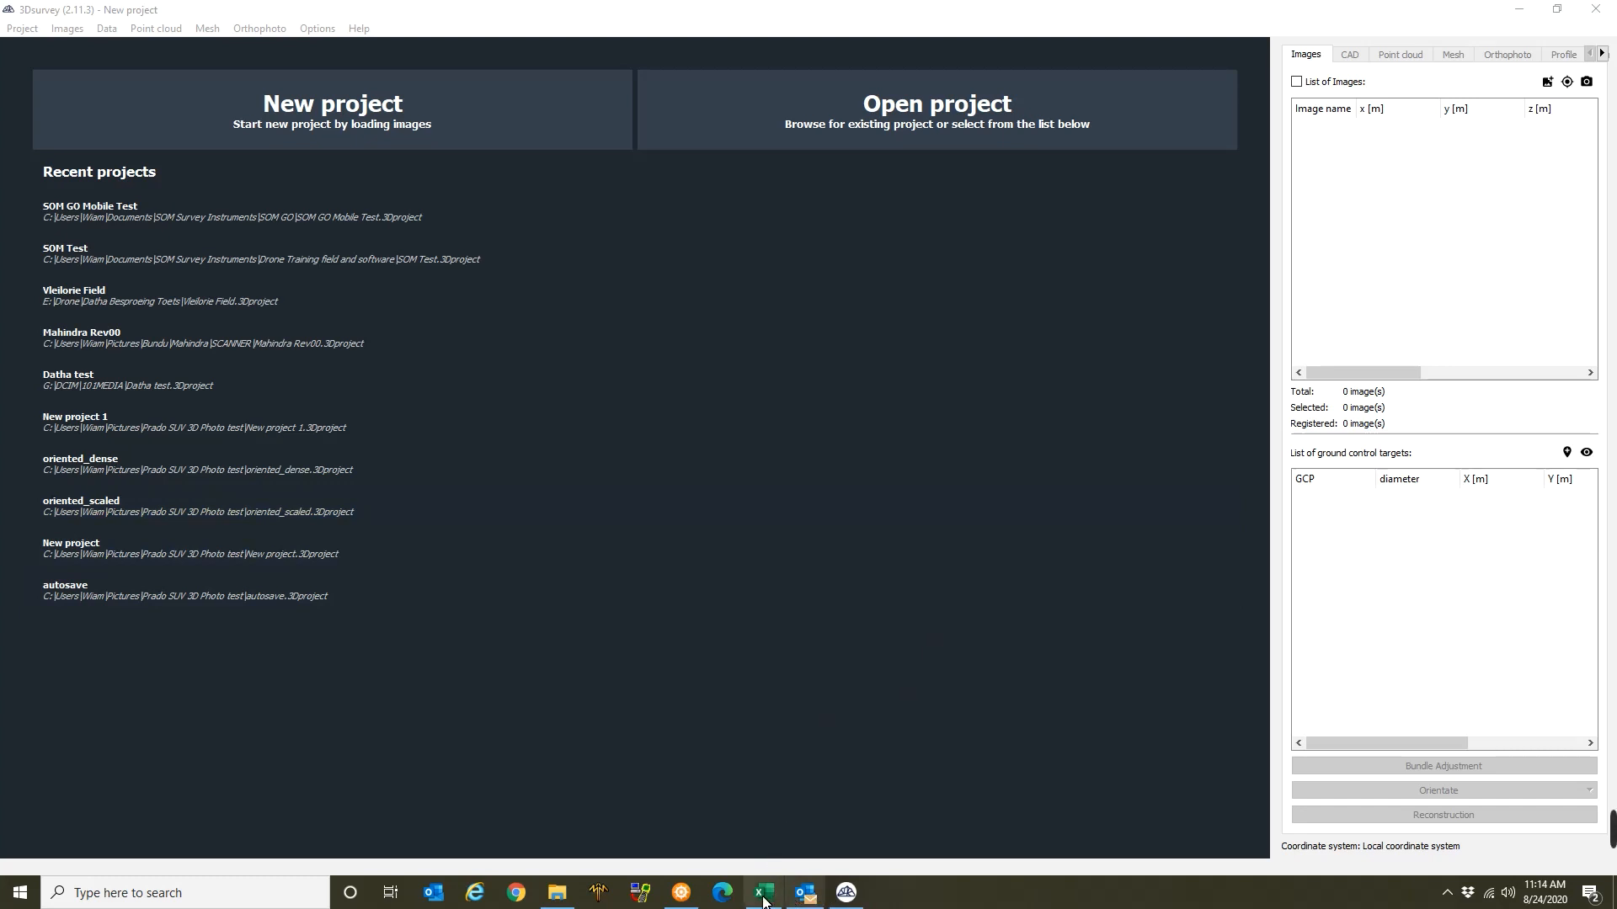
Browse the Images subfolder of 48 drone photos, then return and select the Checkpoints Rev00 spreadsheet.
{"action": "left_click", "coordinate": [556, 892]}
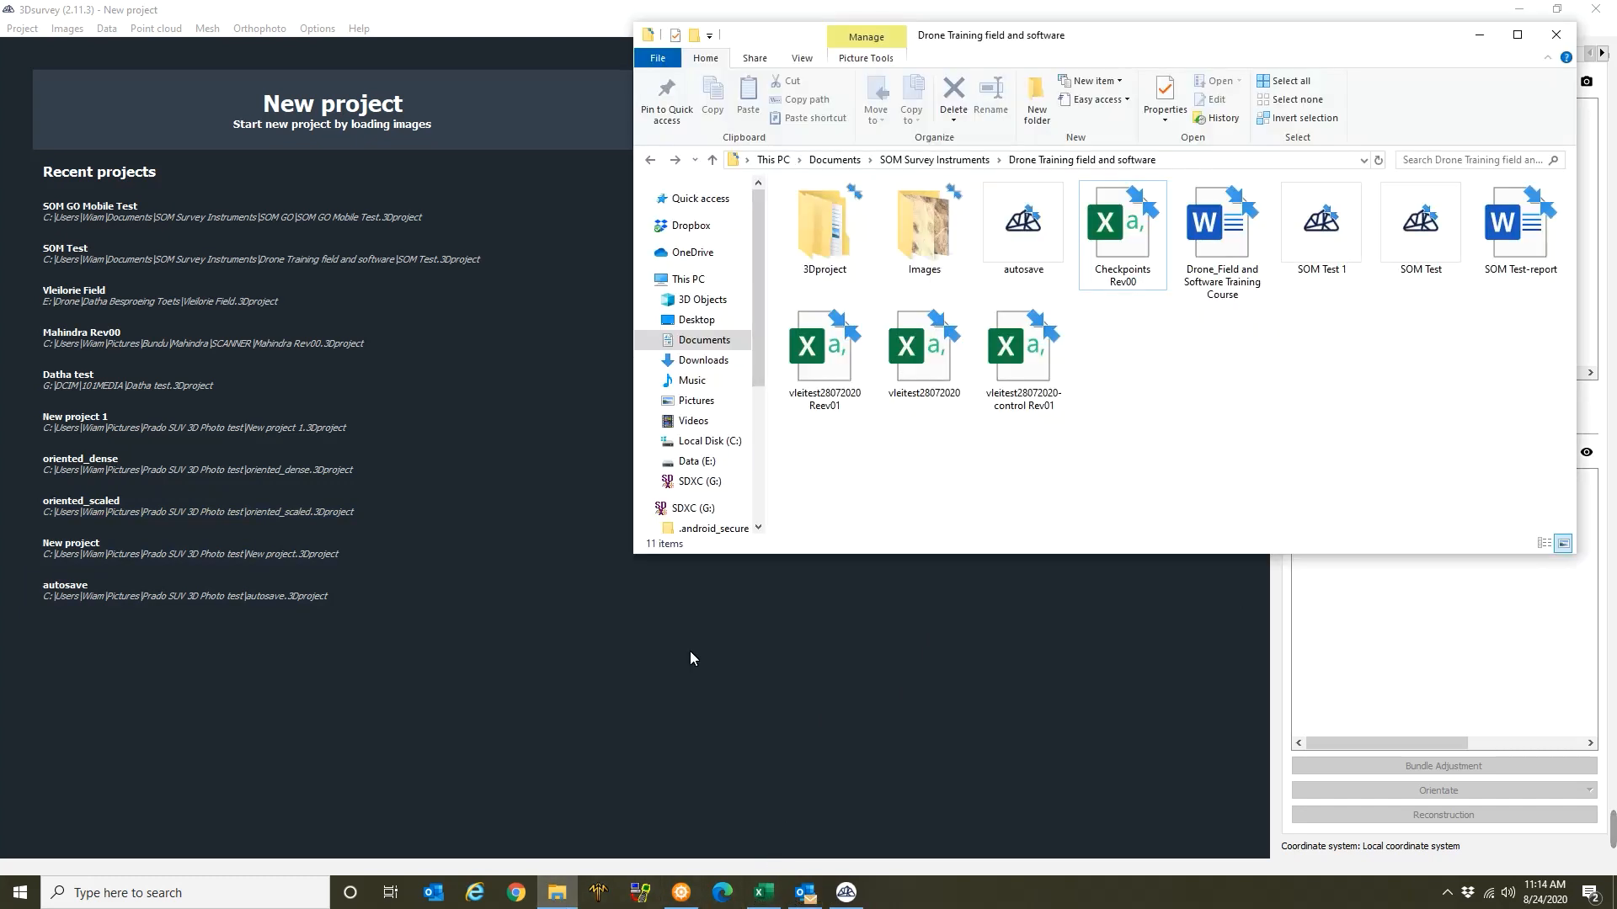
{"action": "mouse_move", "coordinate": [831, 292]}
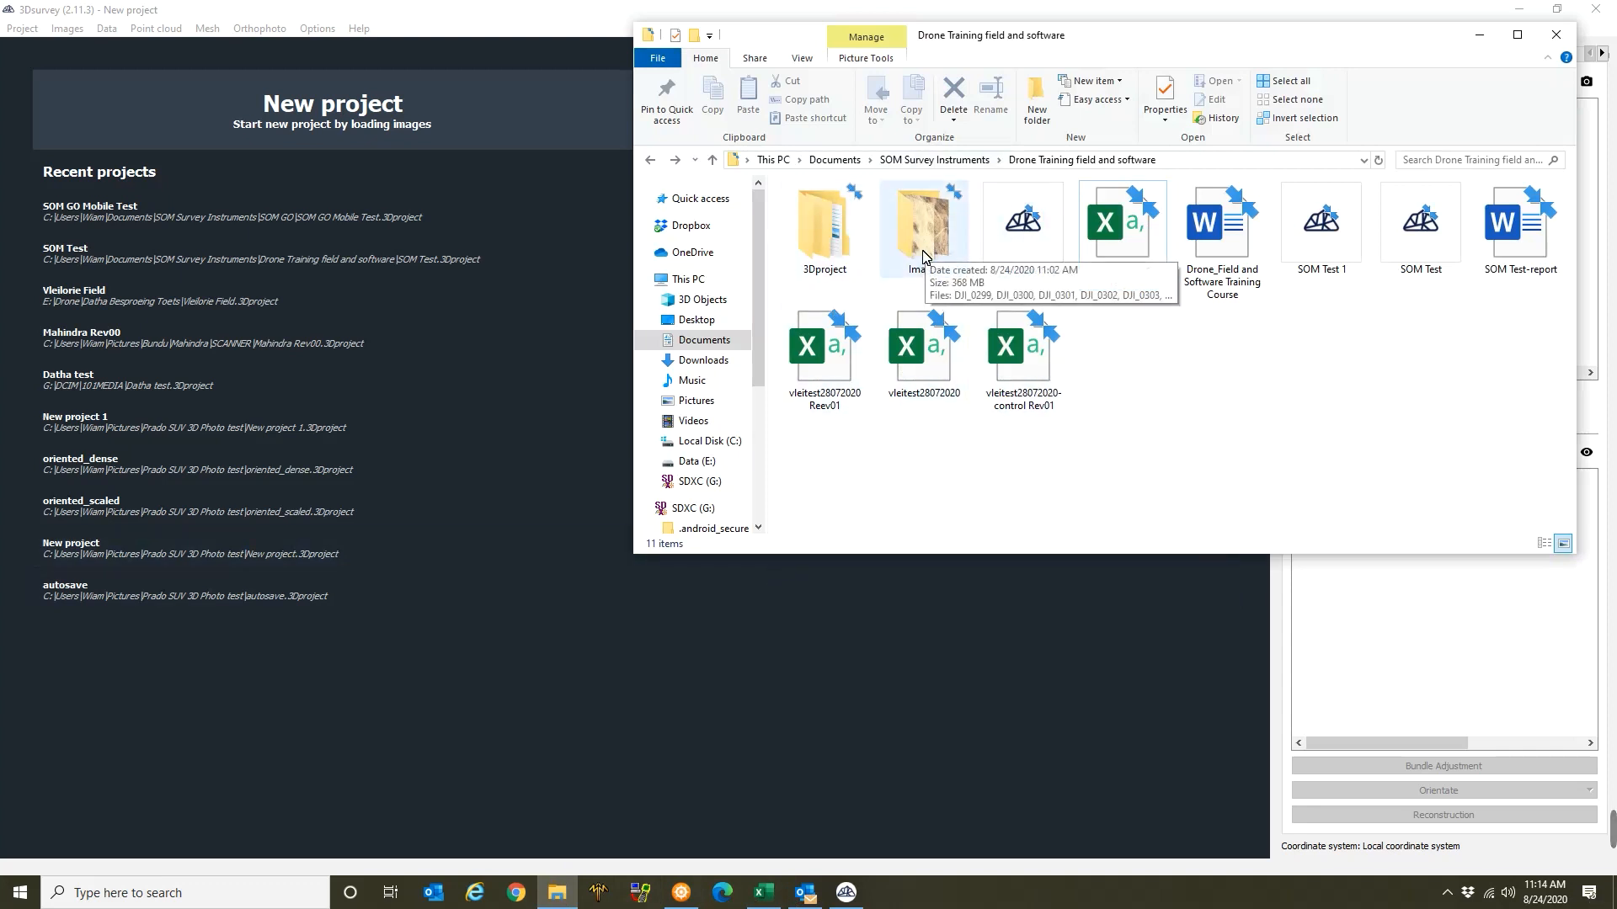
{"action": "double_click", "coordinate": [923, 219]}
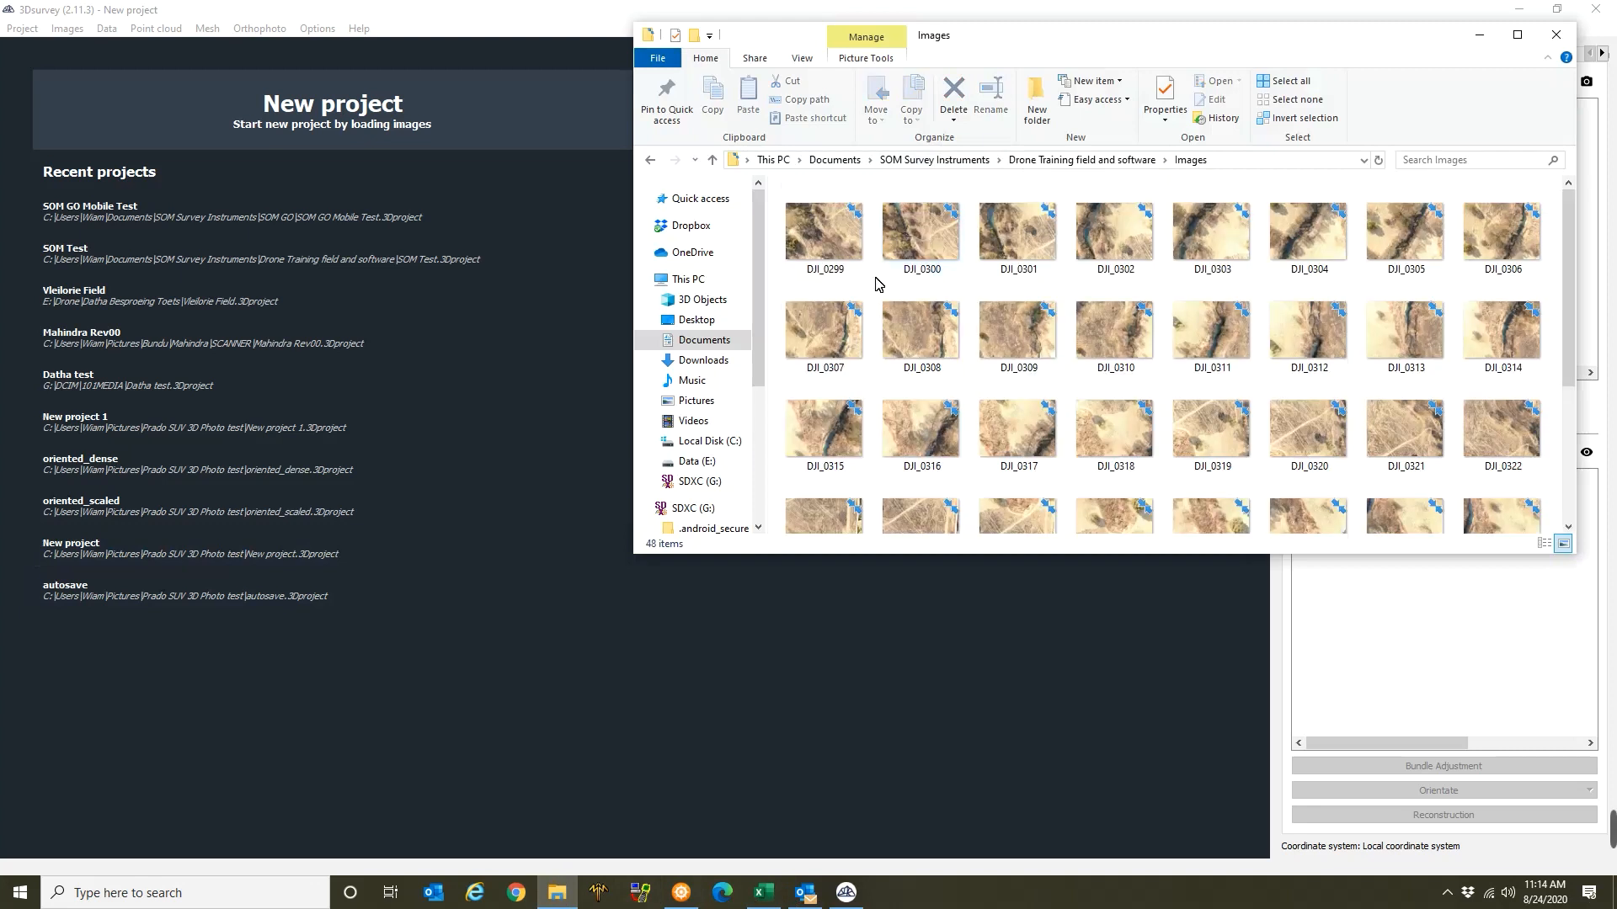
{"action": "left_click", "coordinate": [711, 160]}
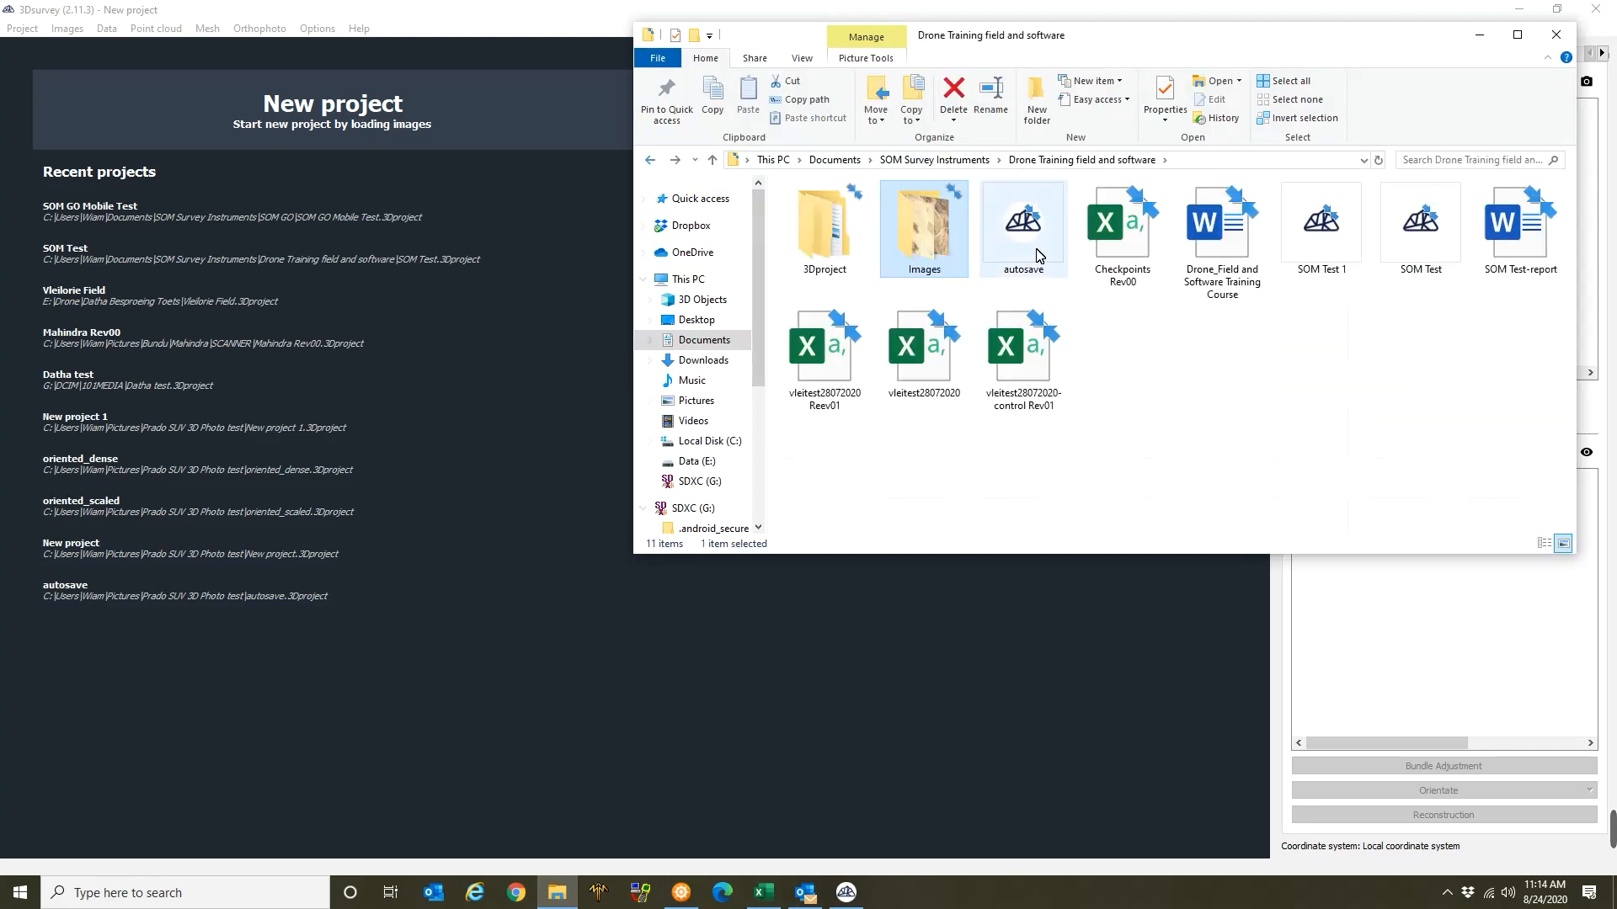
{"action": "left_click", "coordinate": [1121, 228]}
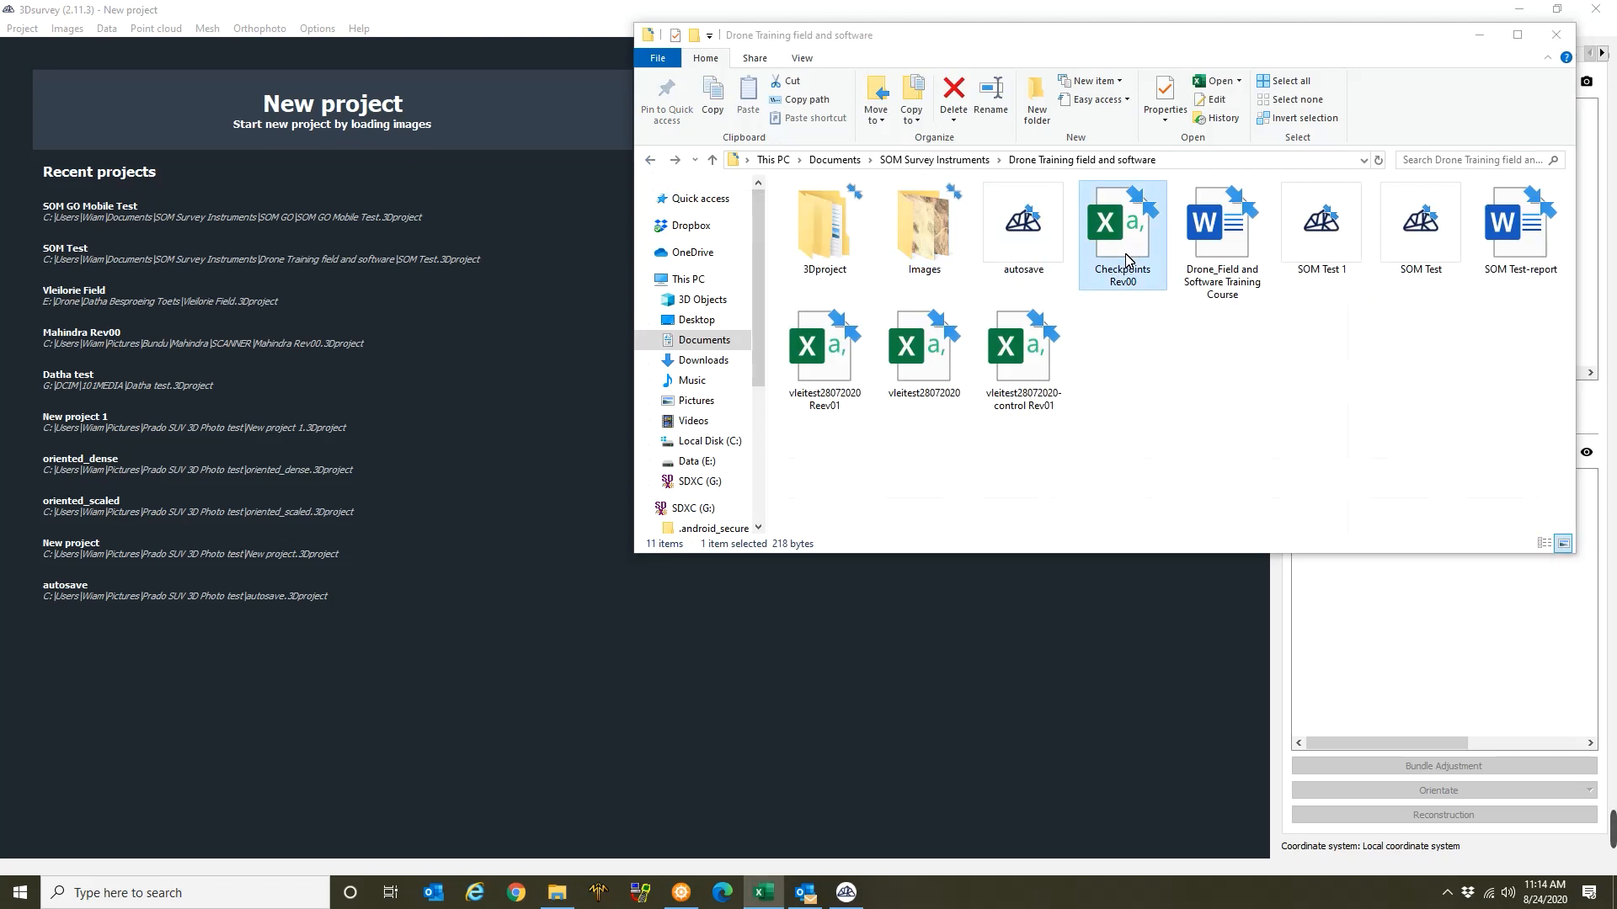
{"action": "double_click", "coordinate": [1121, 219]}
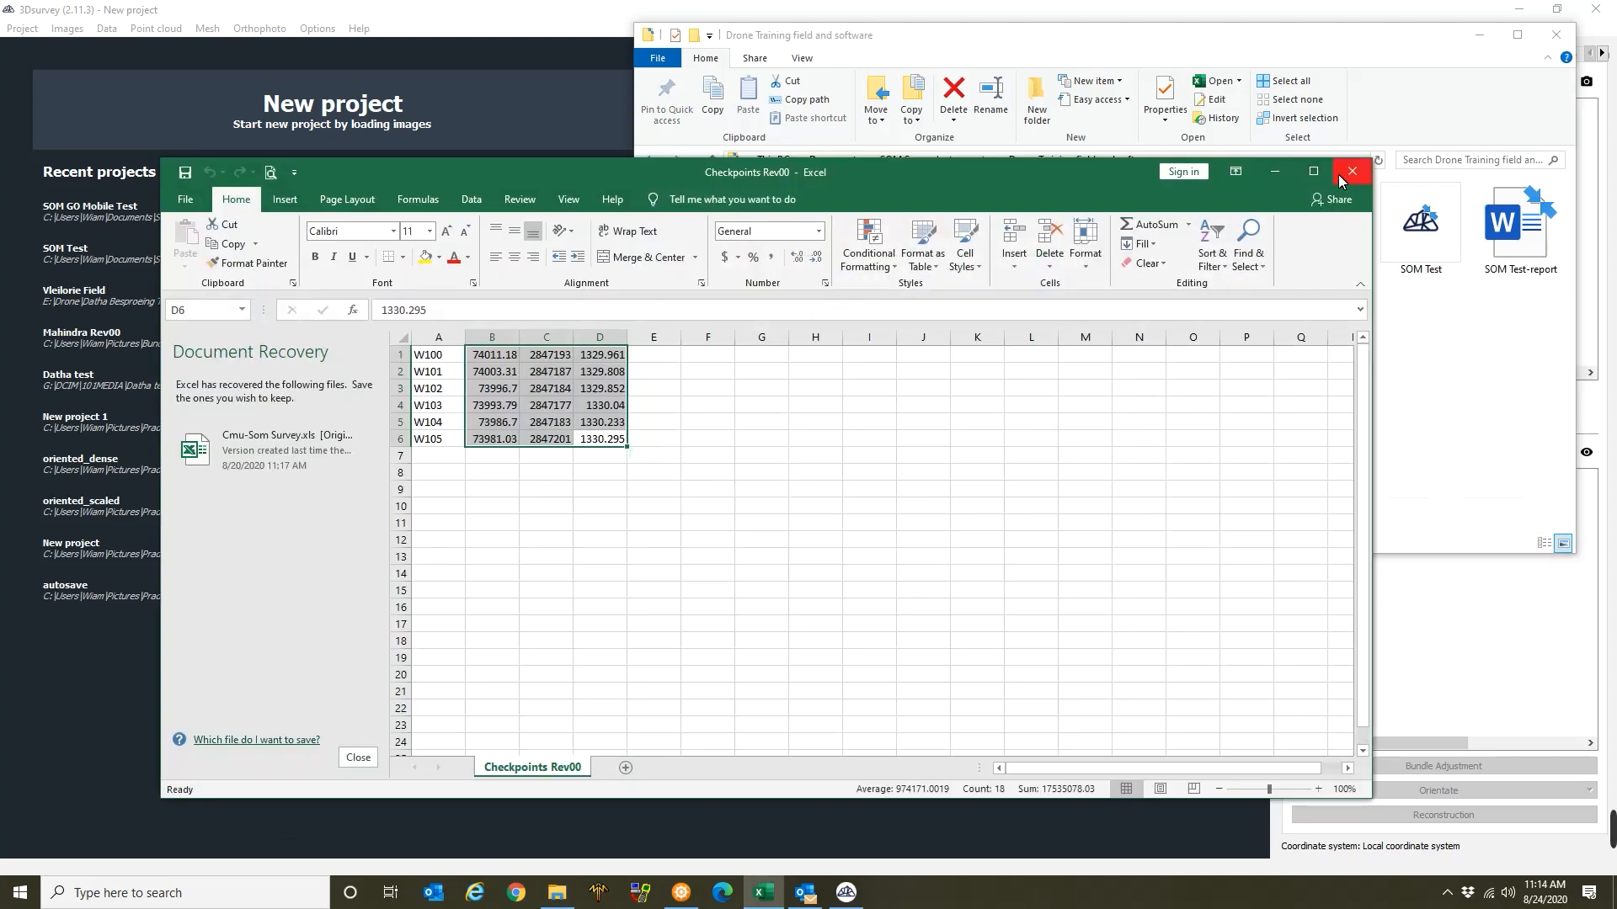
{"action": "mouse_move", "coordinate": [1352, 172]}
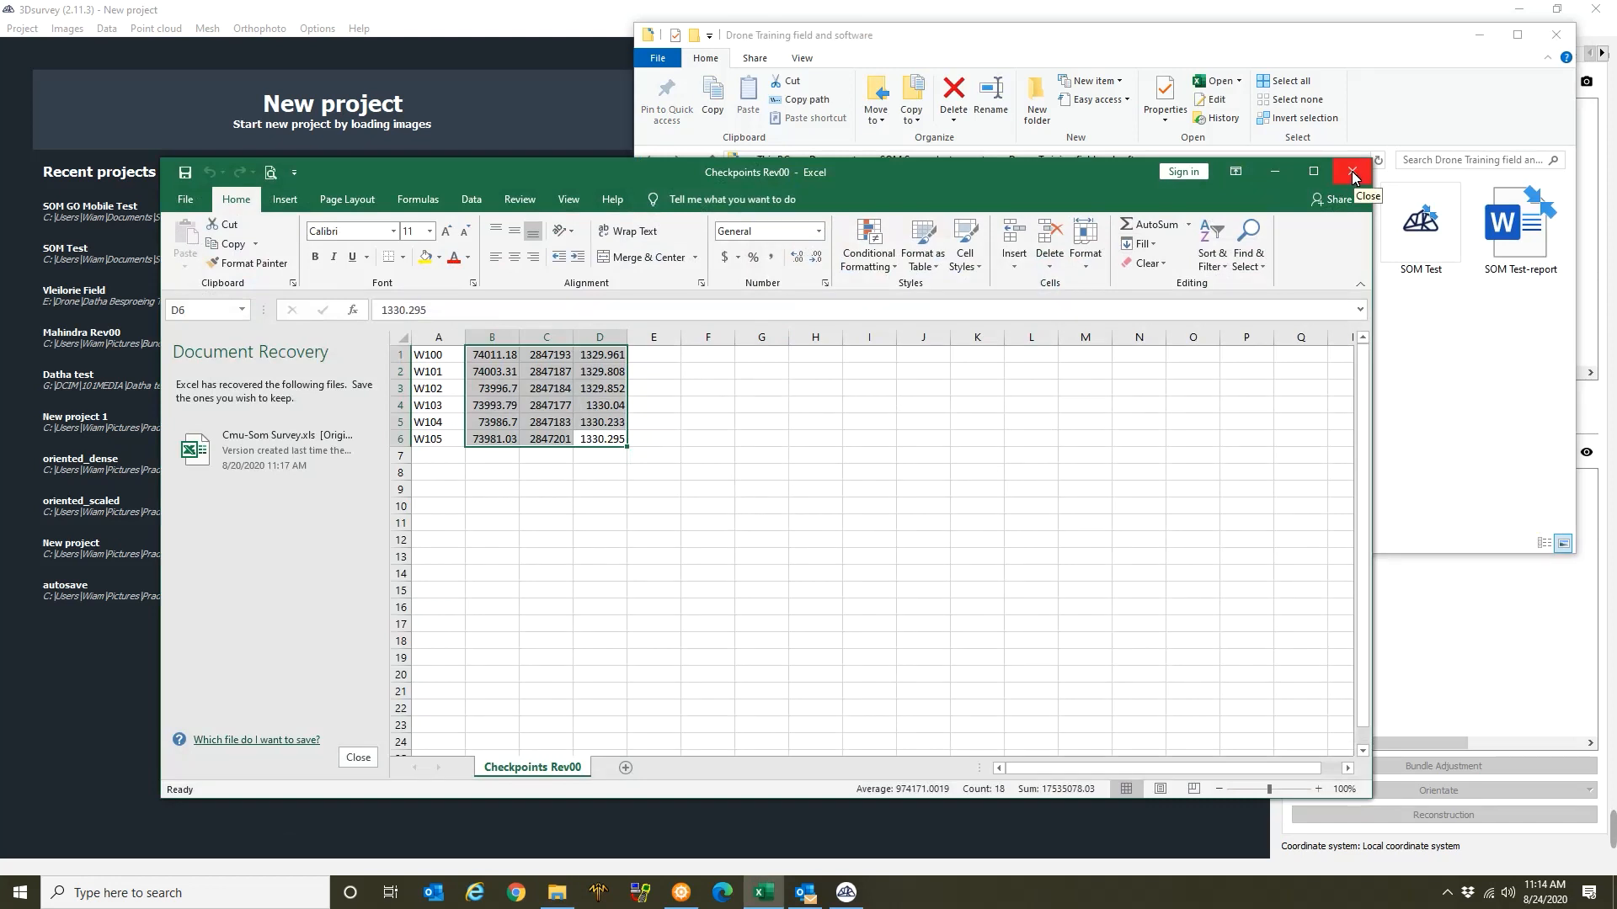
{"action": "left_click", "coordinate": [1352, 172]}
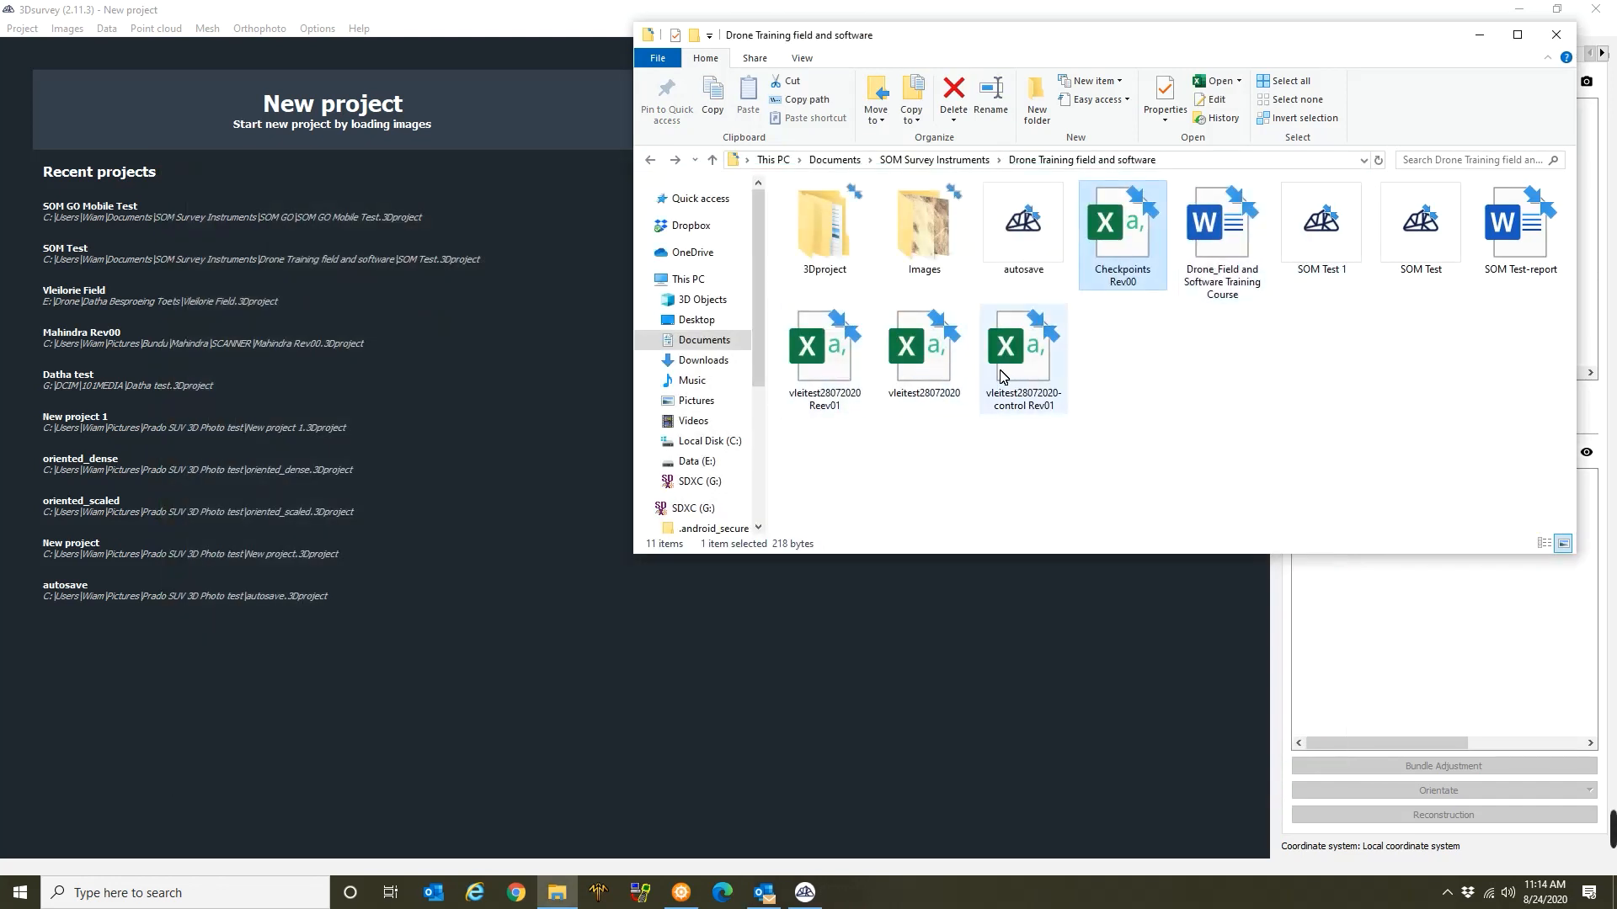
{"action": "left_click", "coordinate": [1022, 357]}
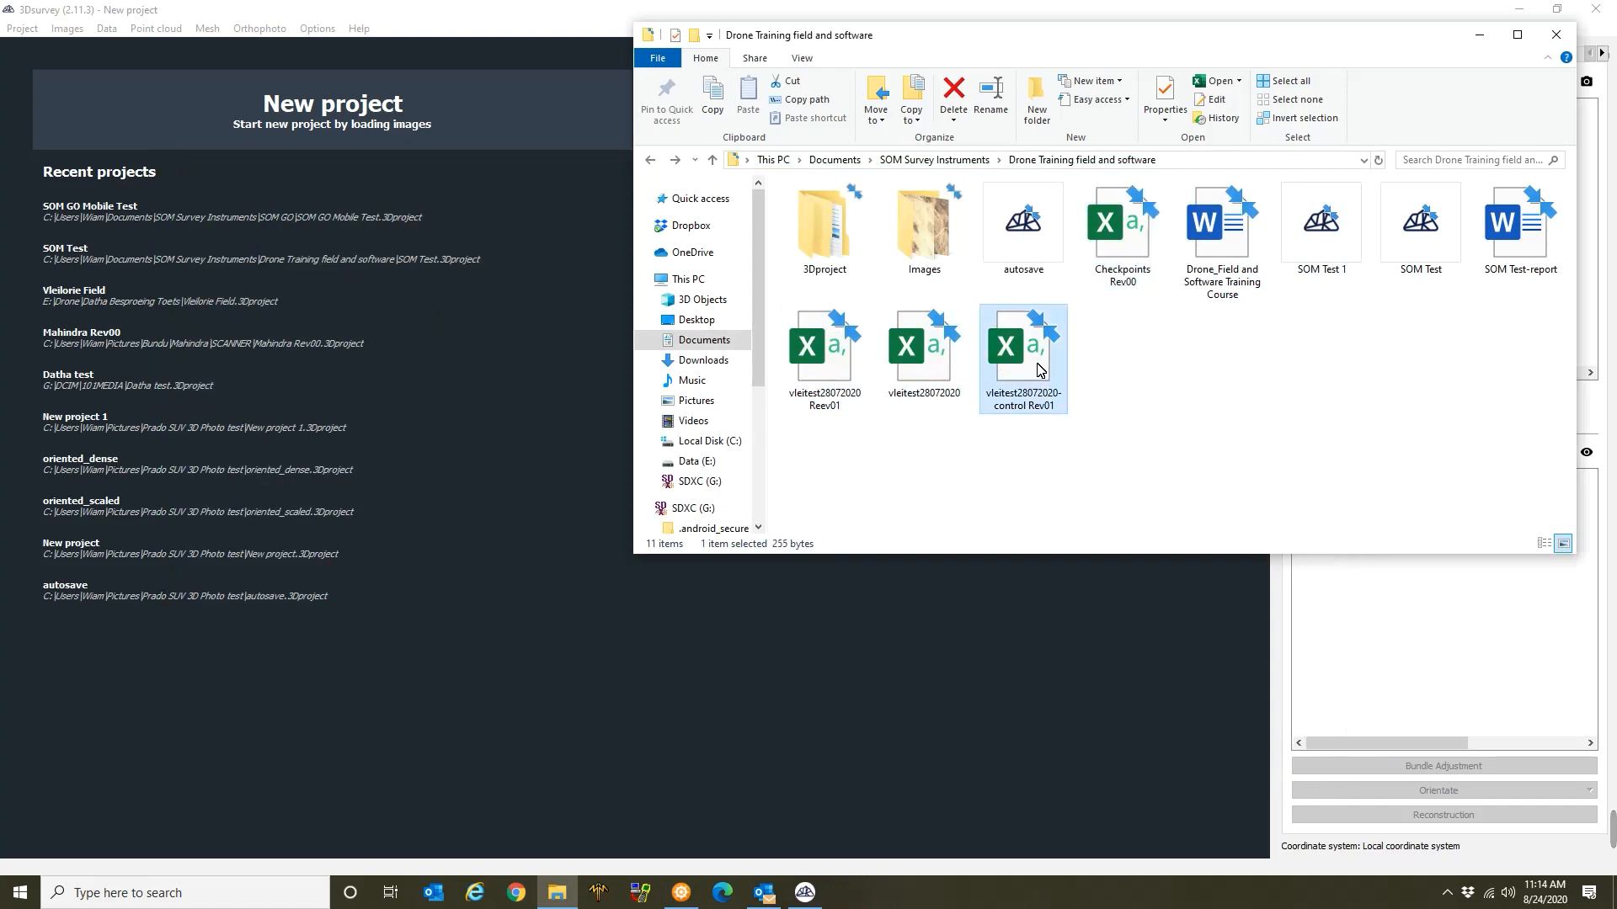
{"action": "double_click", "coordinate": [1023, 342]}
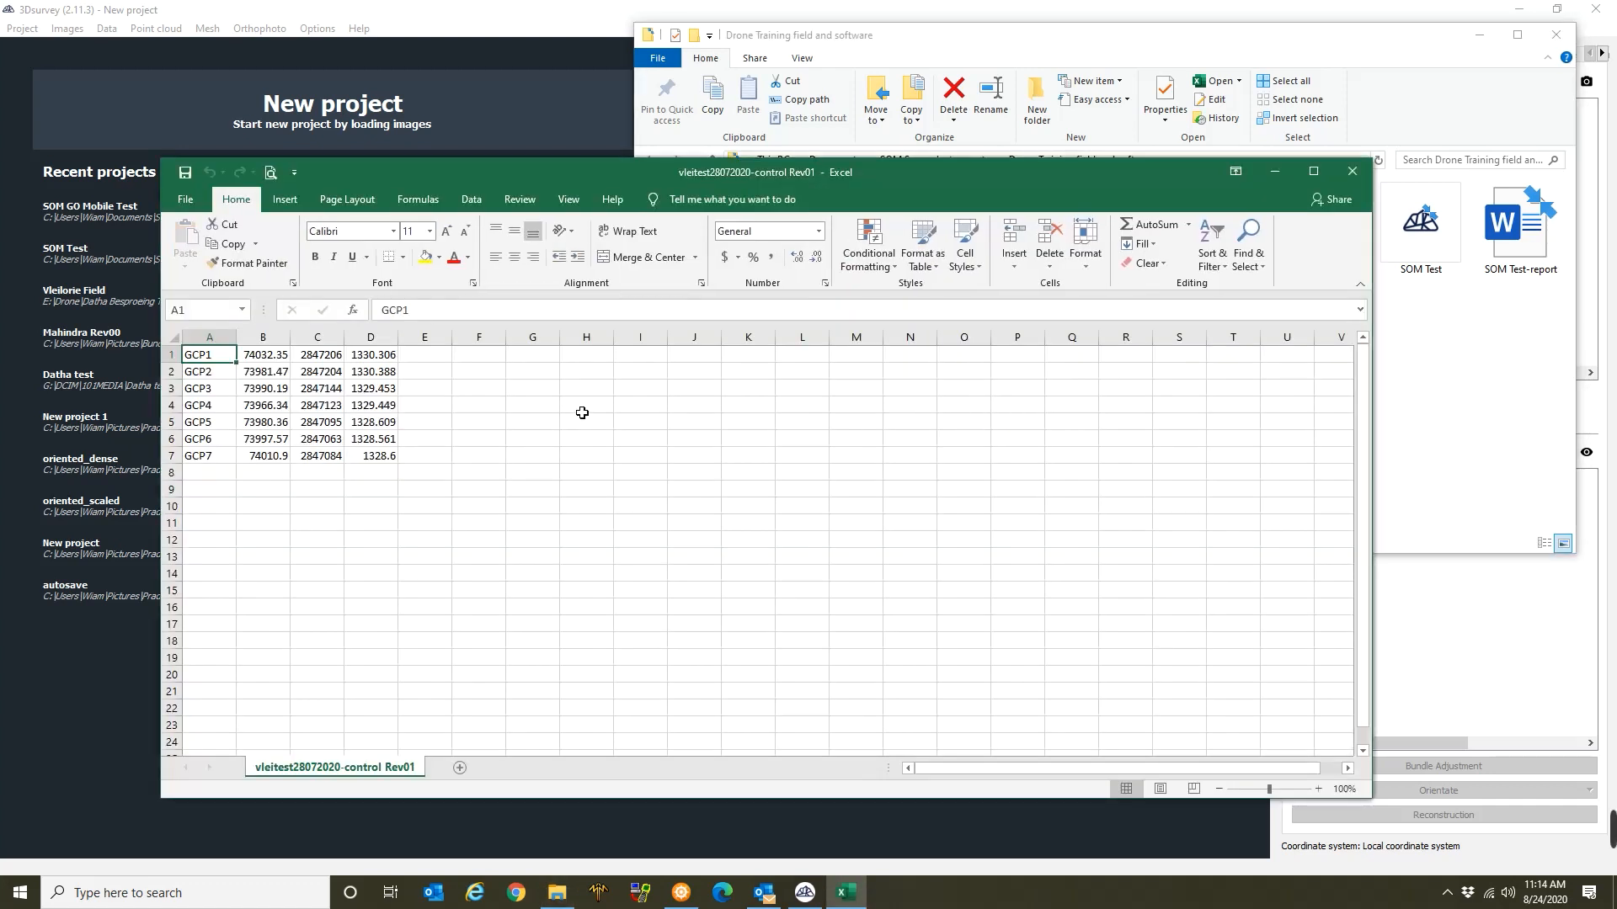
{"action": "left_click", "coordinate": [263, 355]}
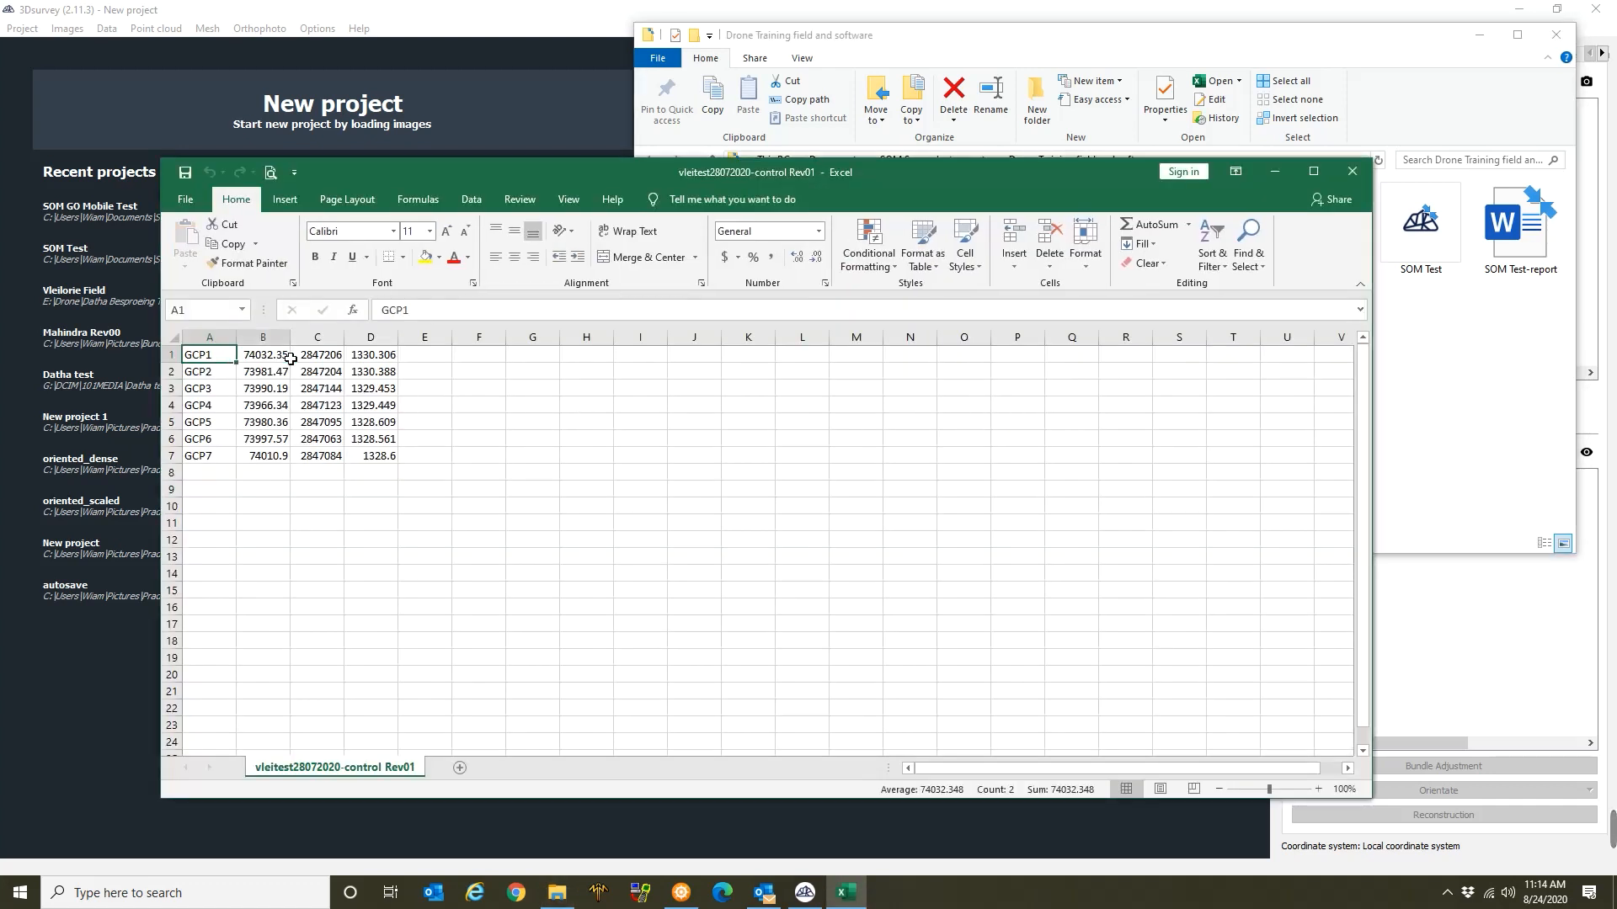
{"action": "left_click", "coordinate": [424, 457]}
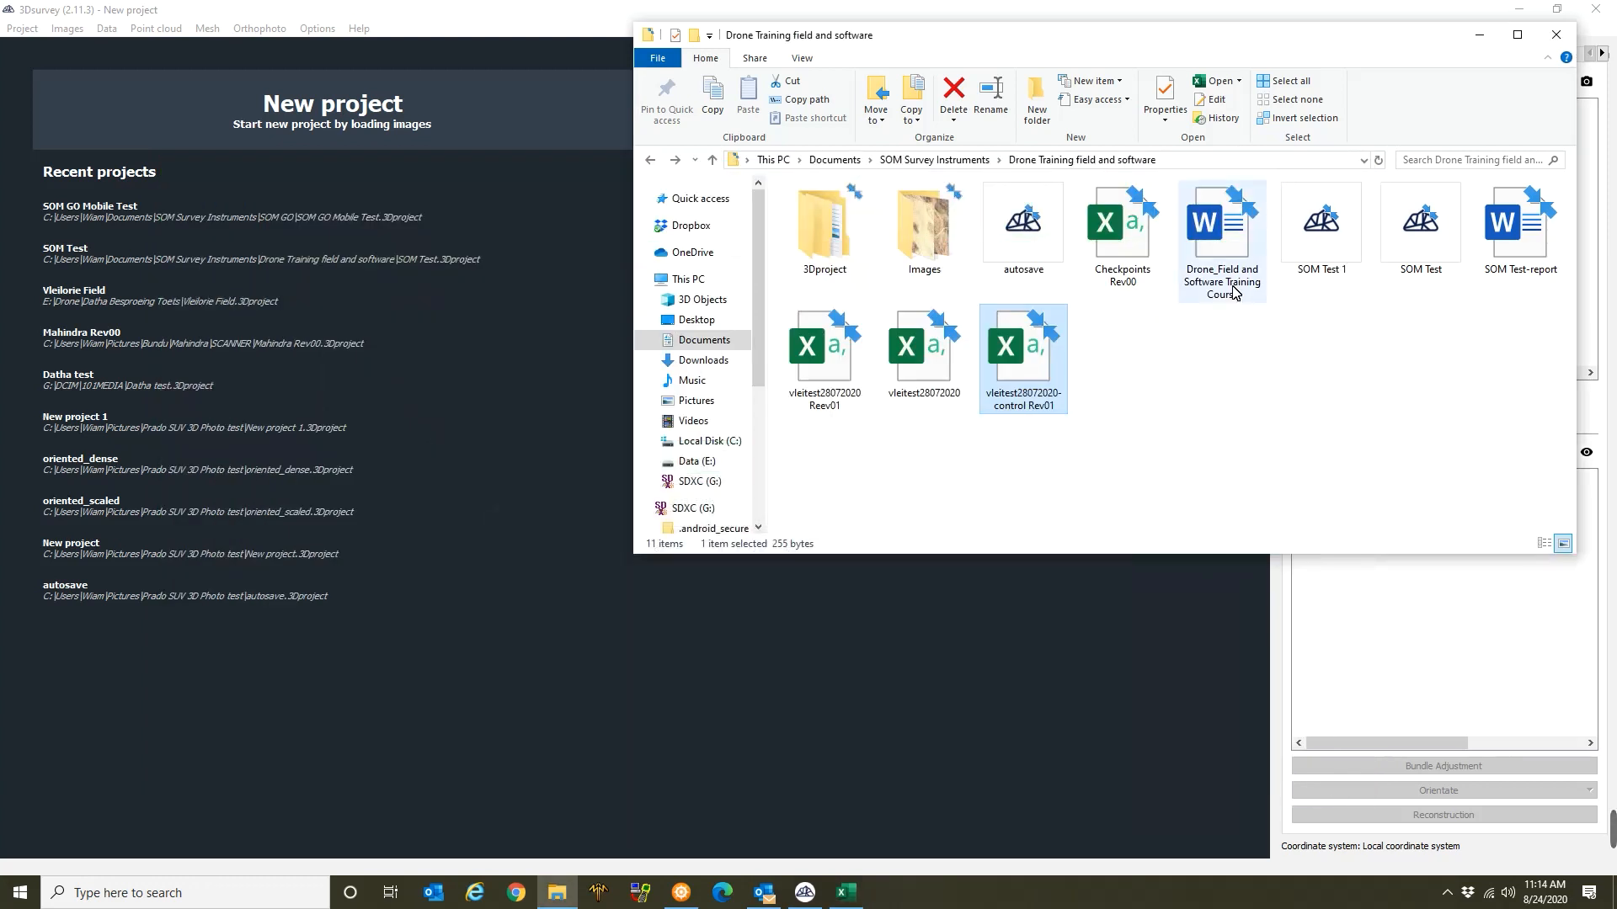
{"action": "mouse_move", "coordinate": [1118, 227]}
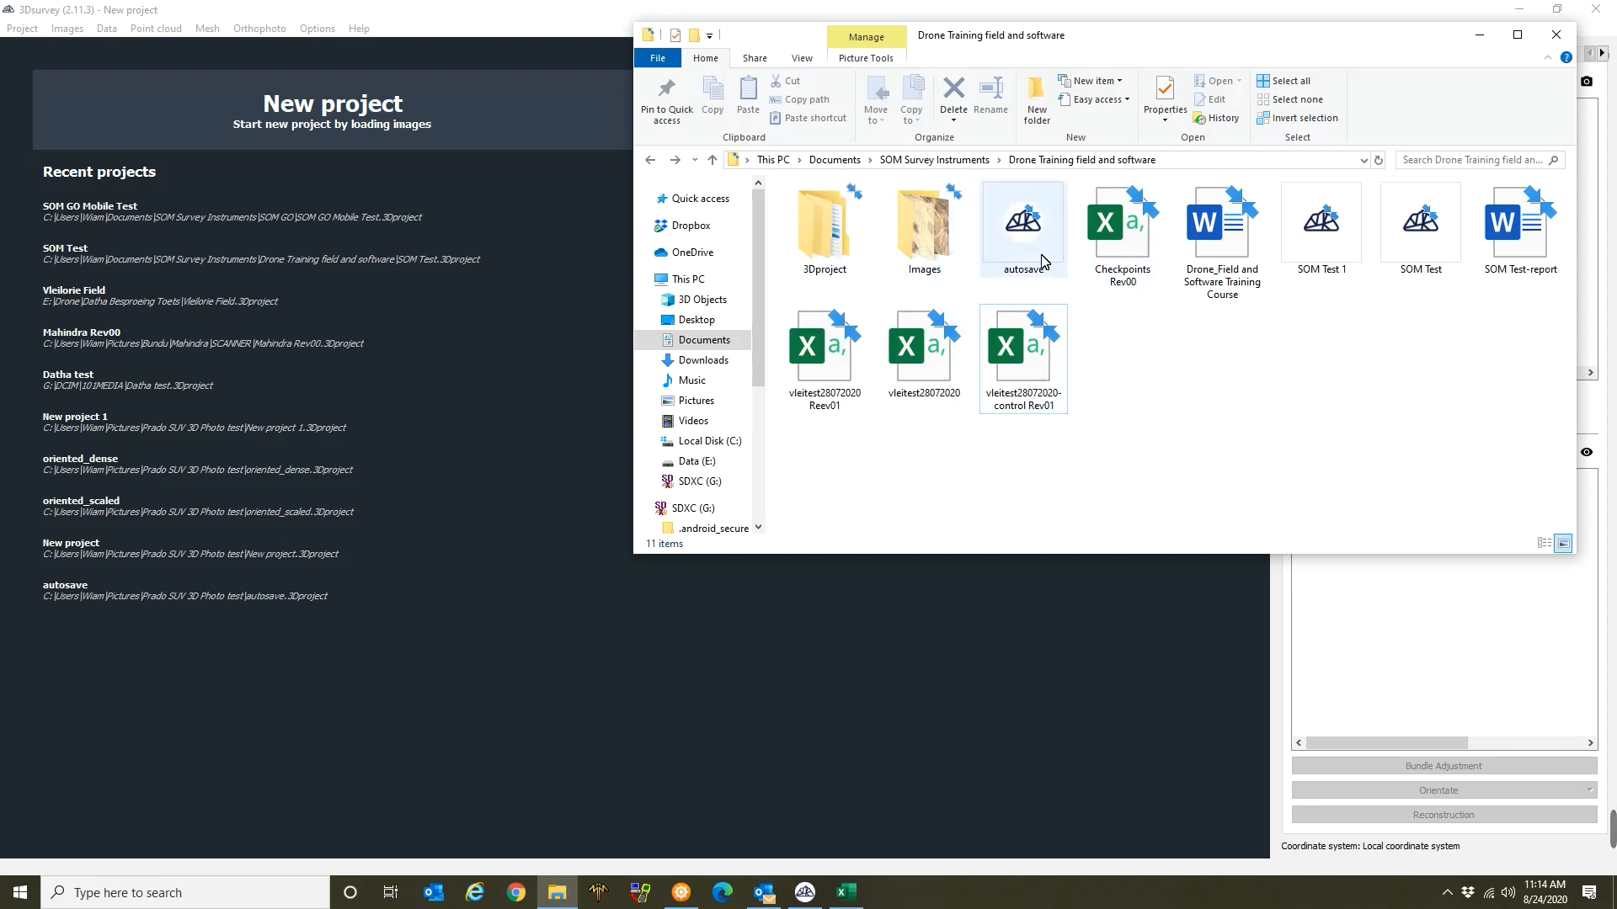
{"action": "mouse_move", "coordinate": [923, 222]}
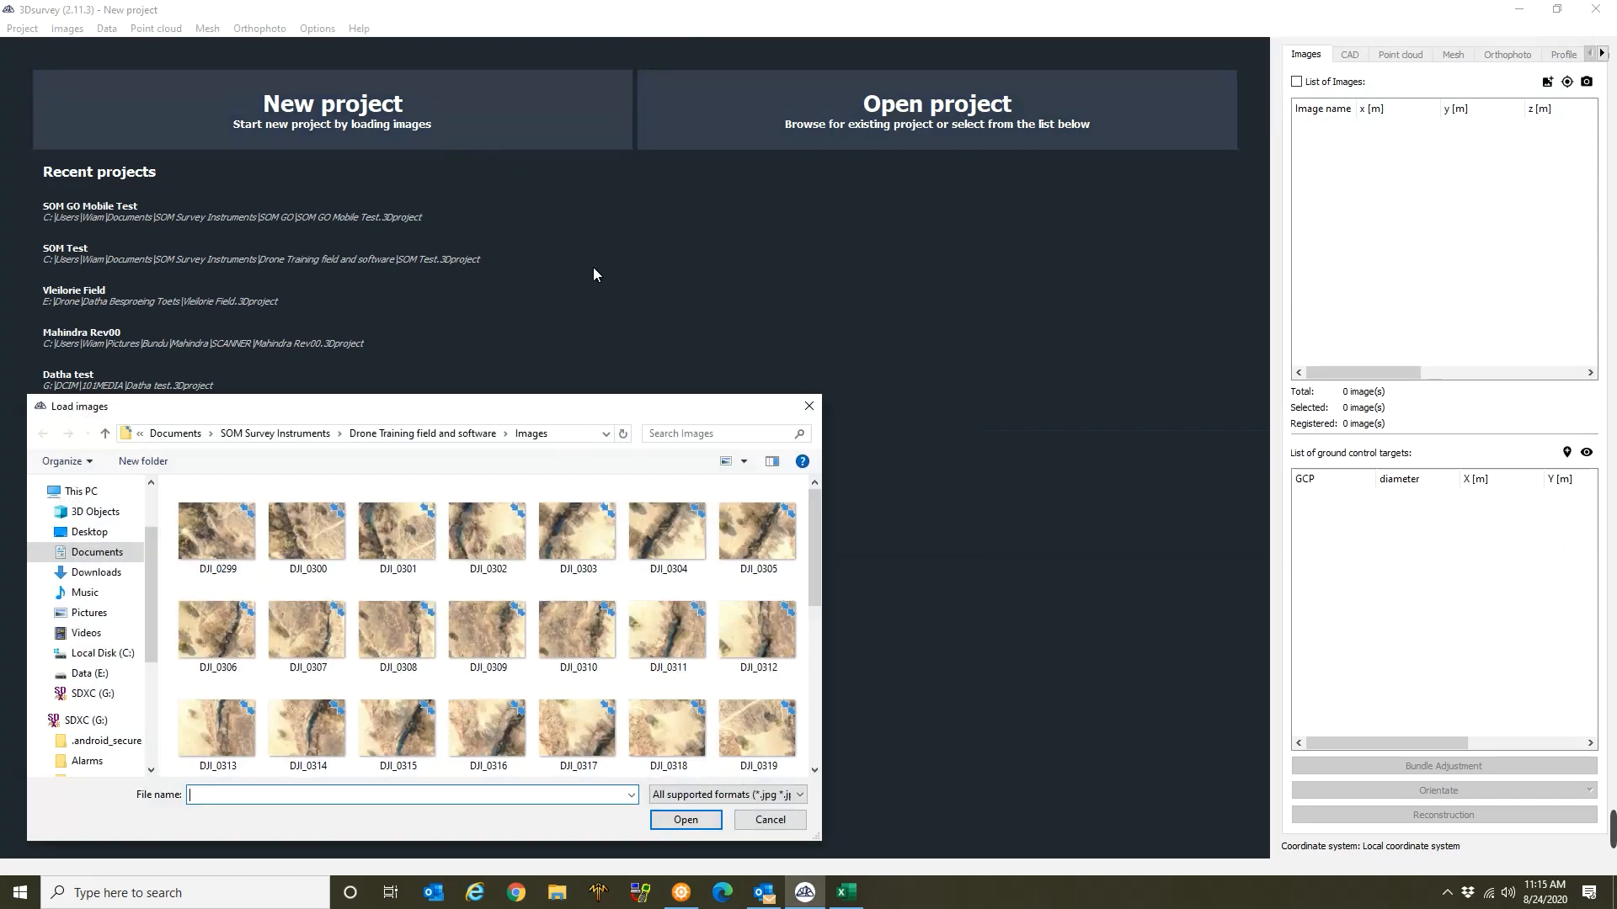
Select DJI_0299 through DJI_0346 and load all 48 images into the project.
{"action": "left_click", "coordinate": [217, 532]}
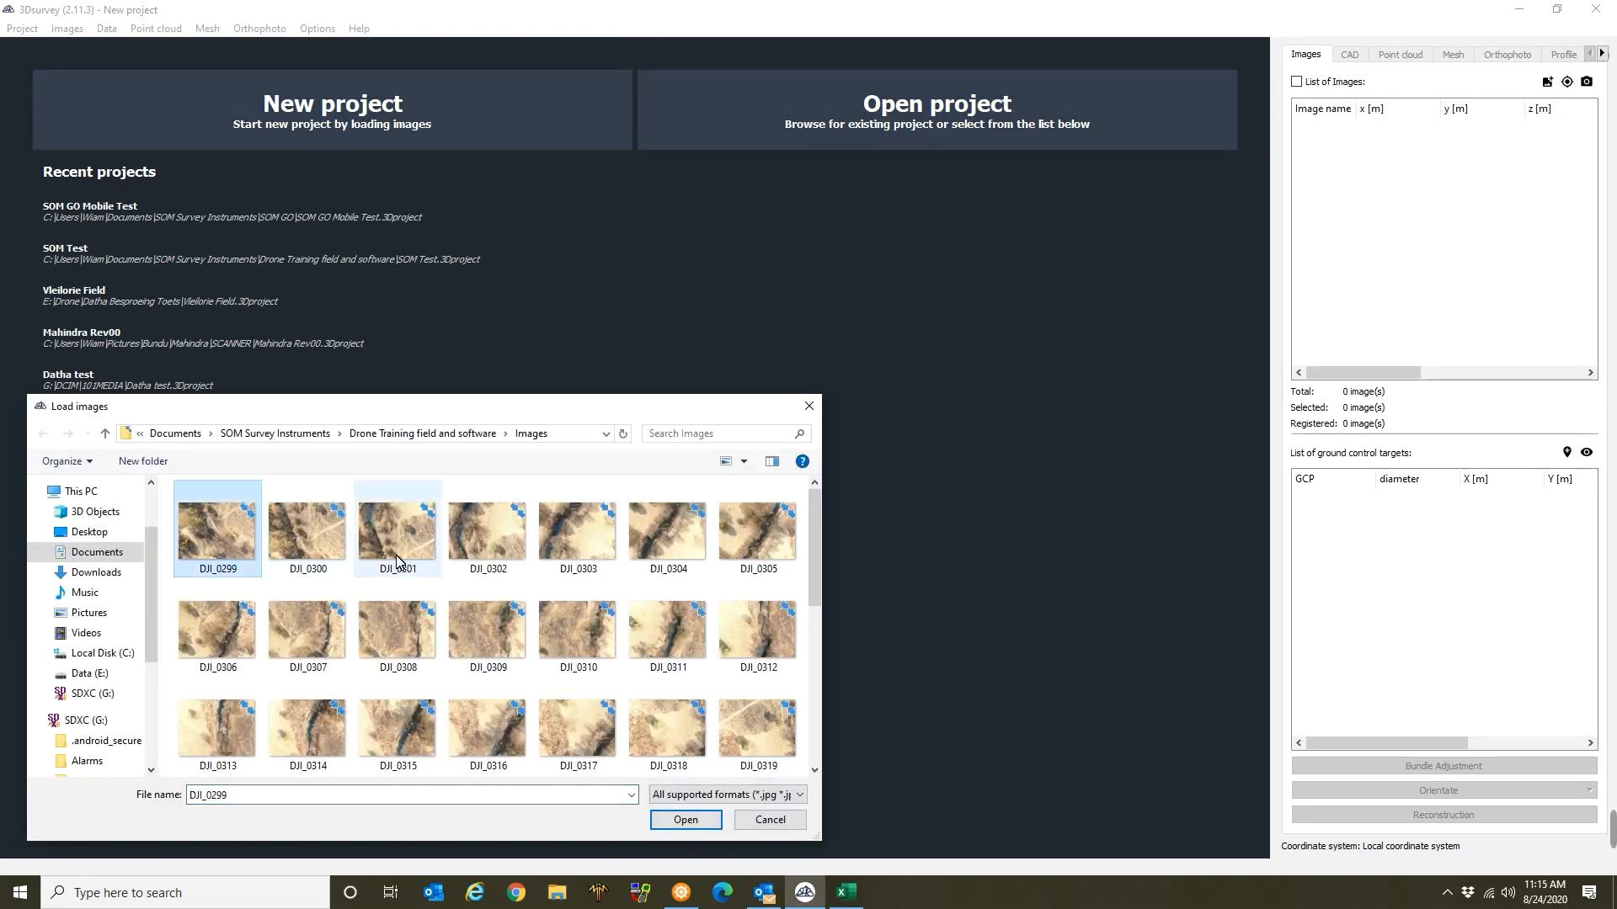
{"action": "scroll", "scroll_direction": "down", "scroll_amount": 3}
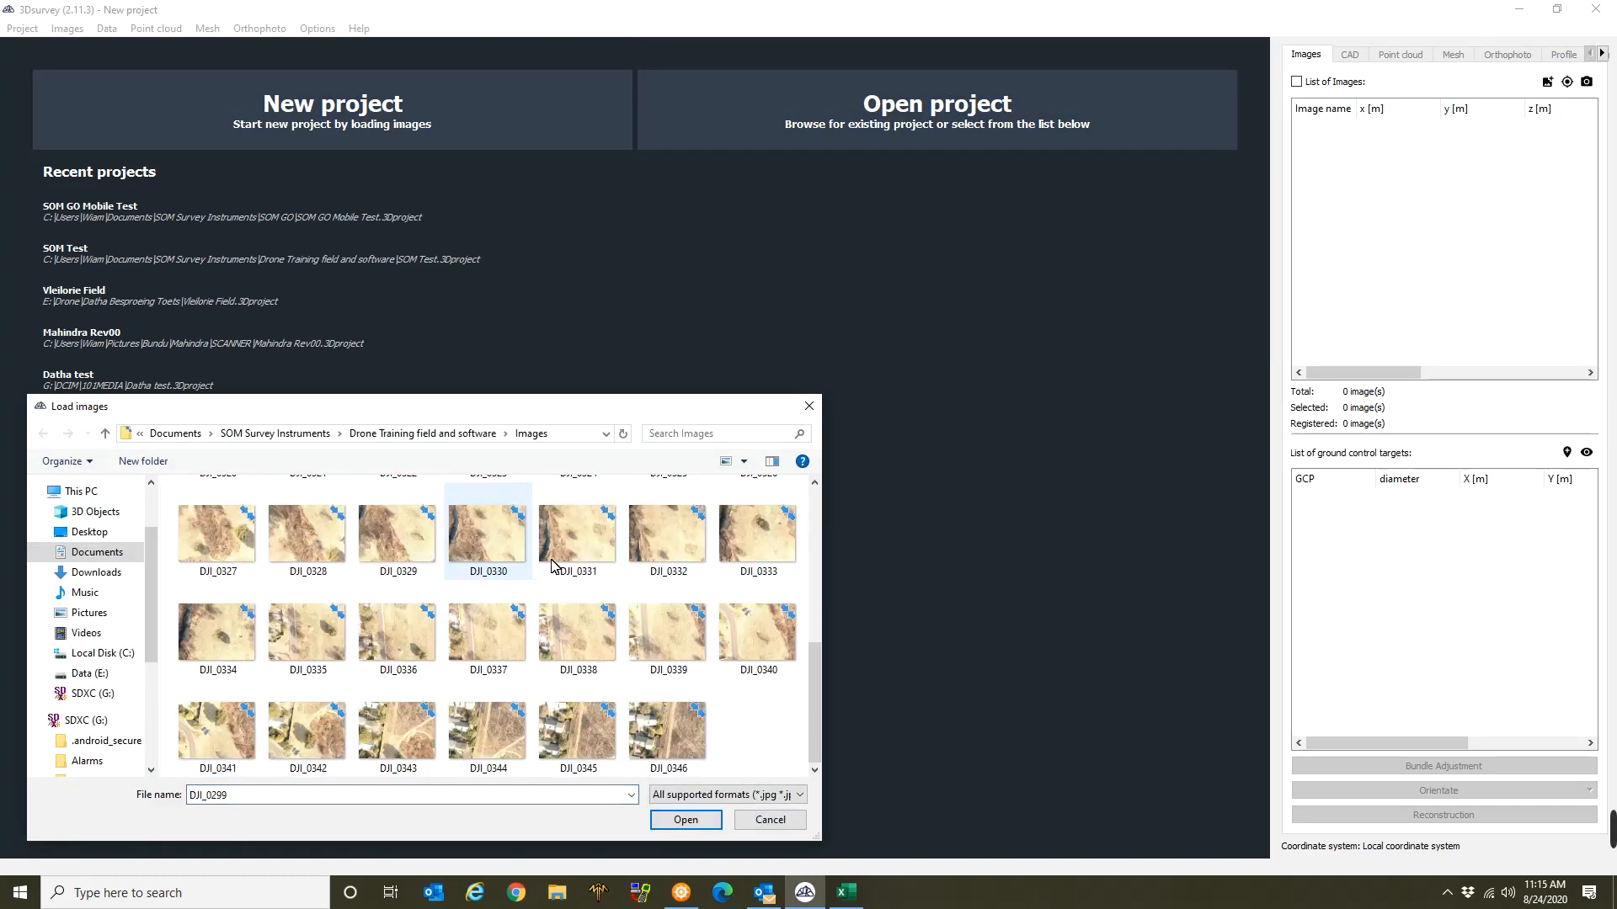
{"action": "left_click", "coordinate": [667, 729]}
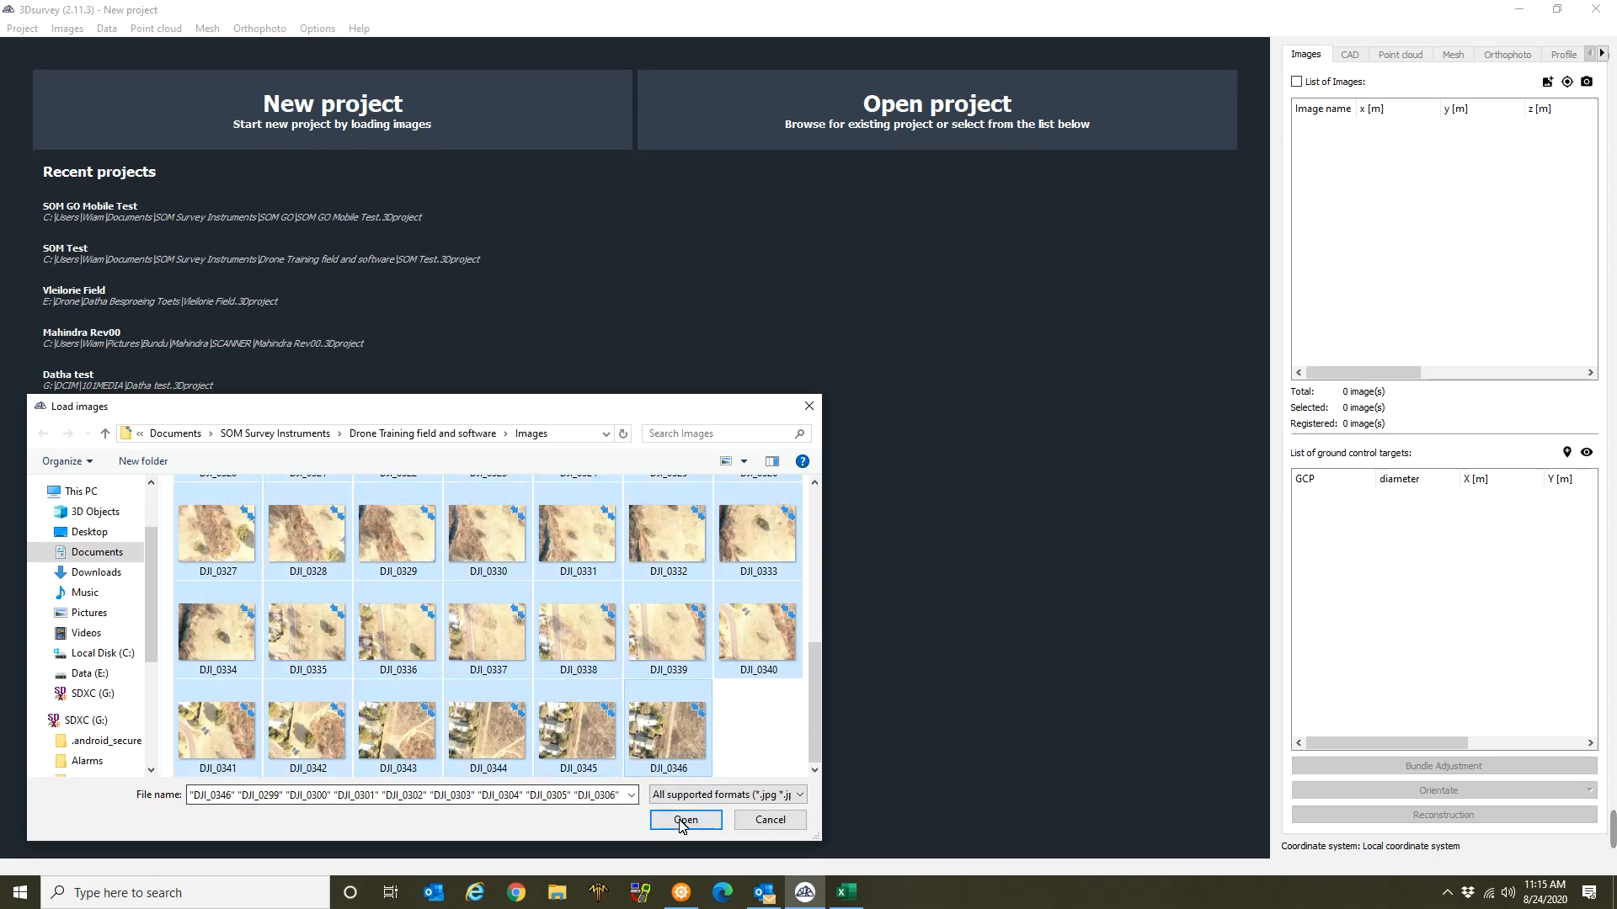
{"action": "left_click", "coordinate": [685, 820]}
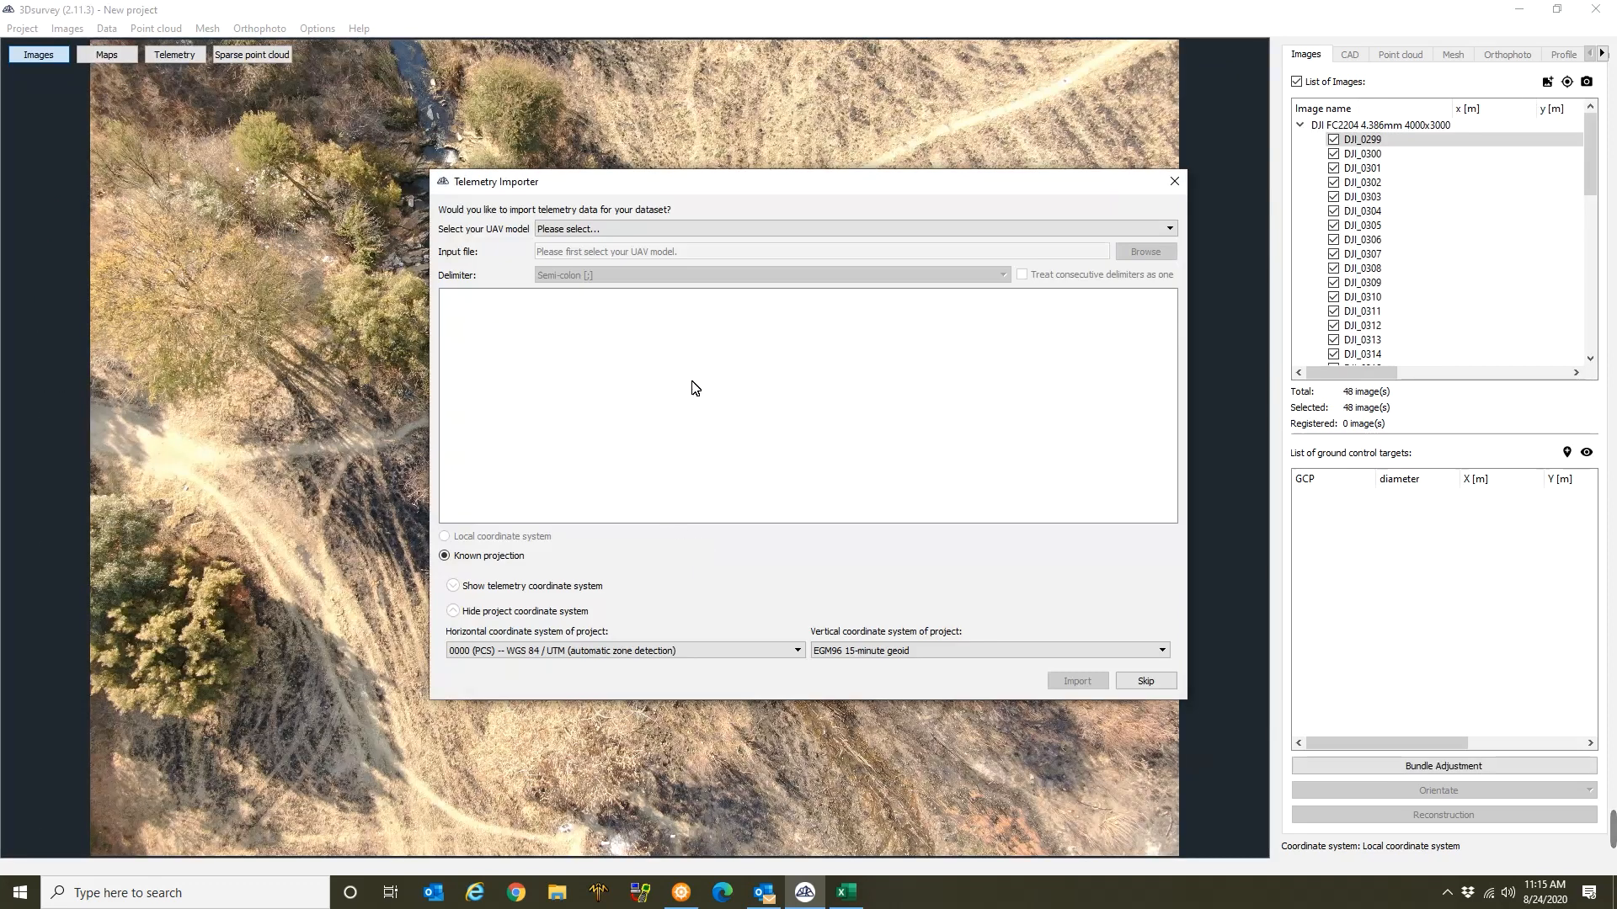
{"action": "mouse_move", "coordinate": [232, 204]}
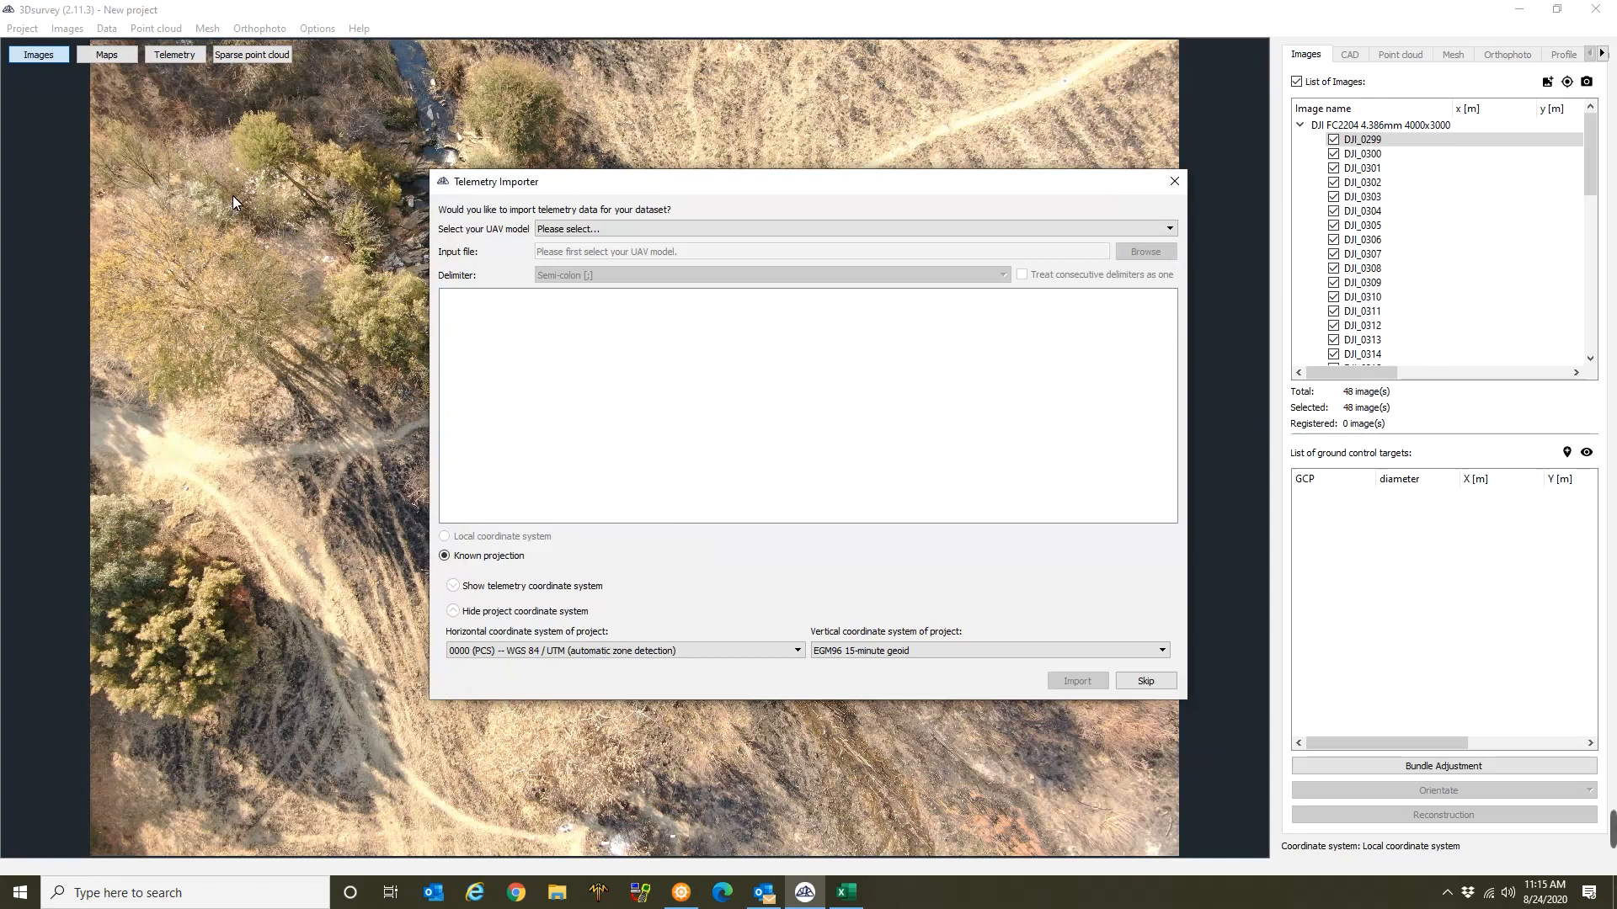
{"action": "mouse_move", "coordinate": [1036, 258]}
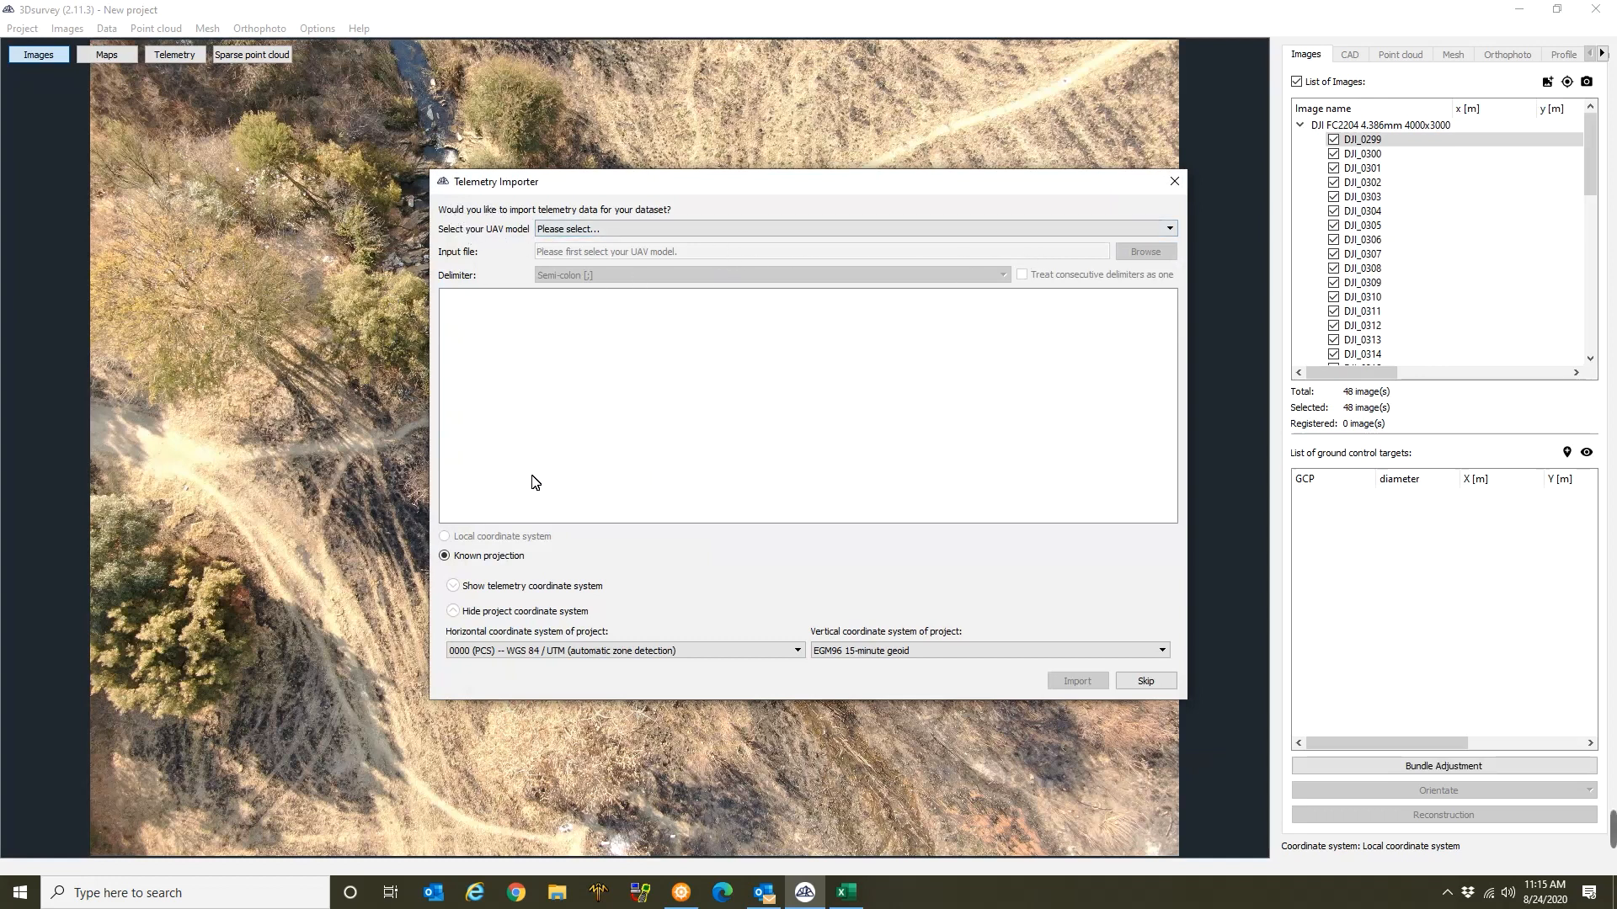
{"action": "mouse_move", "coordinate": [467, 214]}
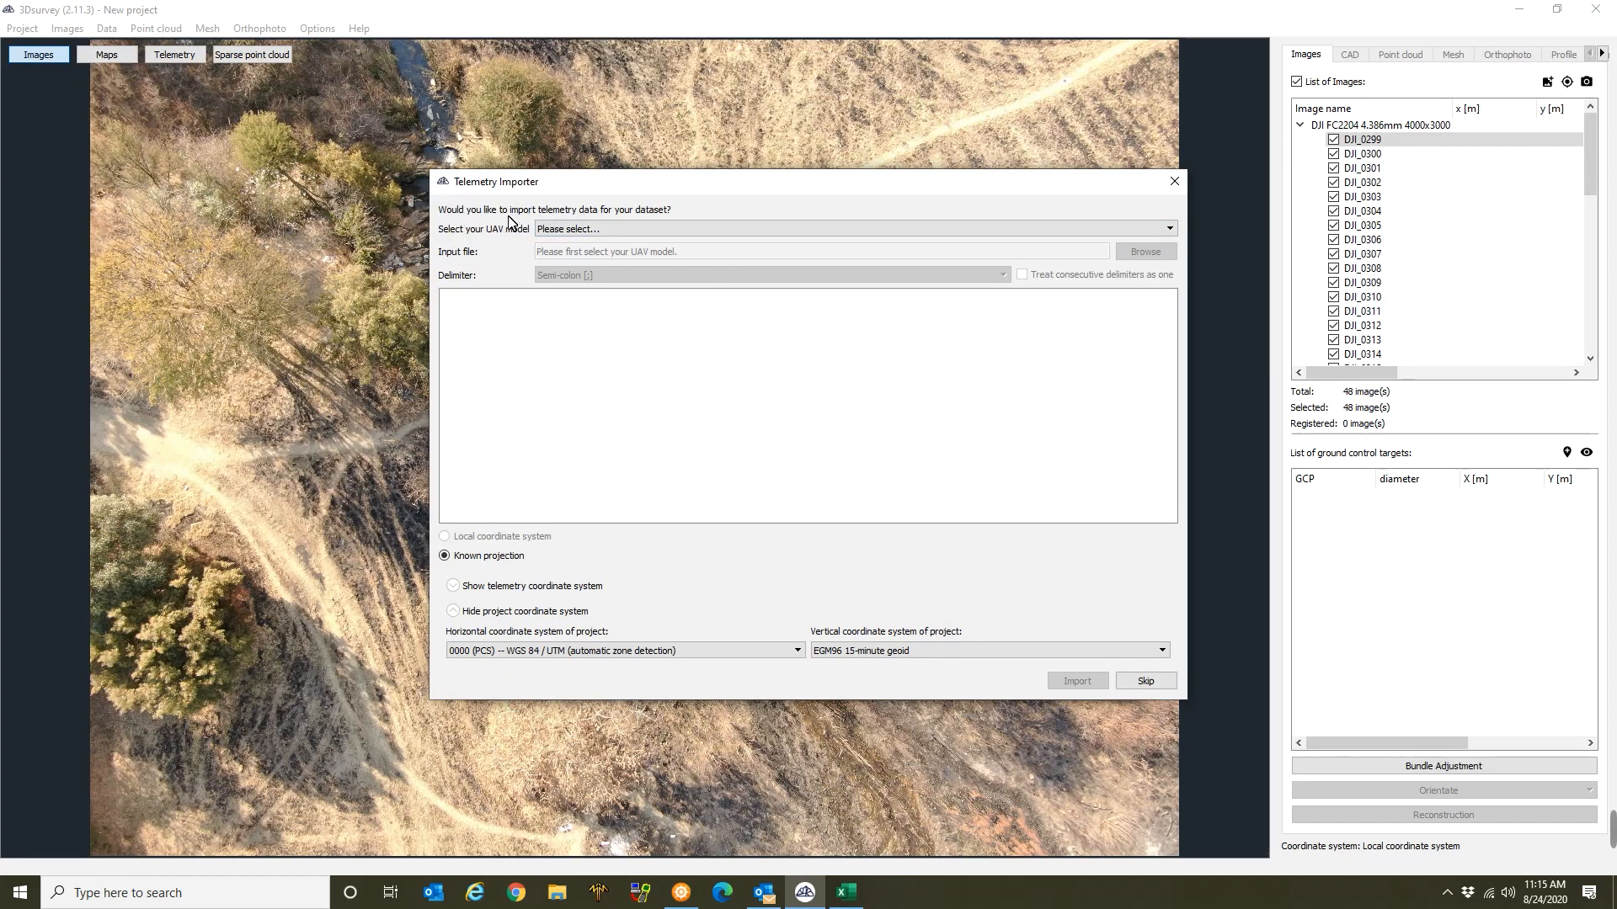
{"action": "mouse_move", "coordinate": [502, 240]}
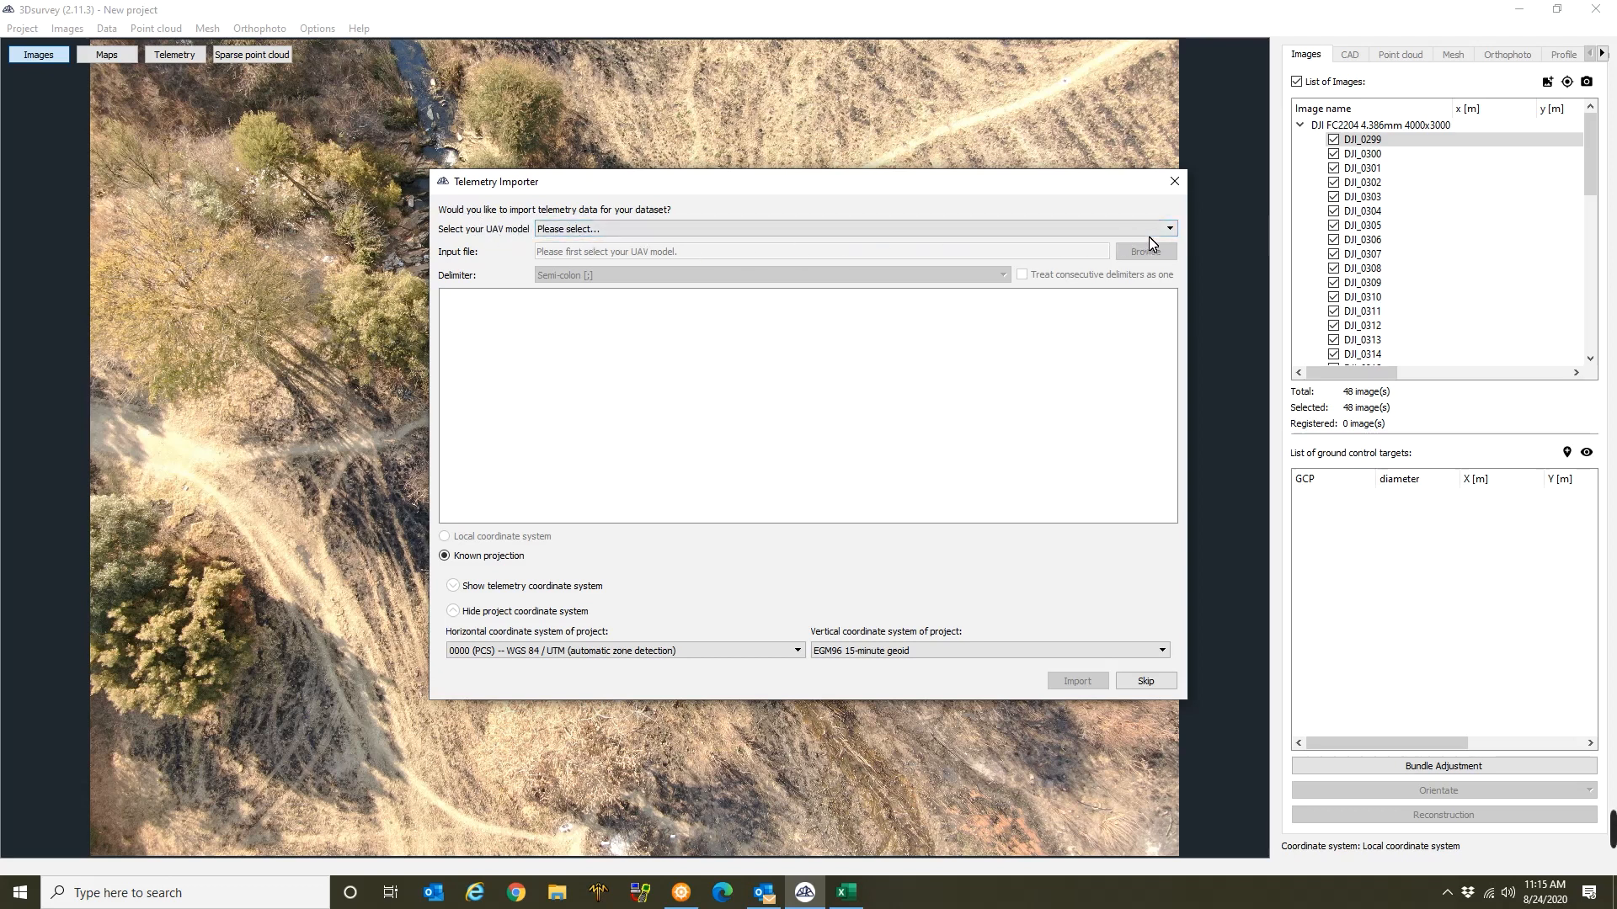
Choose 'Exif data' as the UAV model so telemetry is read from the images.
{"action": "left_click", "coordinate": [1169, 227]}
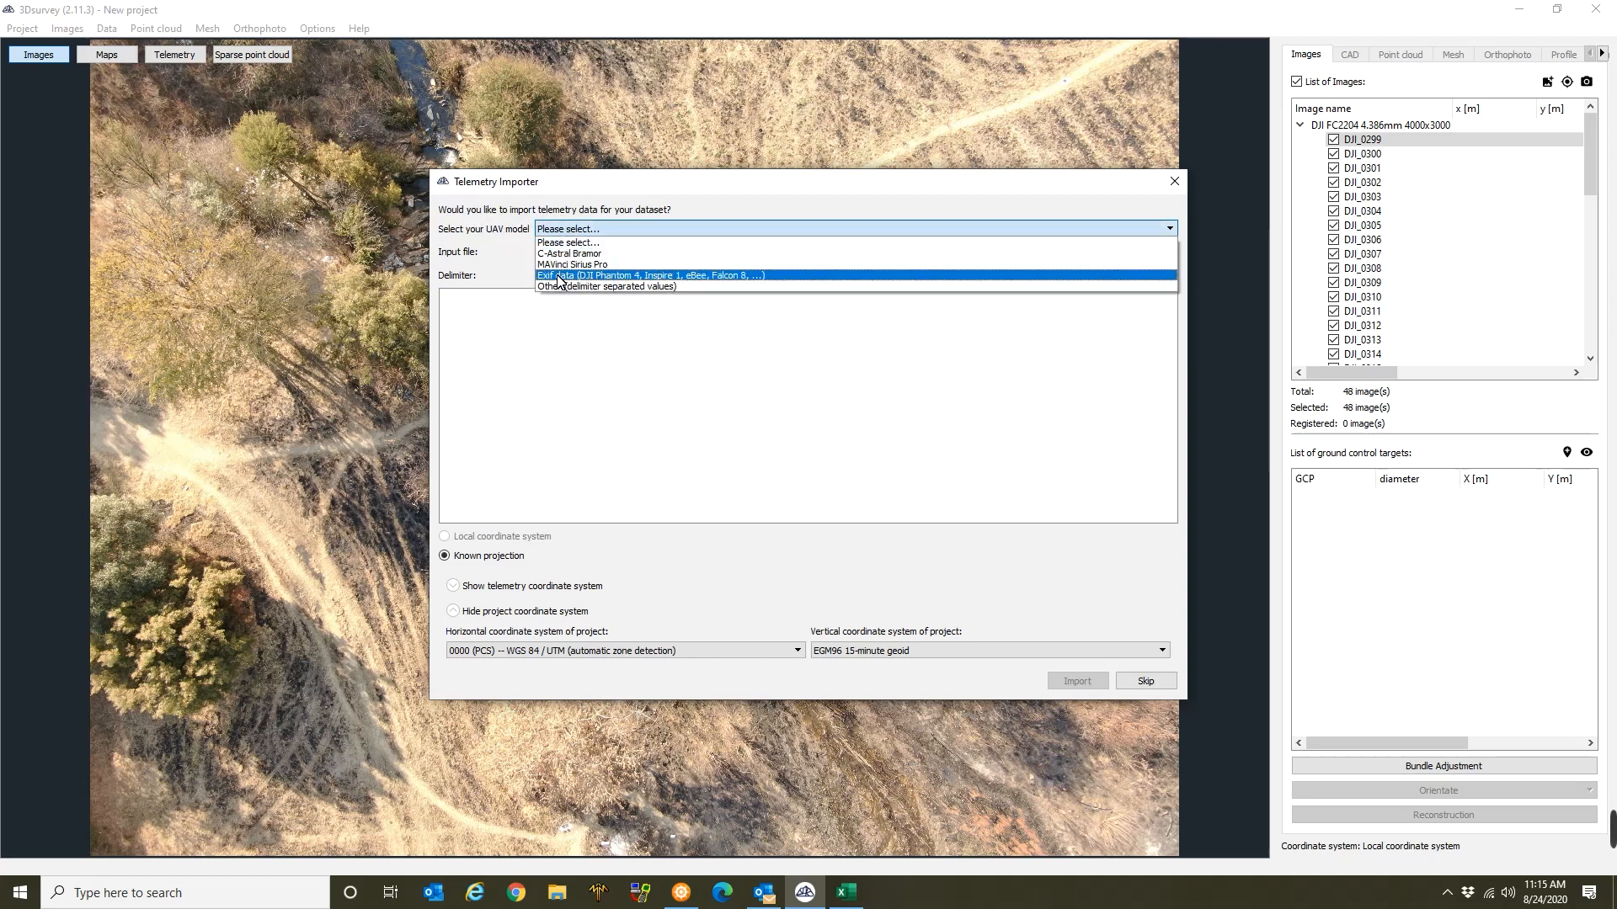
{"action": "left_click", "coordinate": [650, 274]}
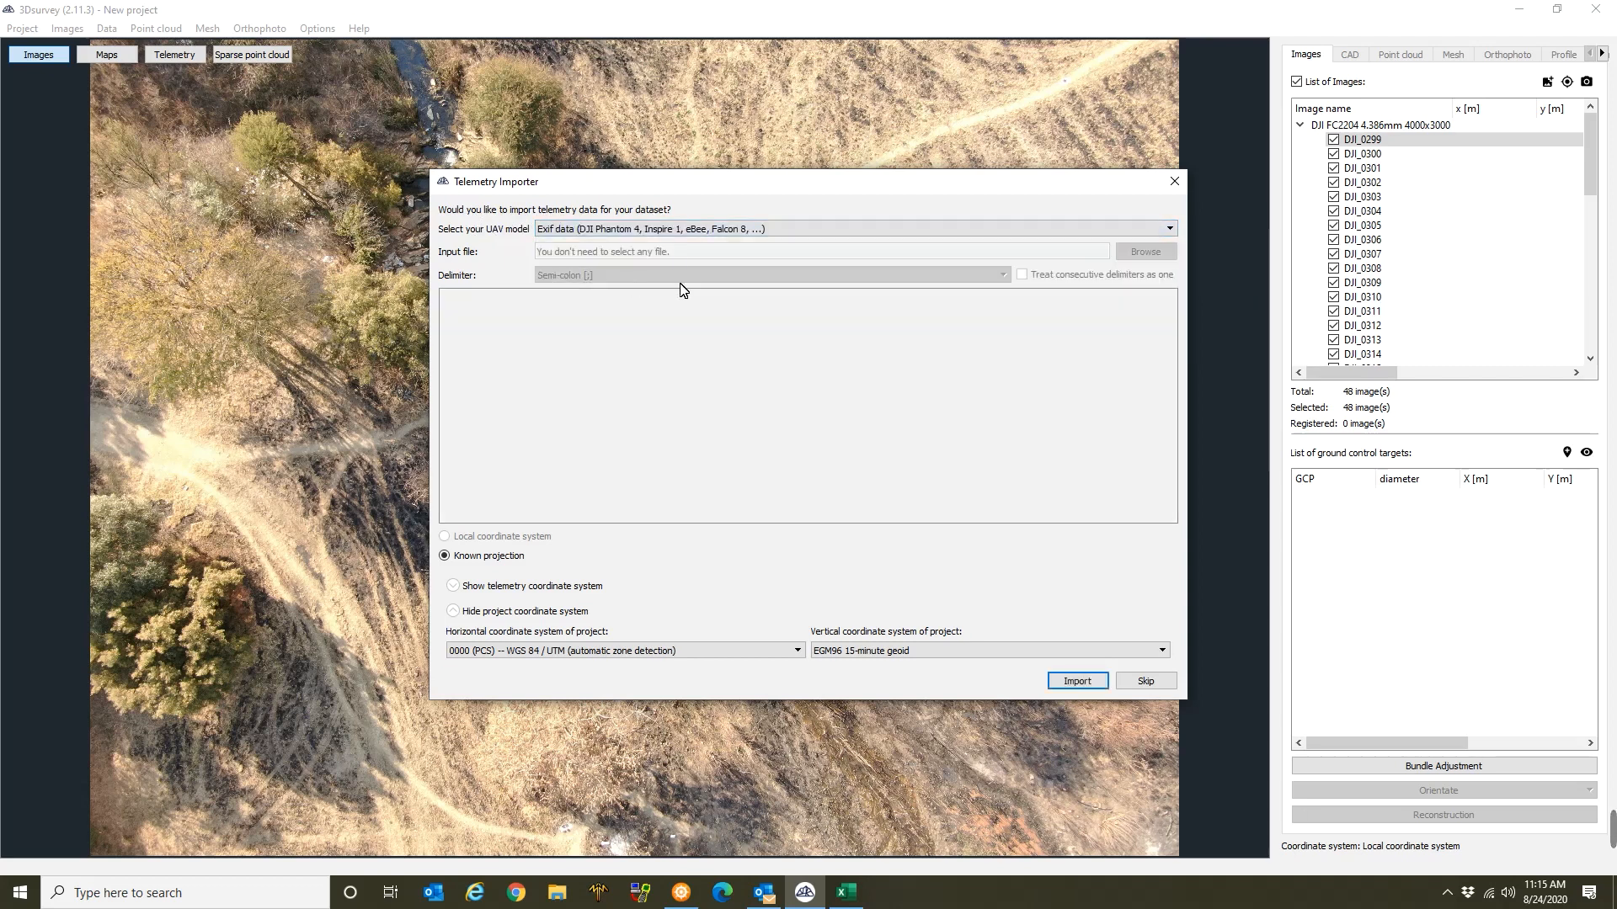
{"action": "mouse_move", "coordinate": [748, 314]}
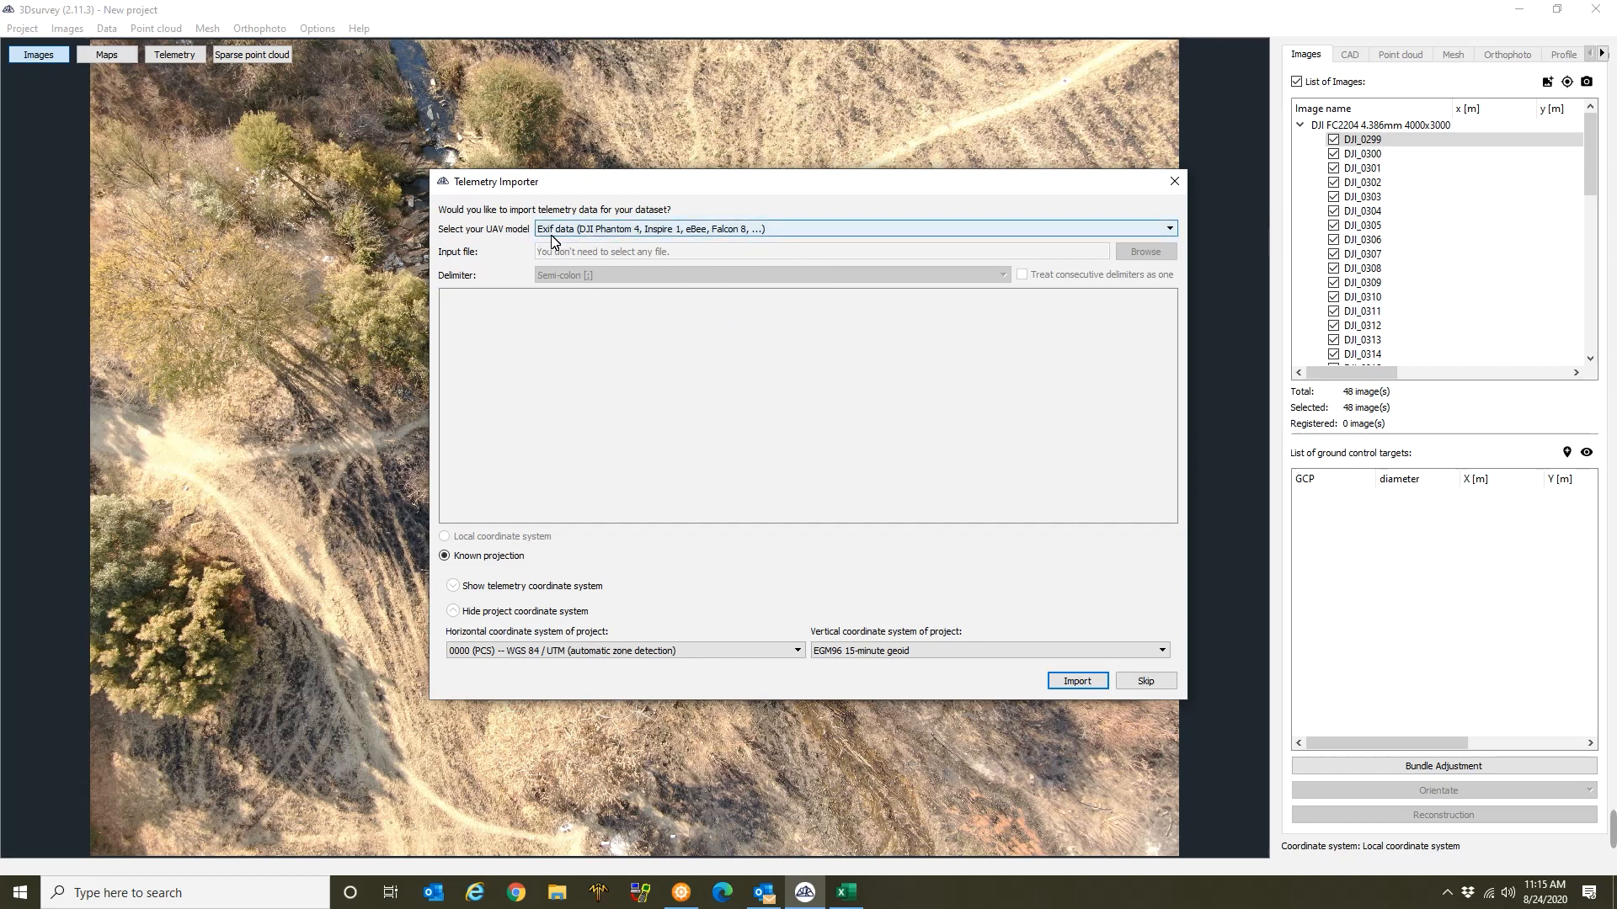
{"action": "mouse_move", "coordinate": [579, 236]}
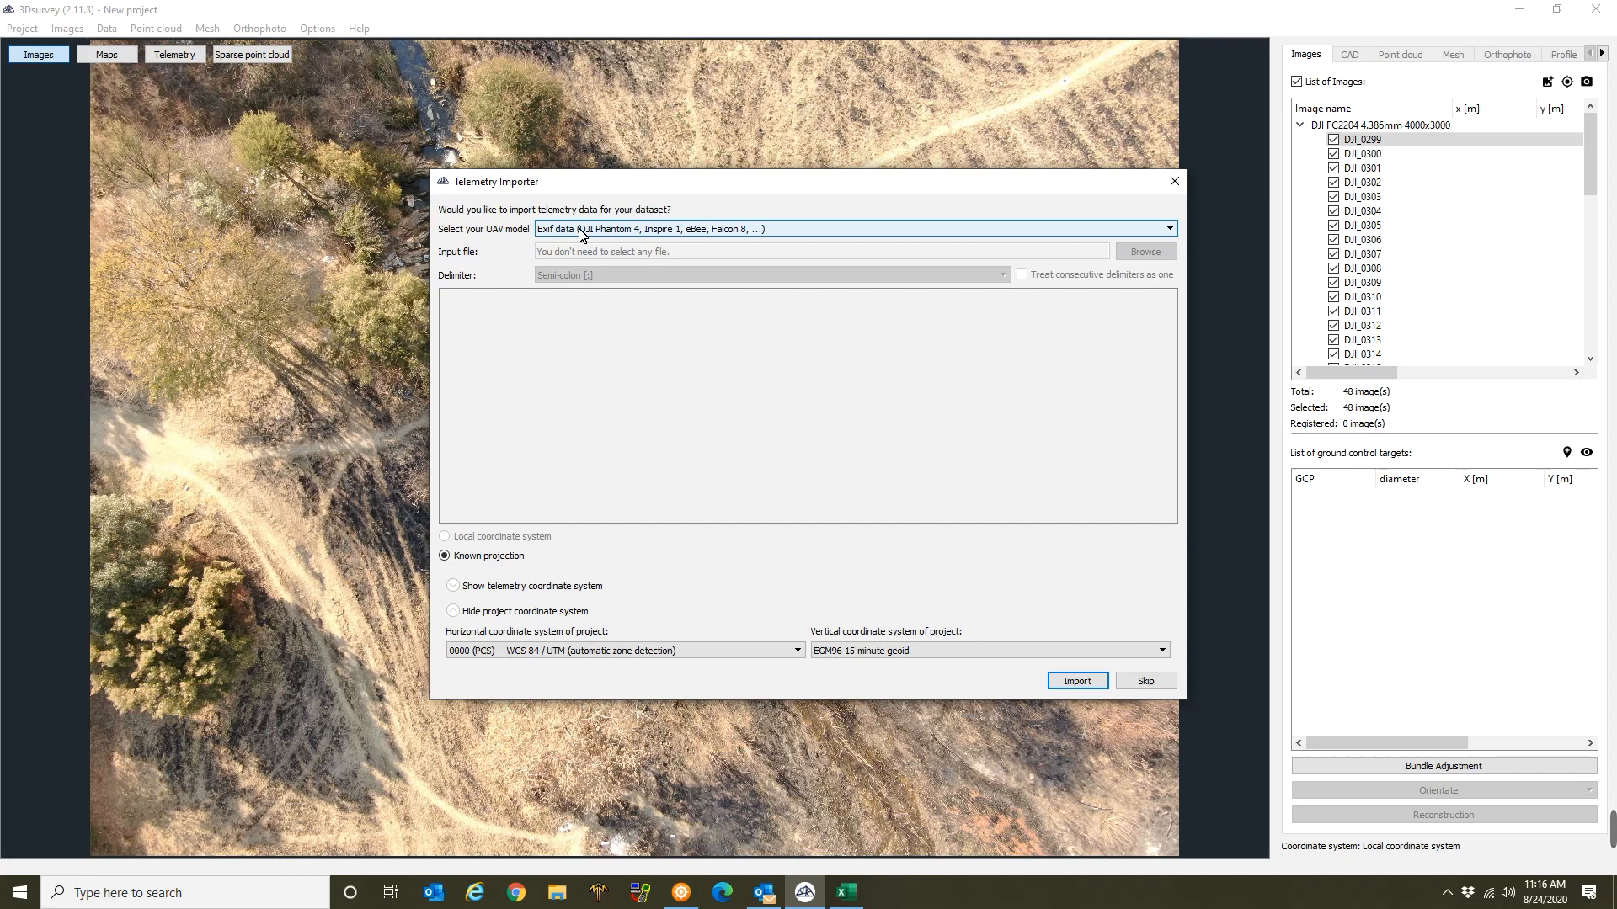
{"action": "mouse_move", "coordinate": [1166, 237]}
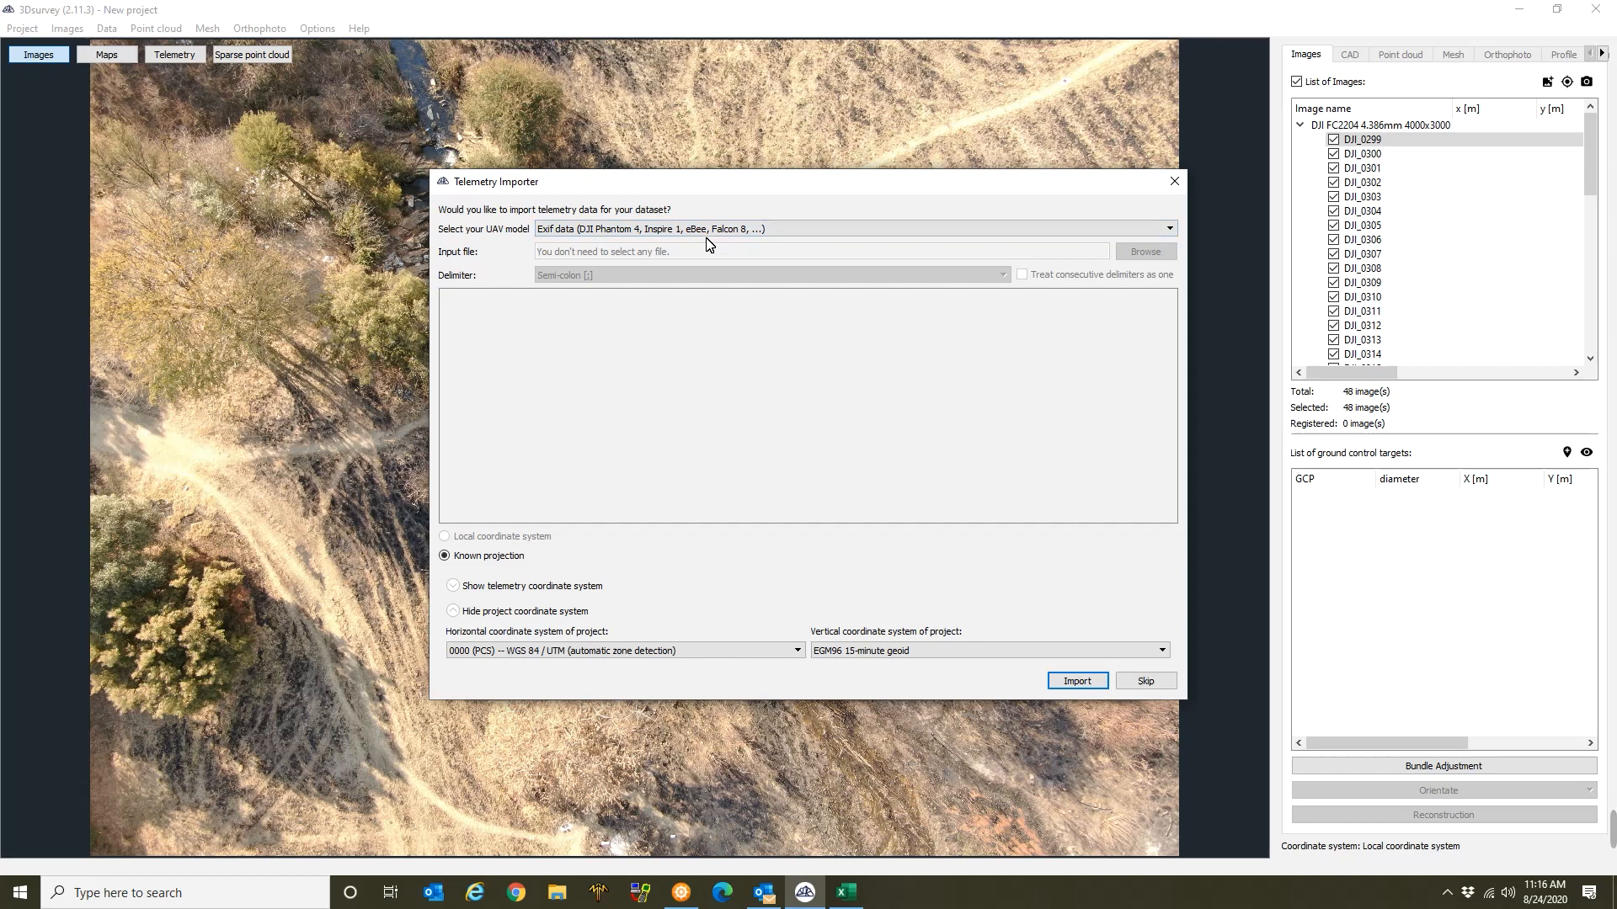
{"action": "mouse_move", "coordinate": [980, 494]}
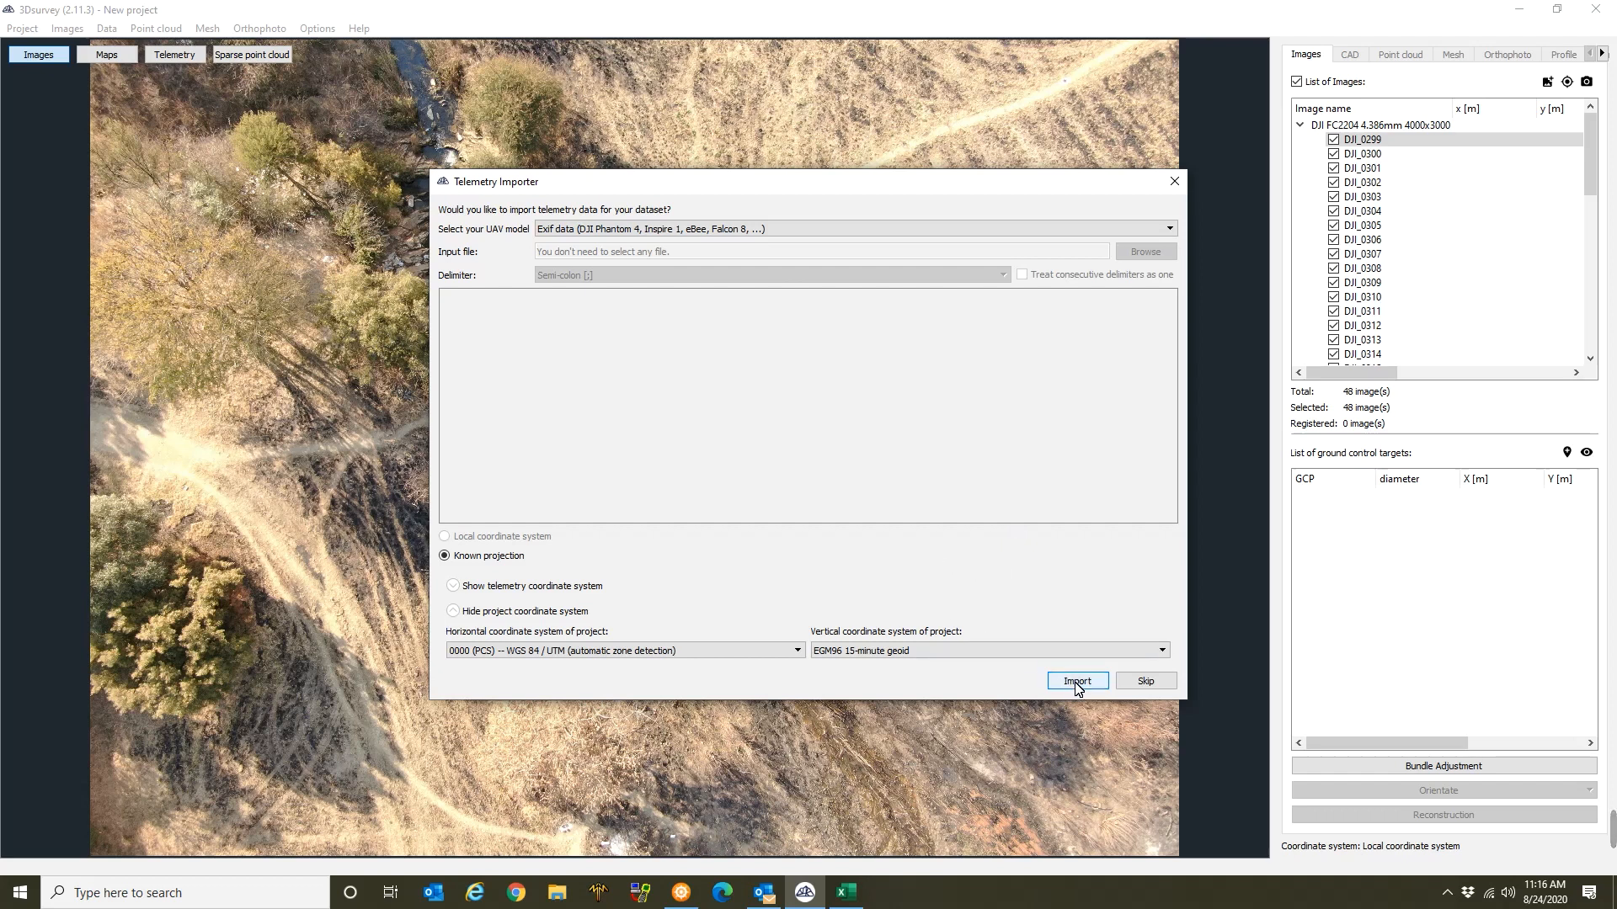
Import the Exif telemetry for all 48 images and dismiss the coordinate table.
{"action": "left_click", "coordinate": [1076, 681]}
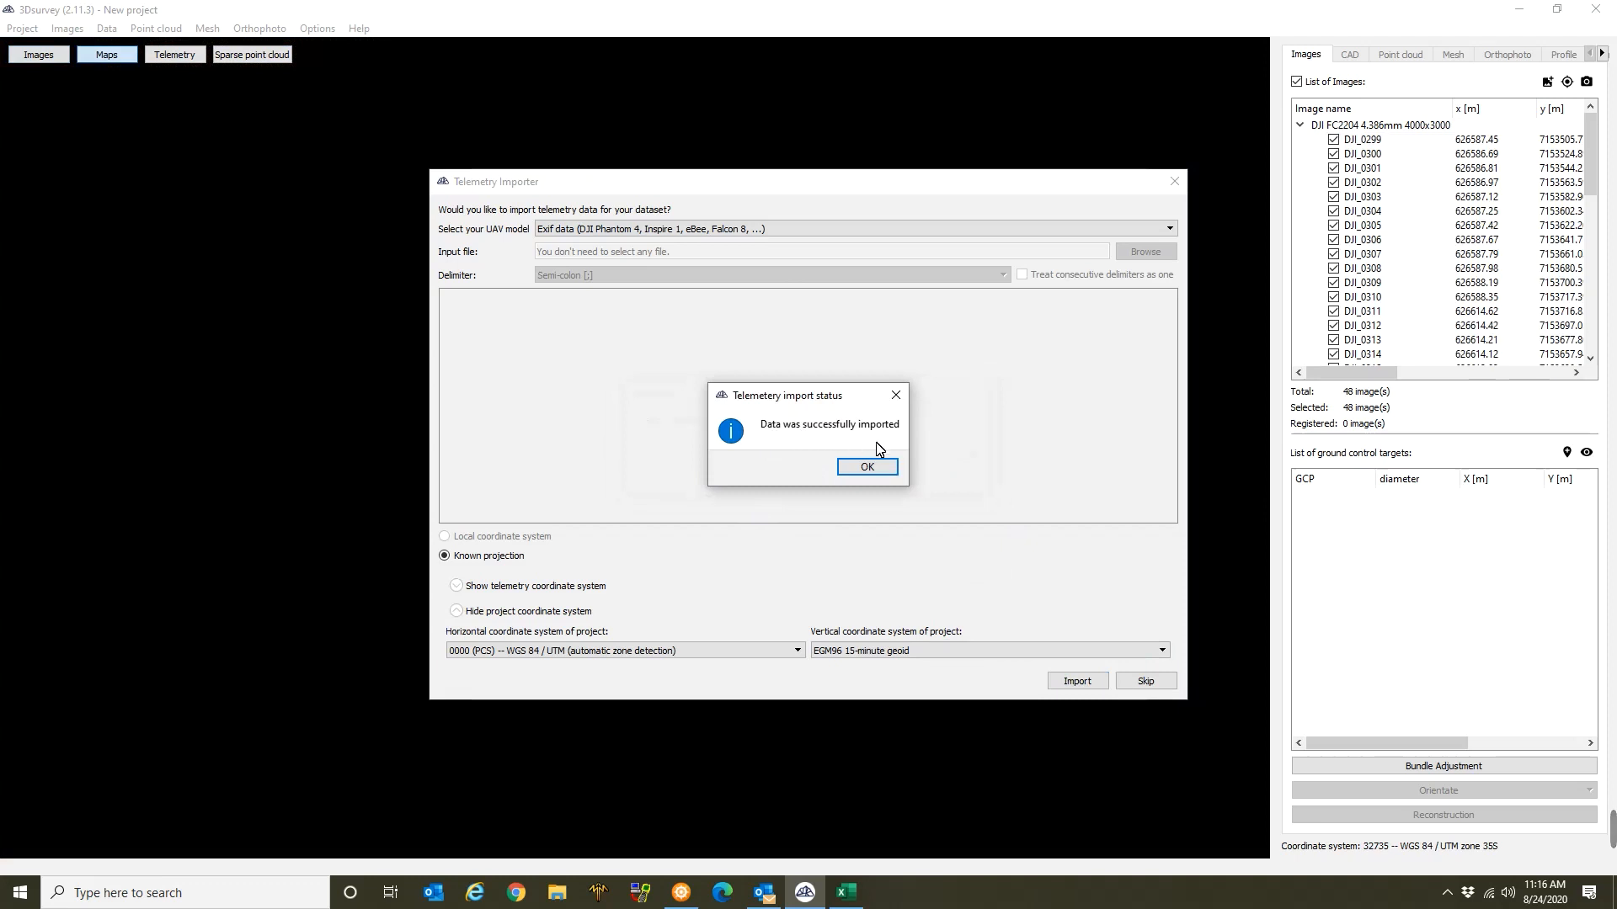
{"action": "mouse_move", "coordinate": [866, 467]}
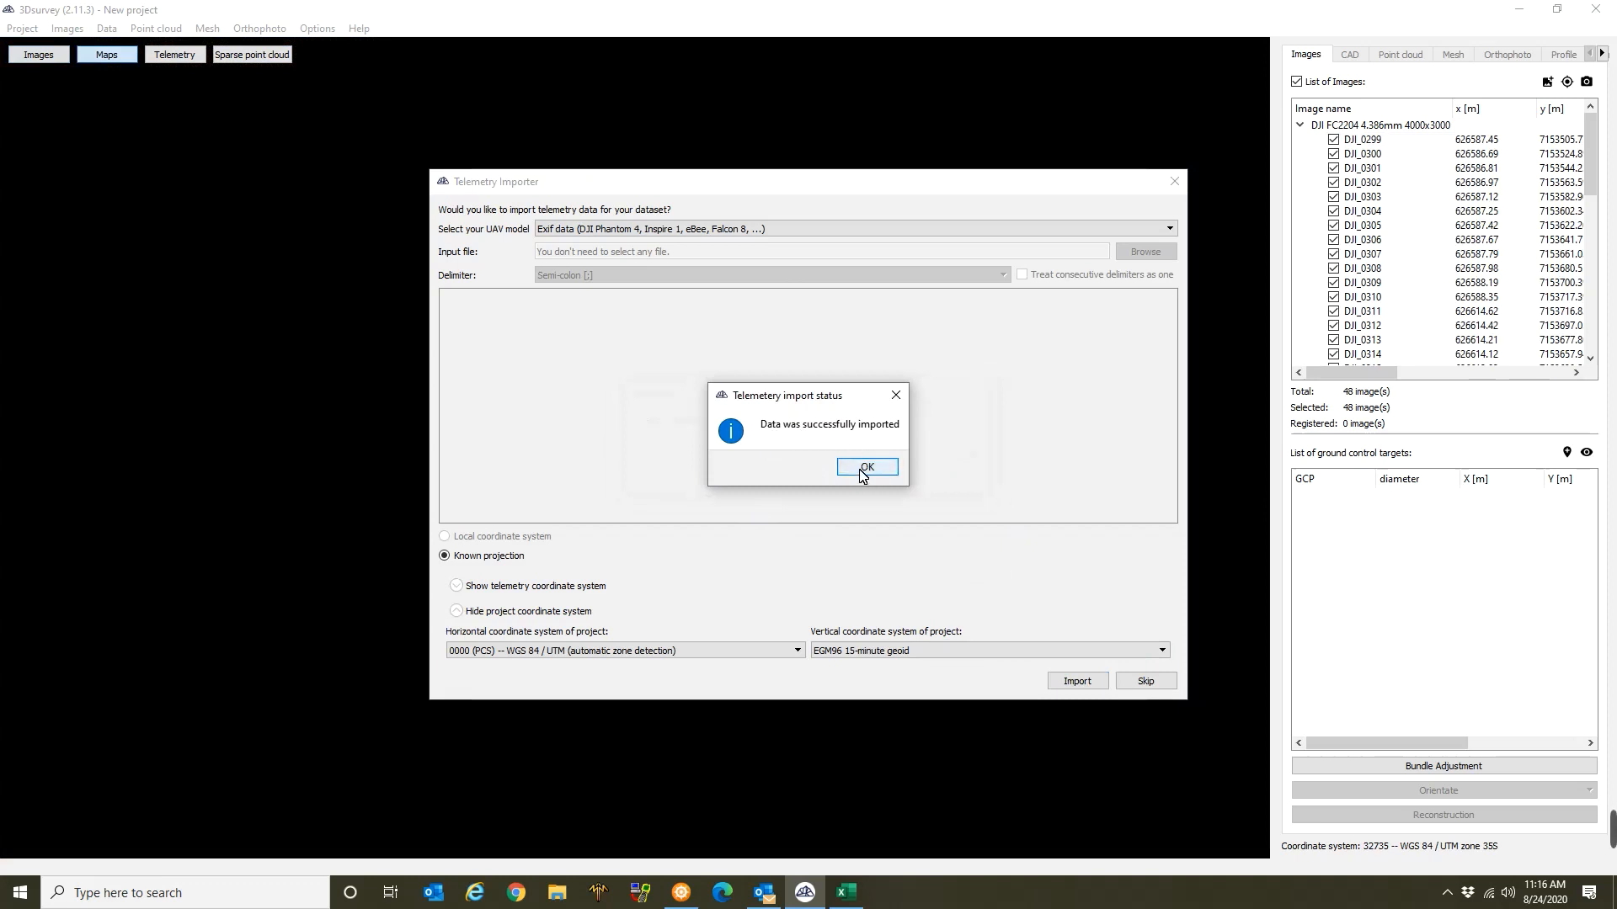
{"action": "left_click", "coordinate": [865, 466]}
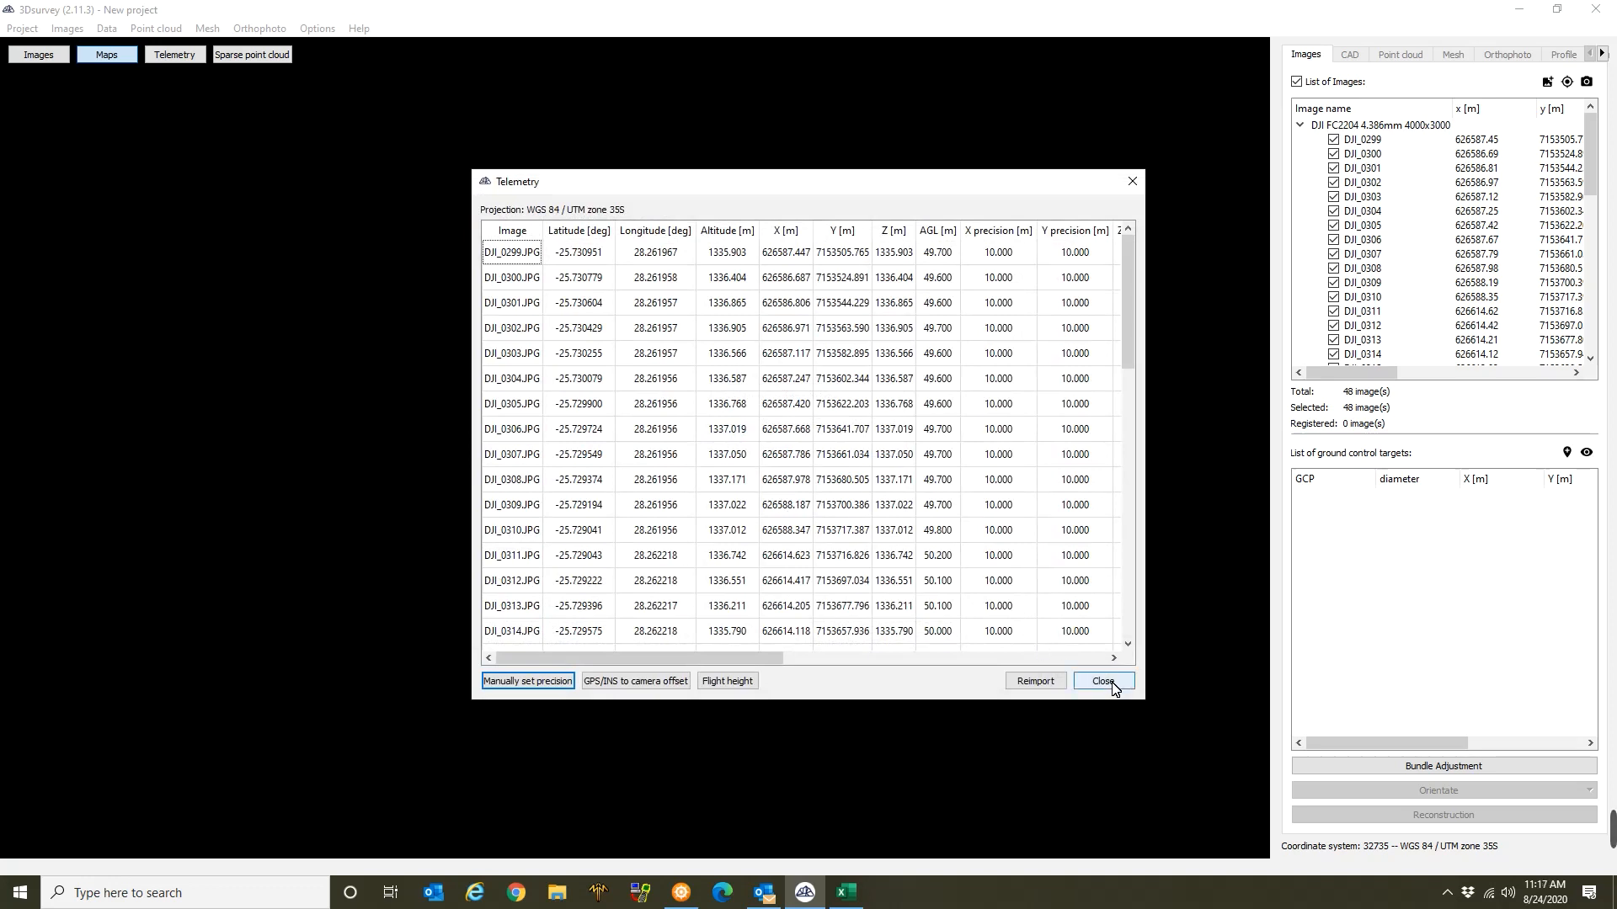
{"action": "left_click", "coordinate": [1101, 681]}
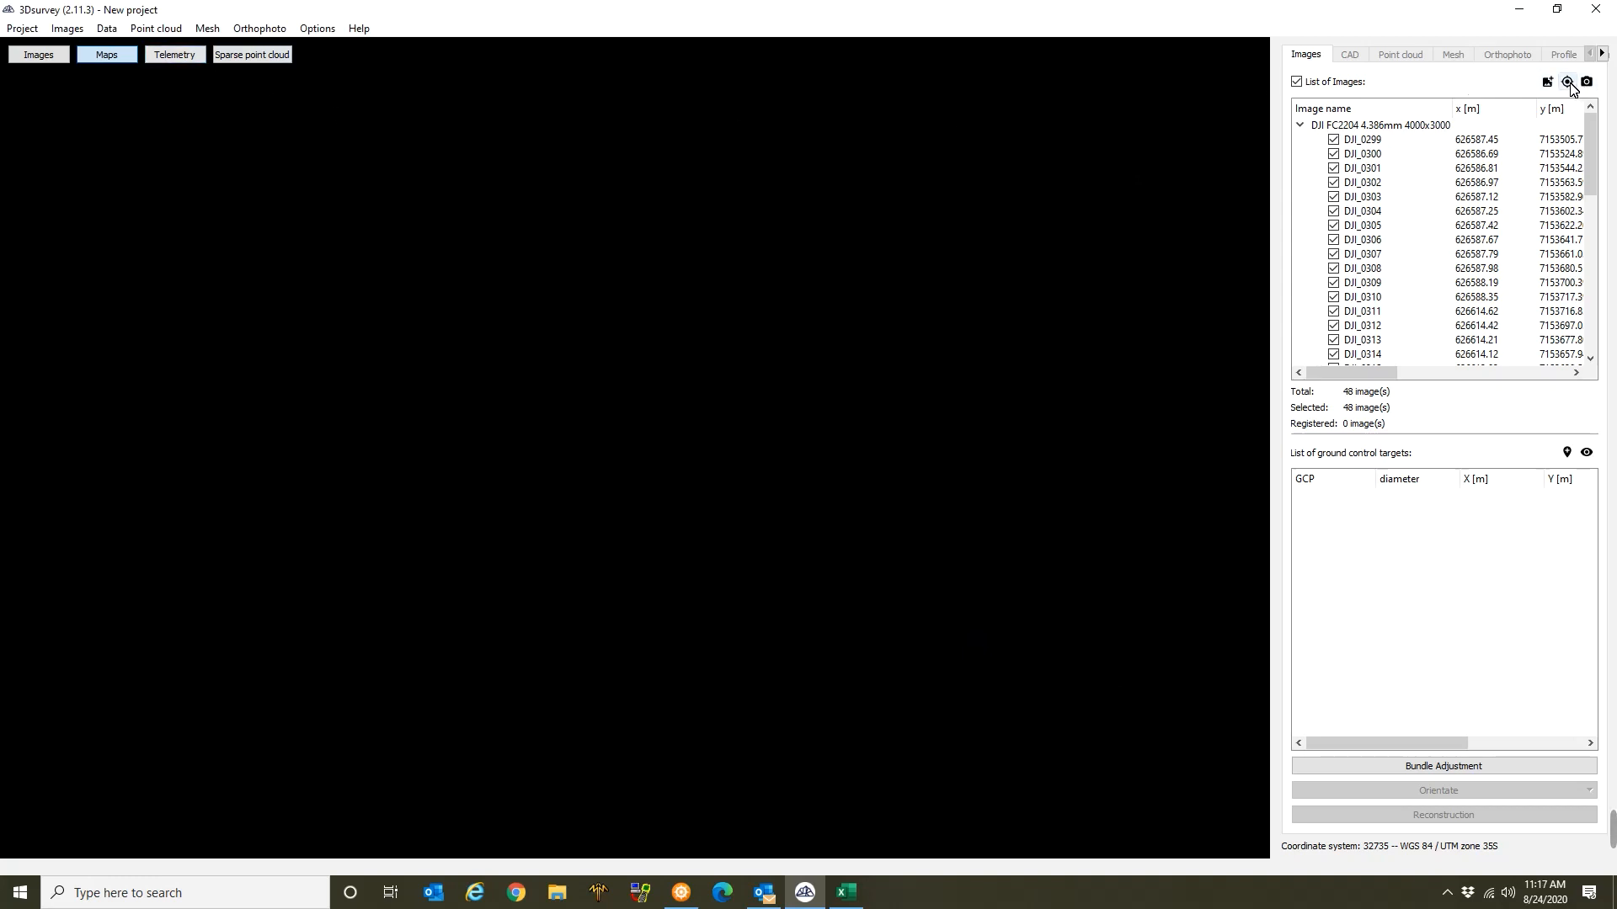
{"action": "mouse_move", "coordinate": [1586, 80]}
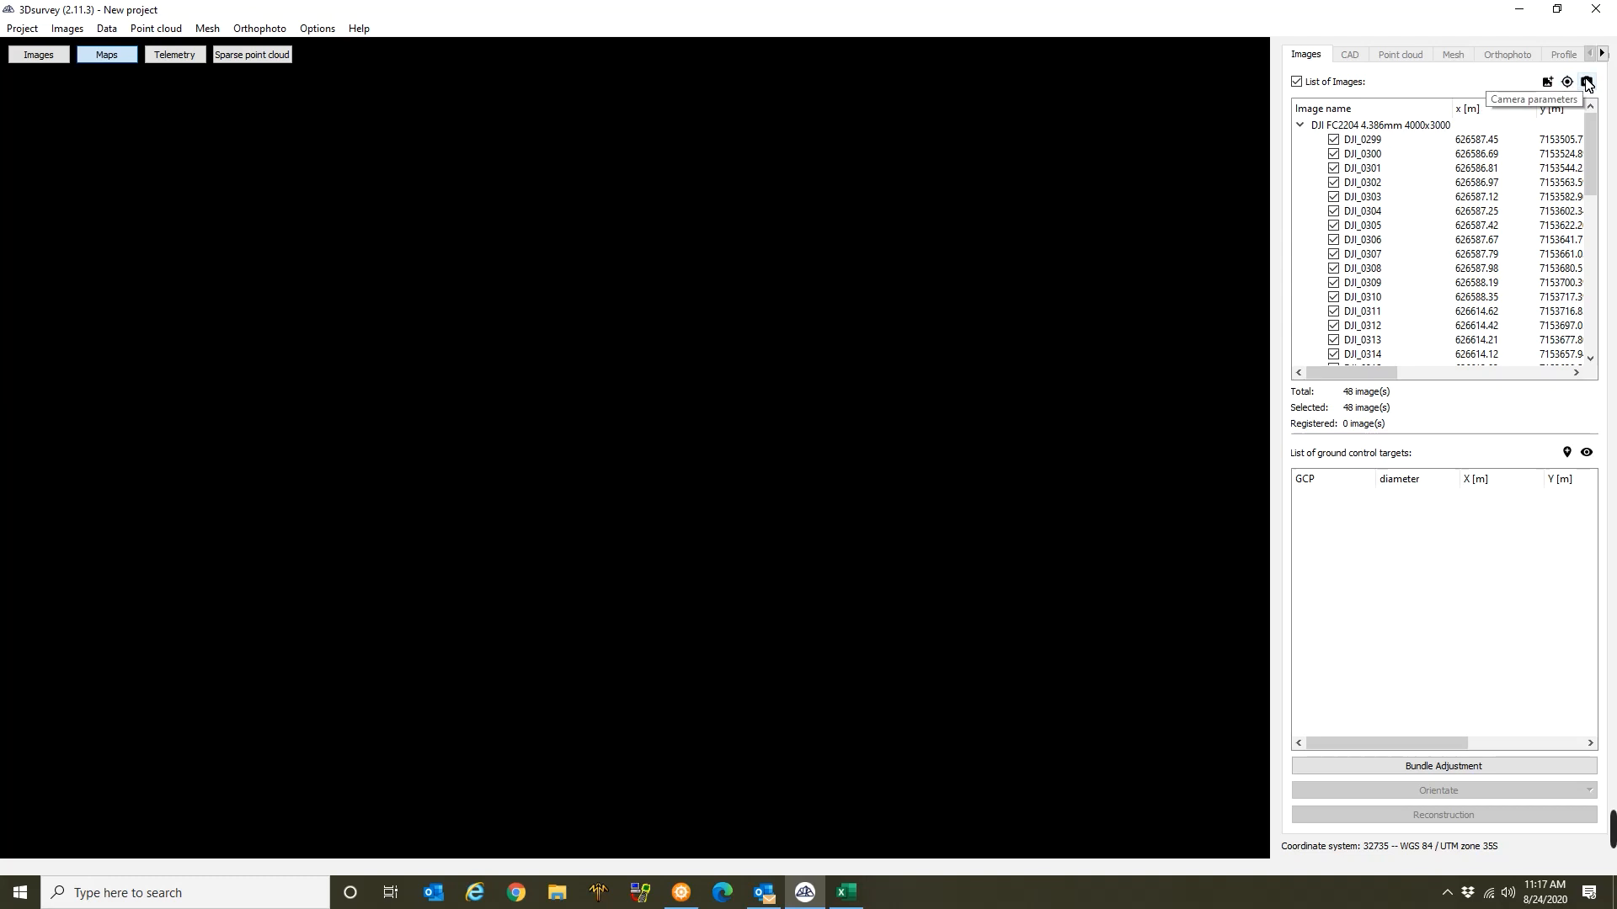
{"action": "left_click", "coordinate": [1587, 80]}
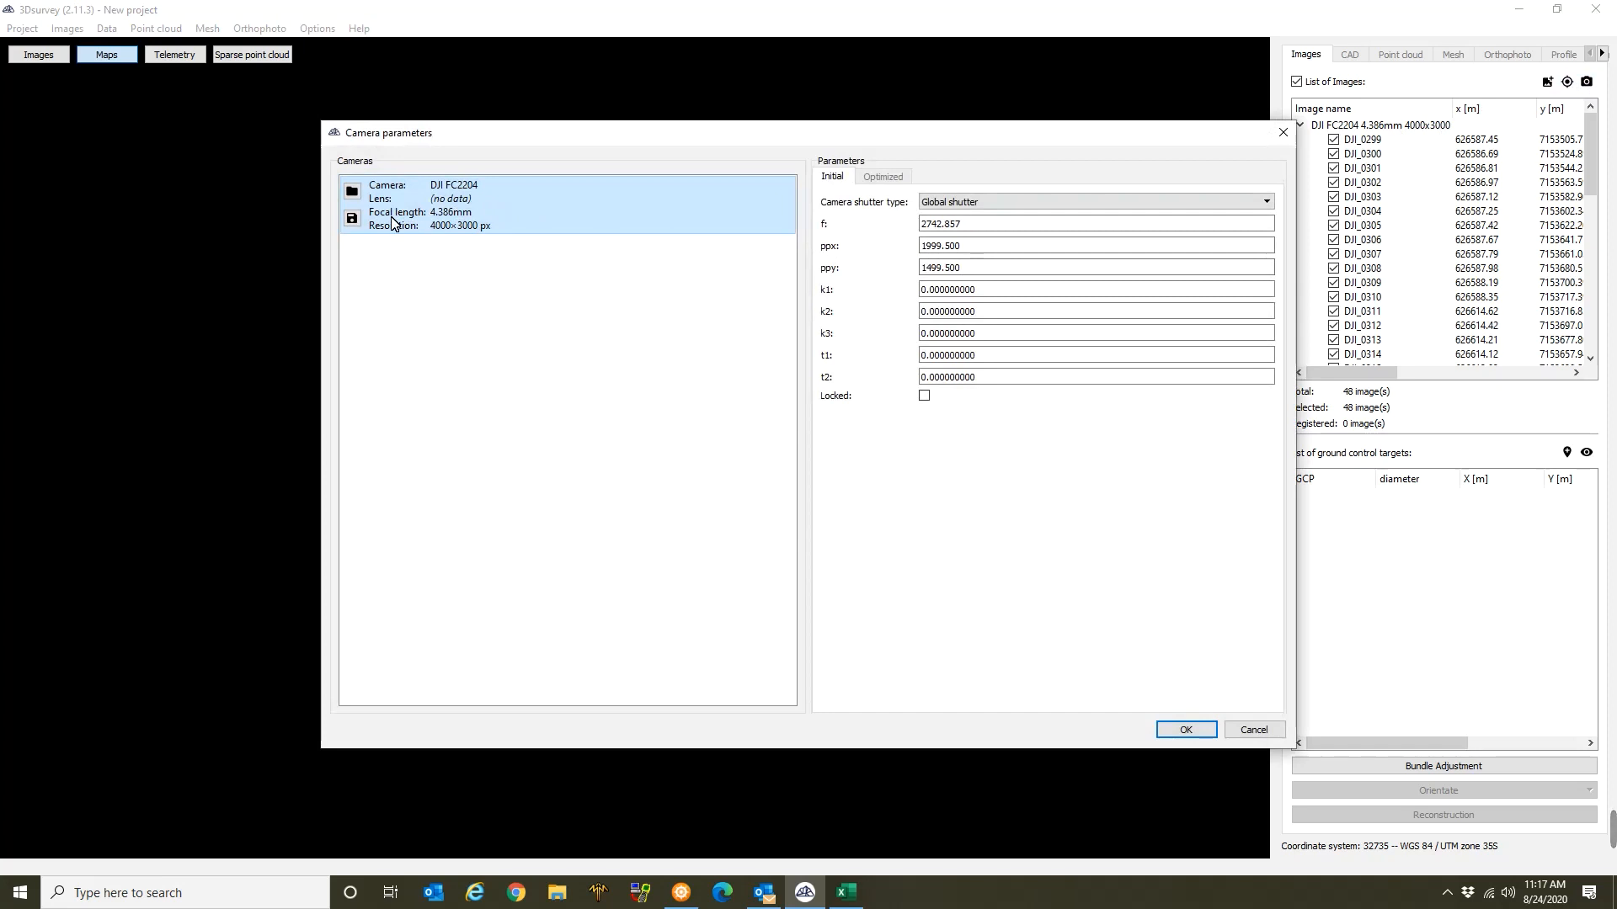
{"action": "mouse_move", "coordinate": [383, 226]}
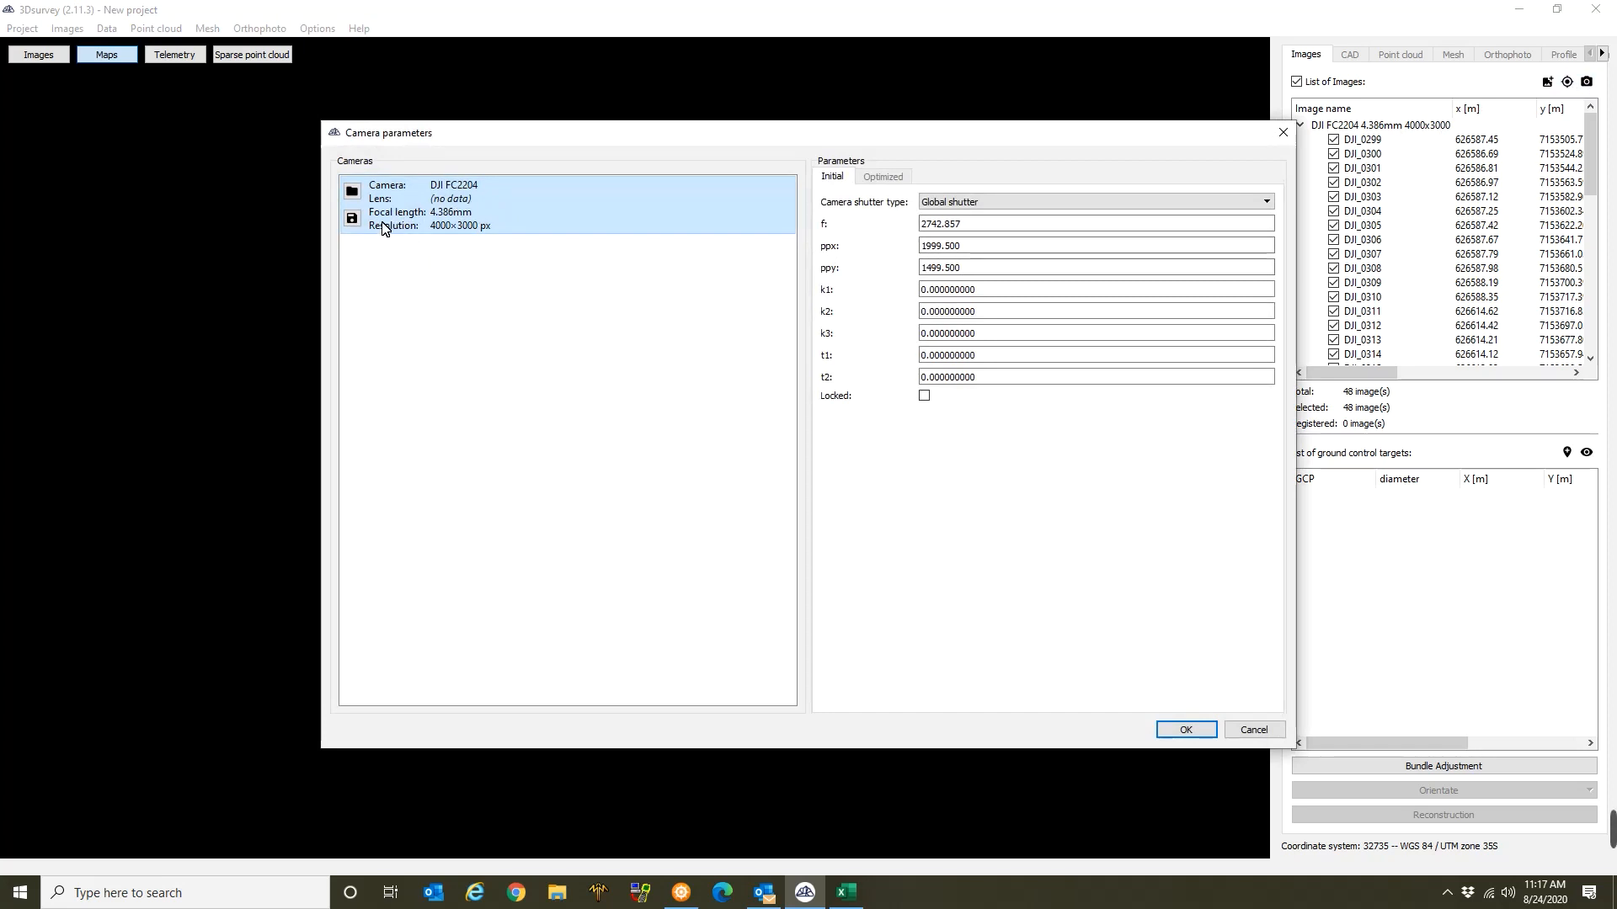
{"action": "mouse_move", "coordinate": [507, 222]}
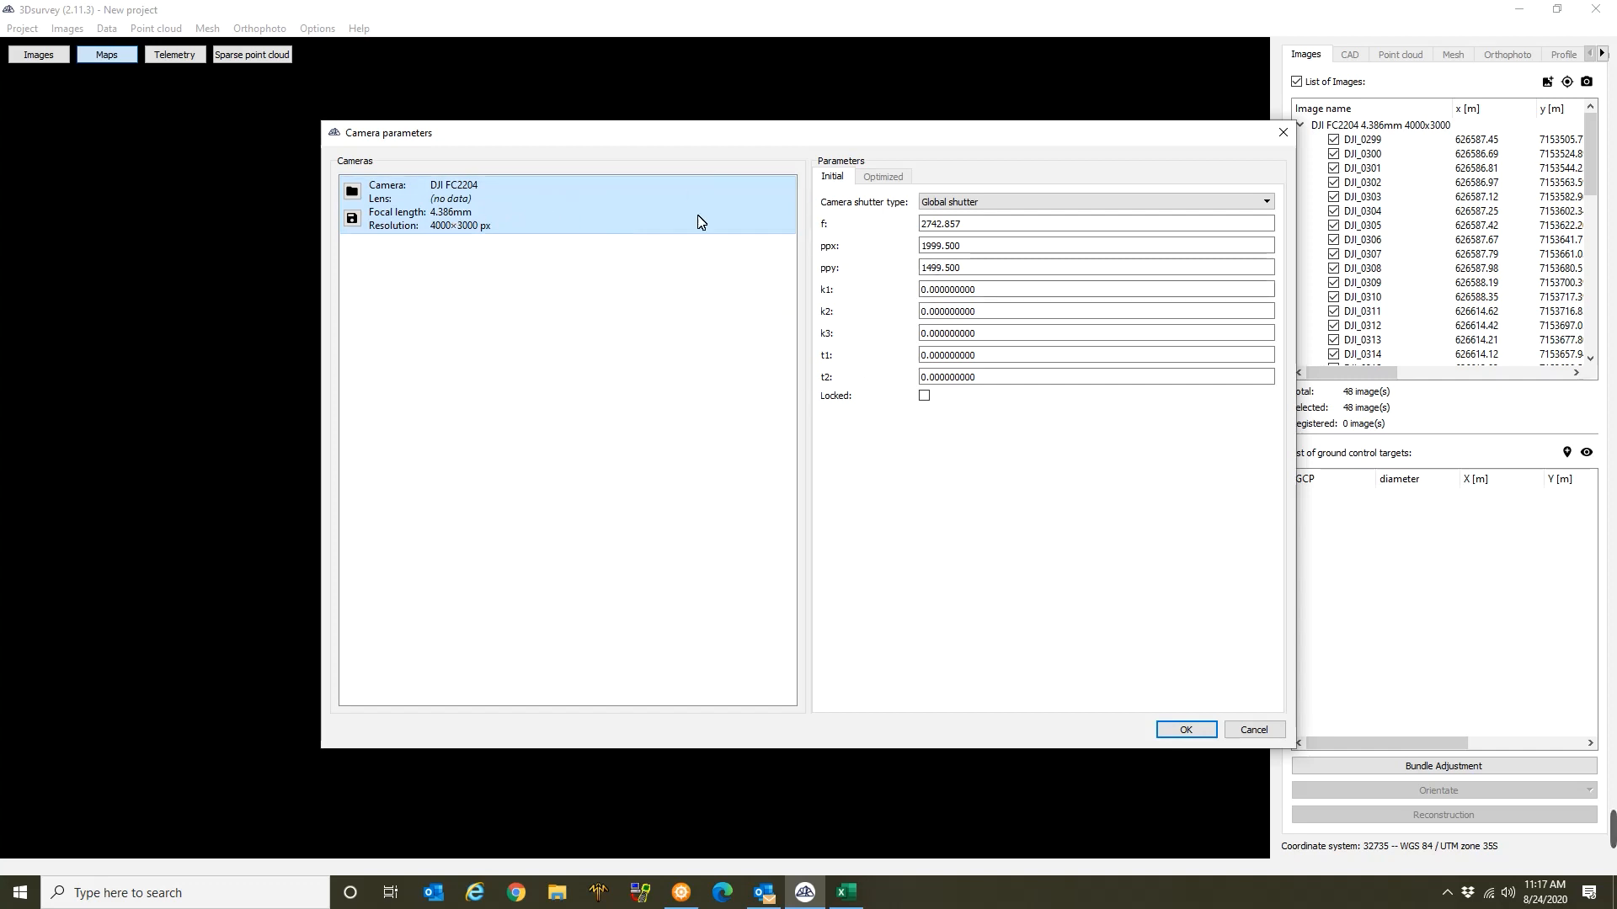
{"action": "mouse_move", "coordinate": [854, 283]}
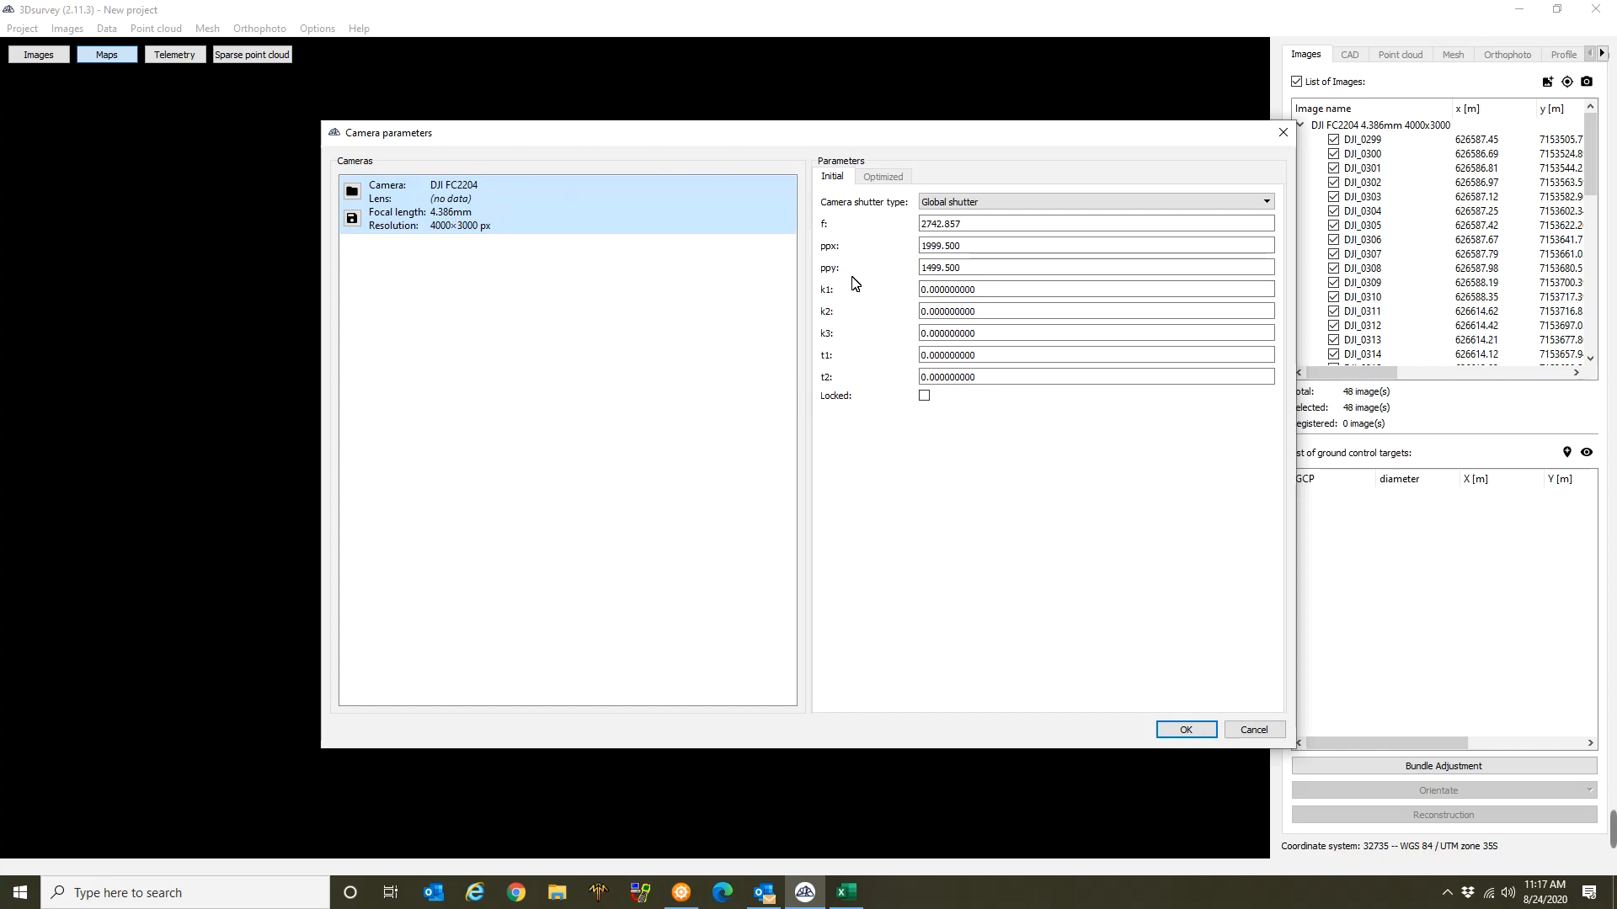
{"action": "mouse_move", "coordinate": [880, 254]}
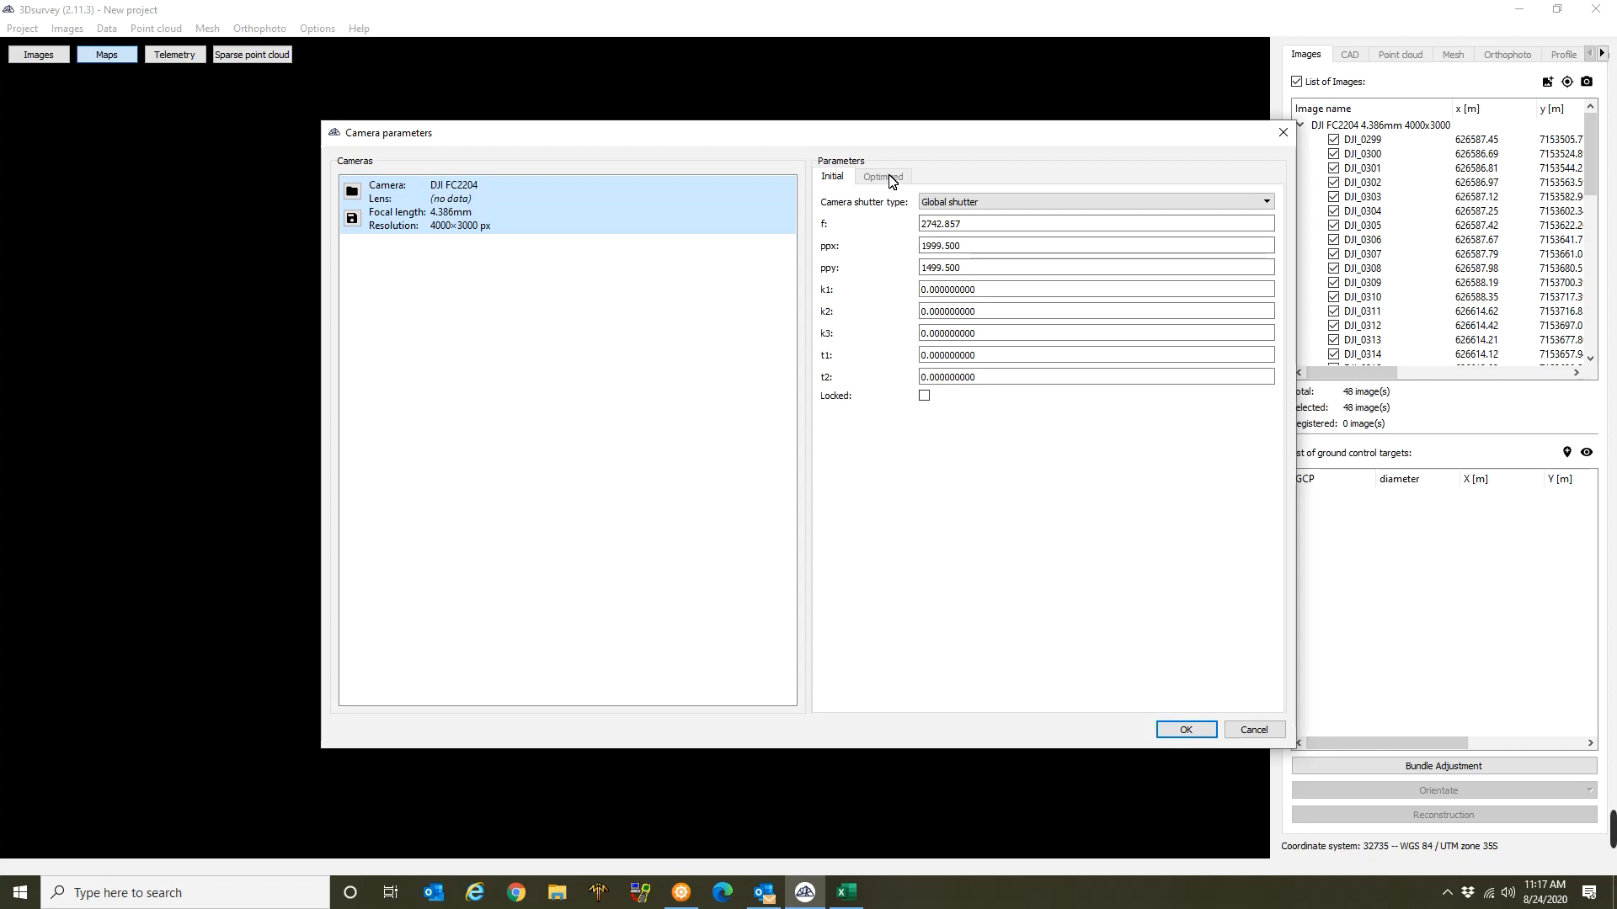
{"action": "mouse_move", "coordinate": [456, 197]}
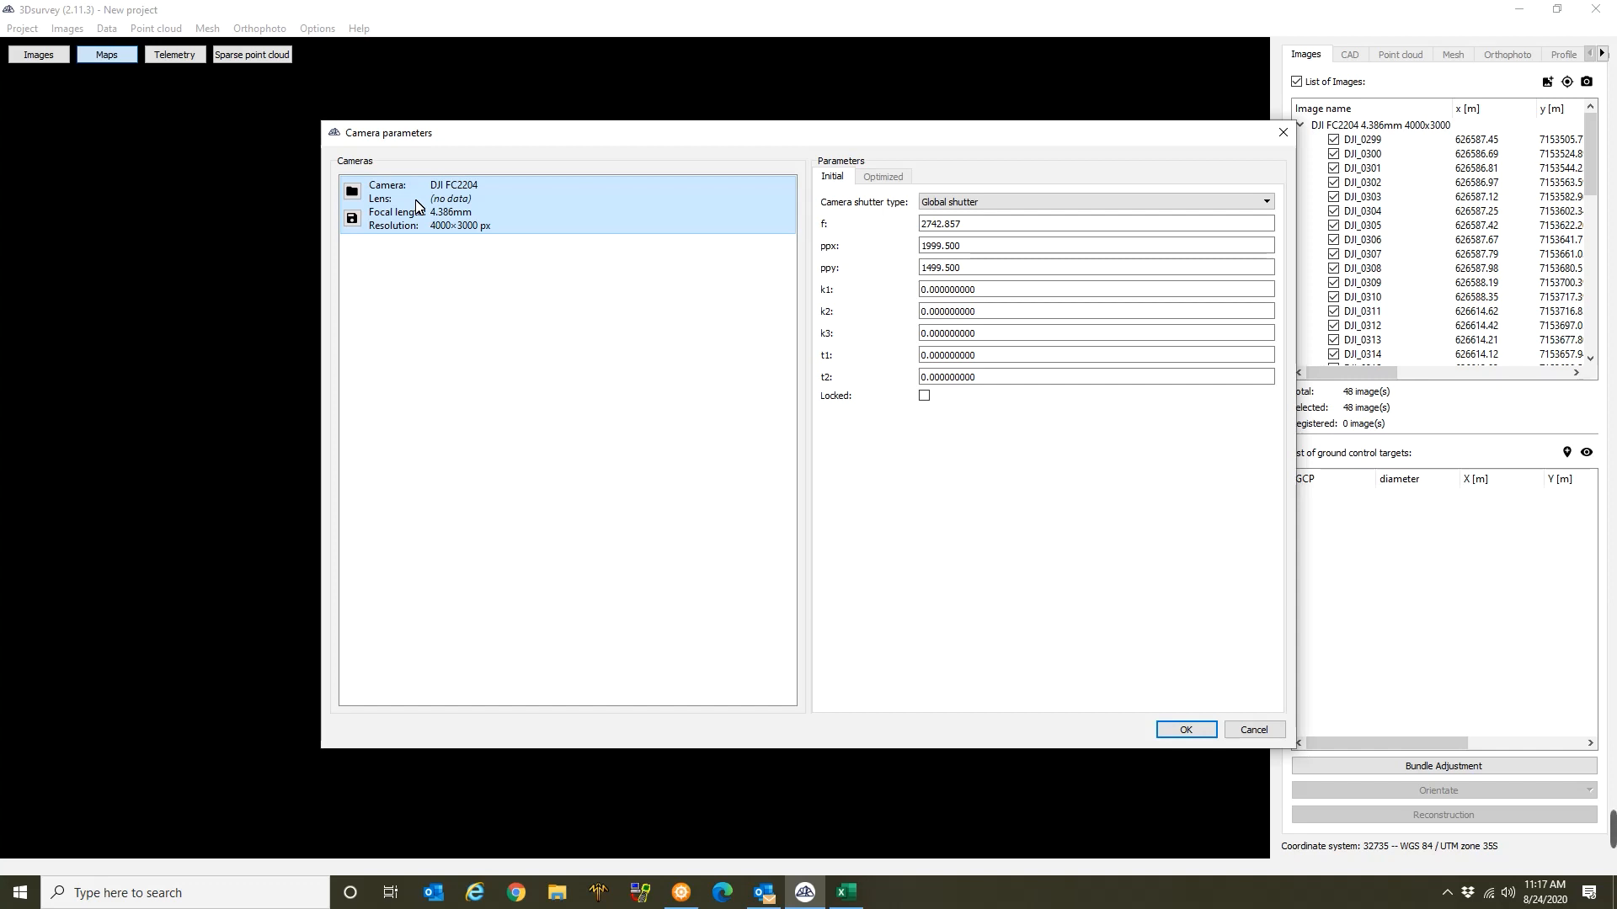
{"action": "mouse_move", "coordinate": [581, 270]}
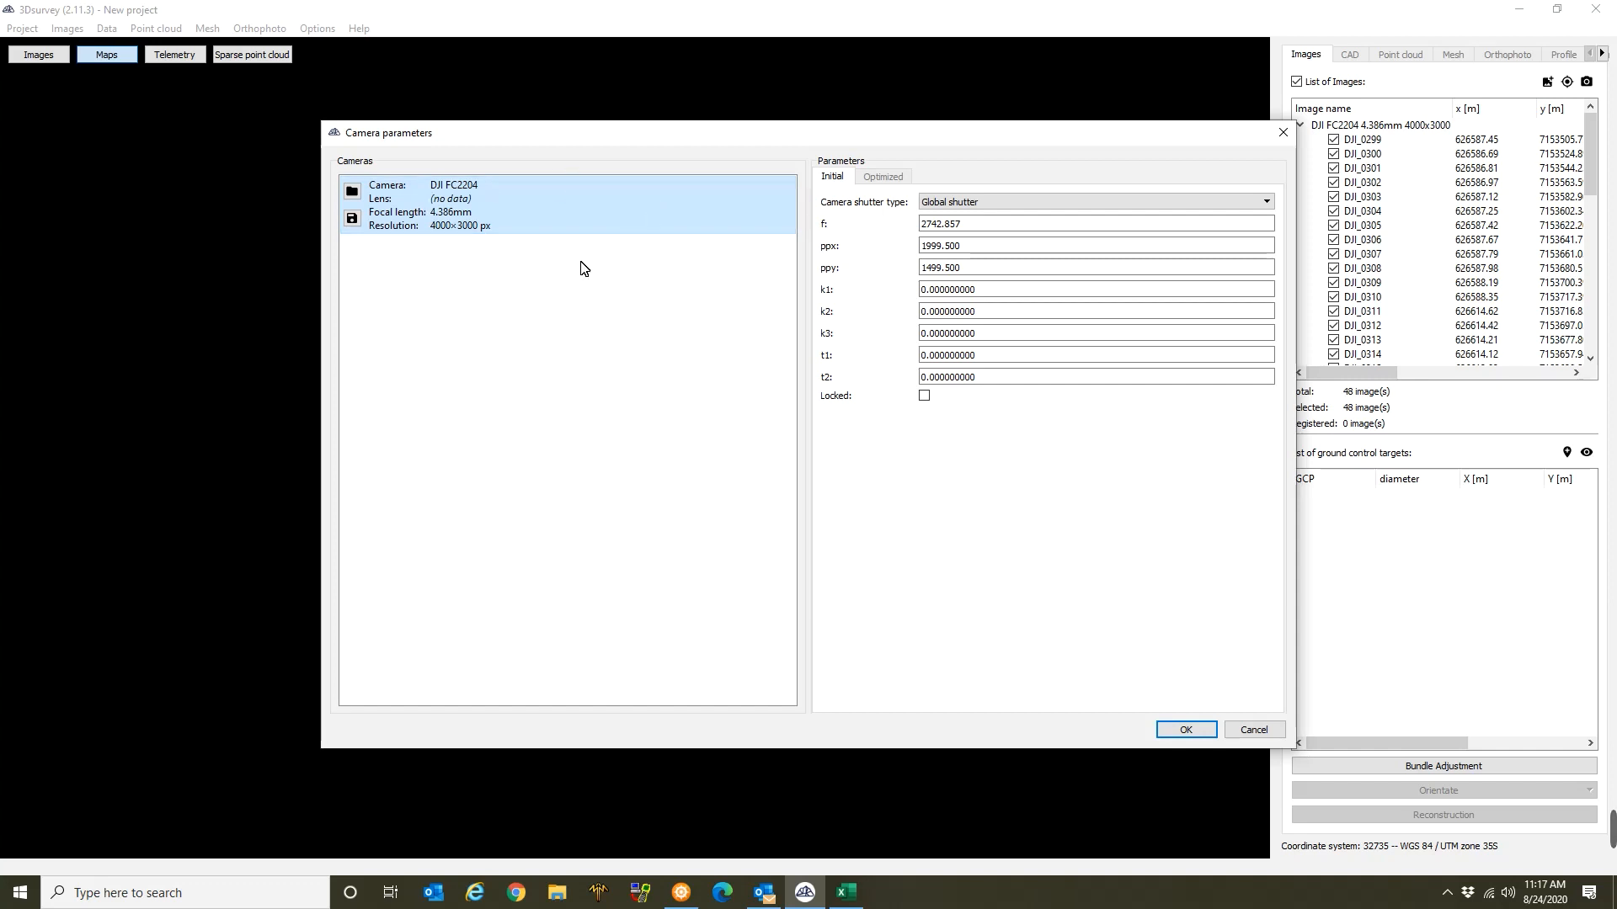
{"action": "mouse_move", "coordinate": [696, 329]}
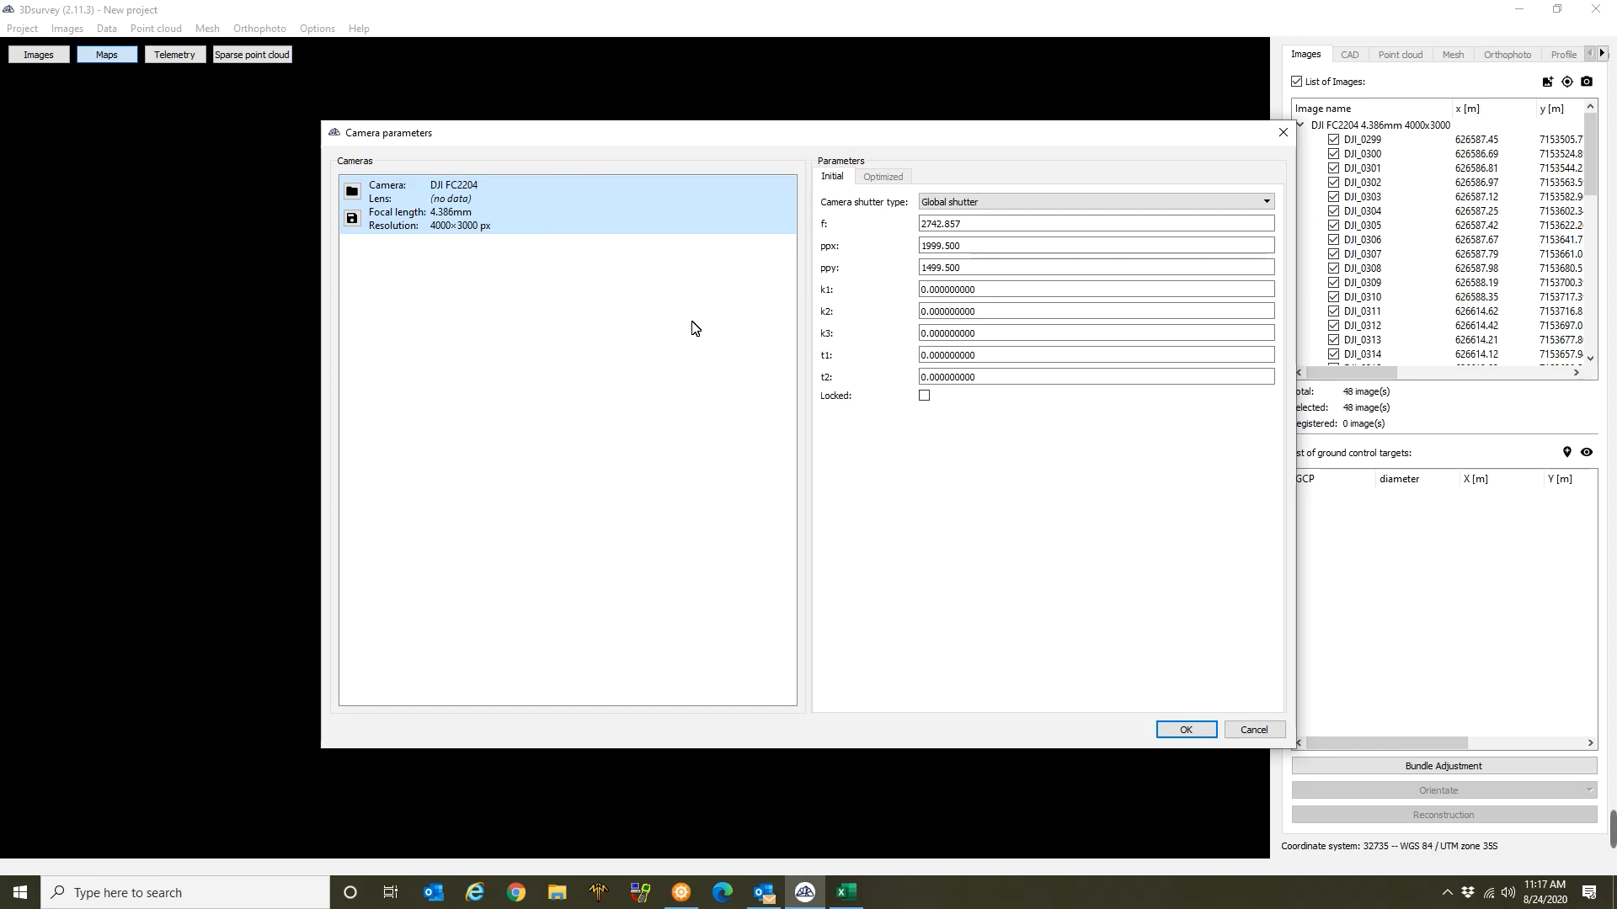
{"action": "mouse_move", "coordinate": [711, 370]}
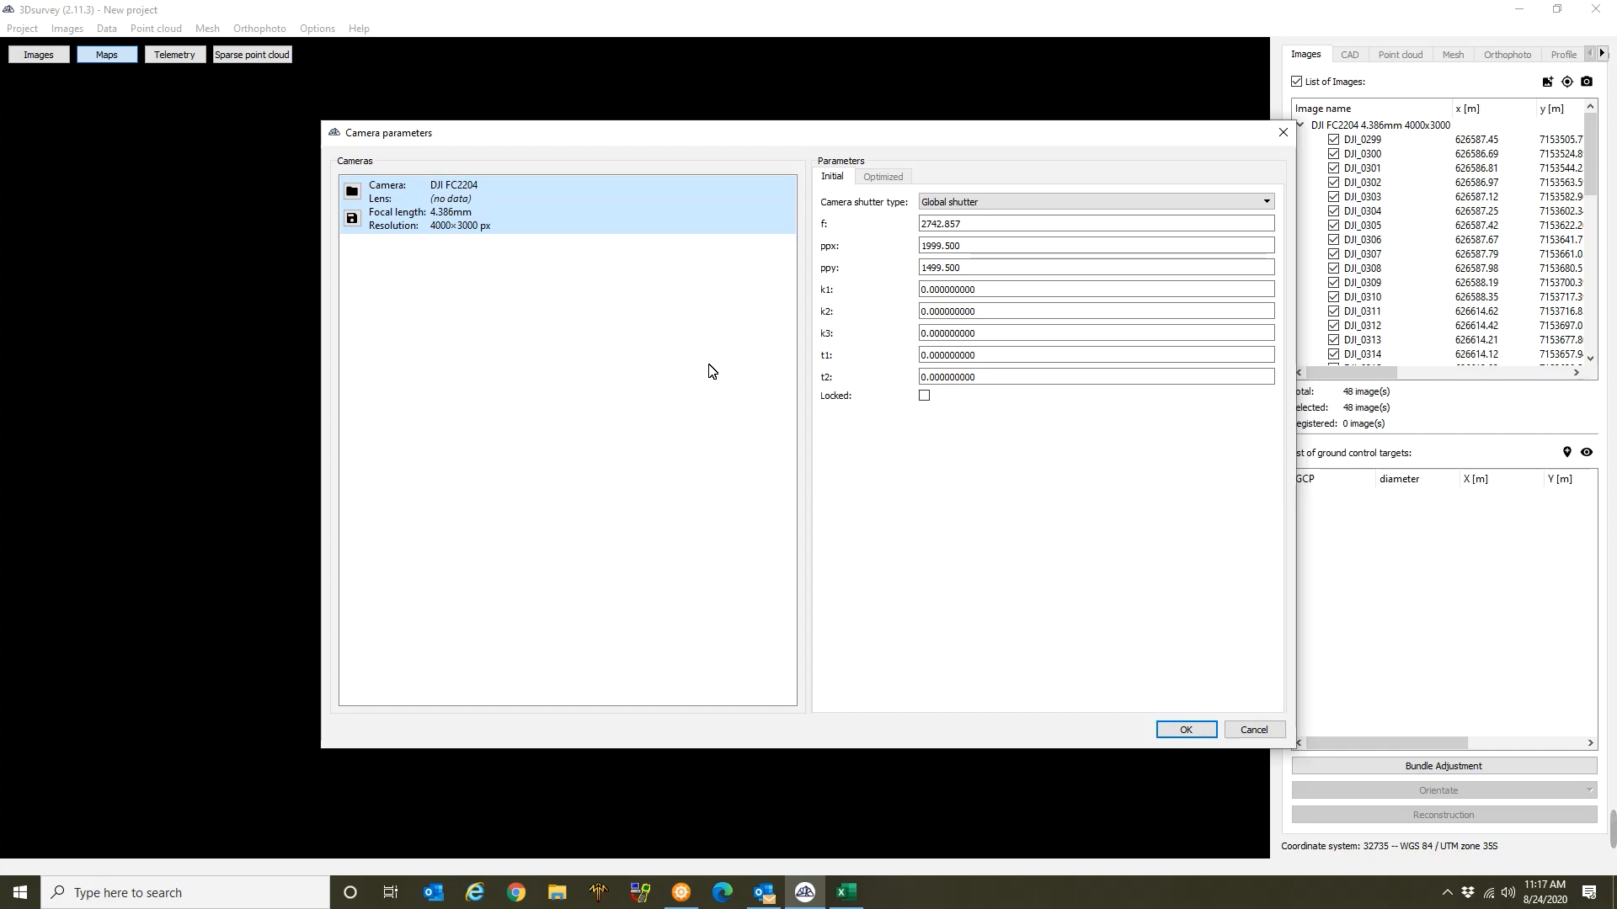
{"action": "mouse_move", "coordinate": [850, 438]}
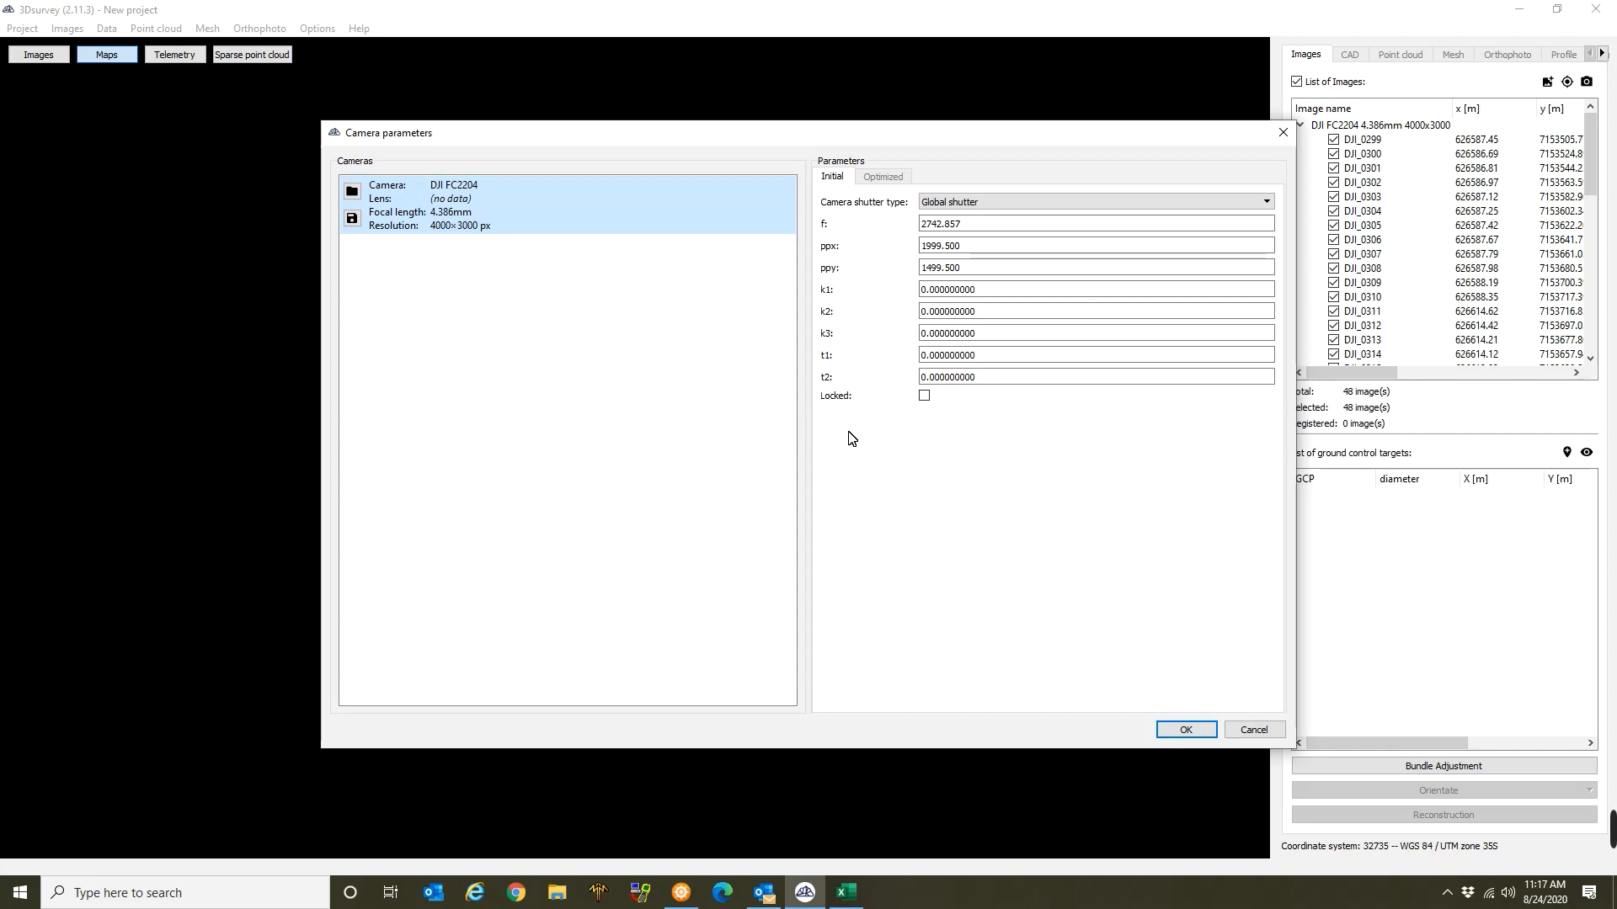
{"action": "mouse_move", "coordinate": [864, 374]}
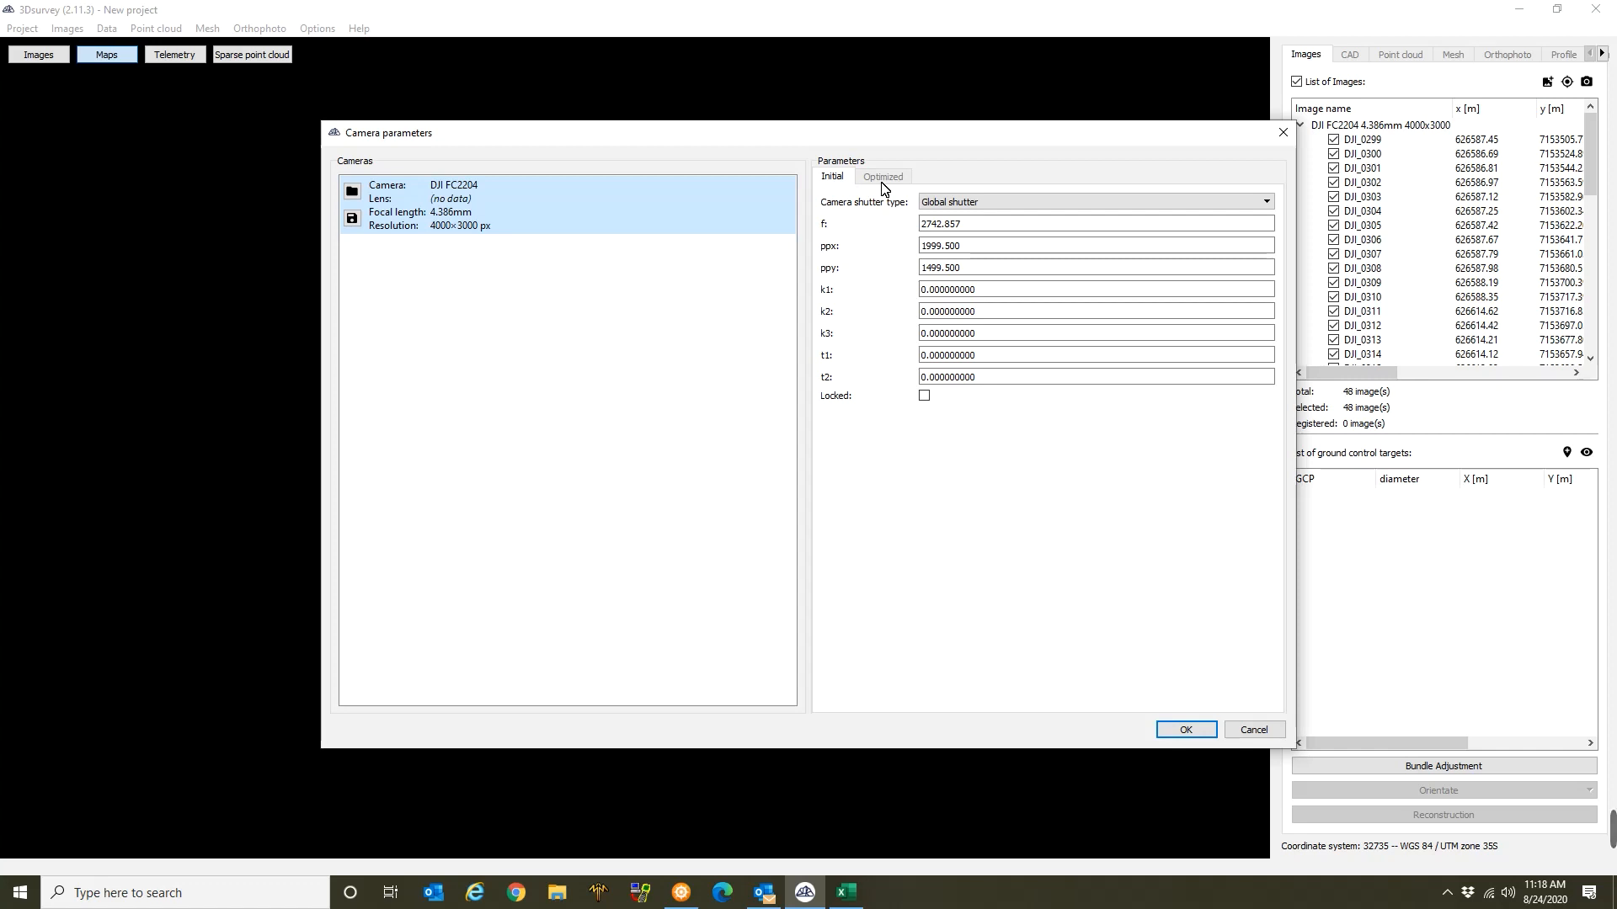
{"action": "mouse_move", "coordinate": [1147, 667]}
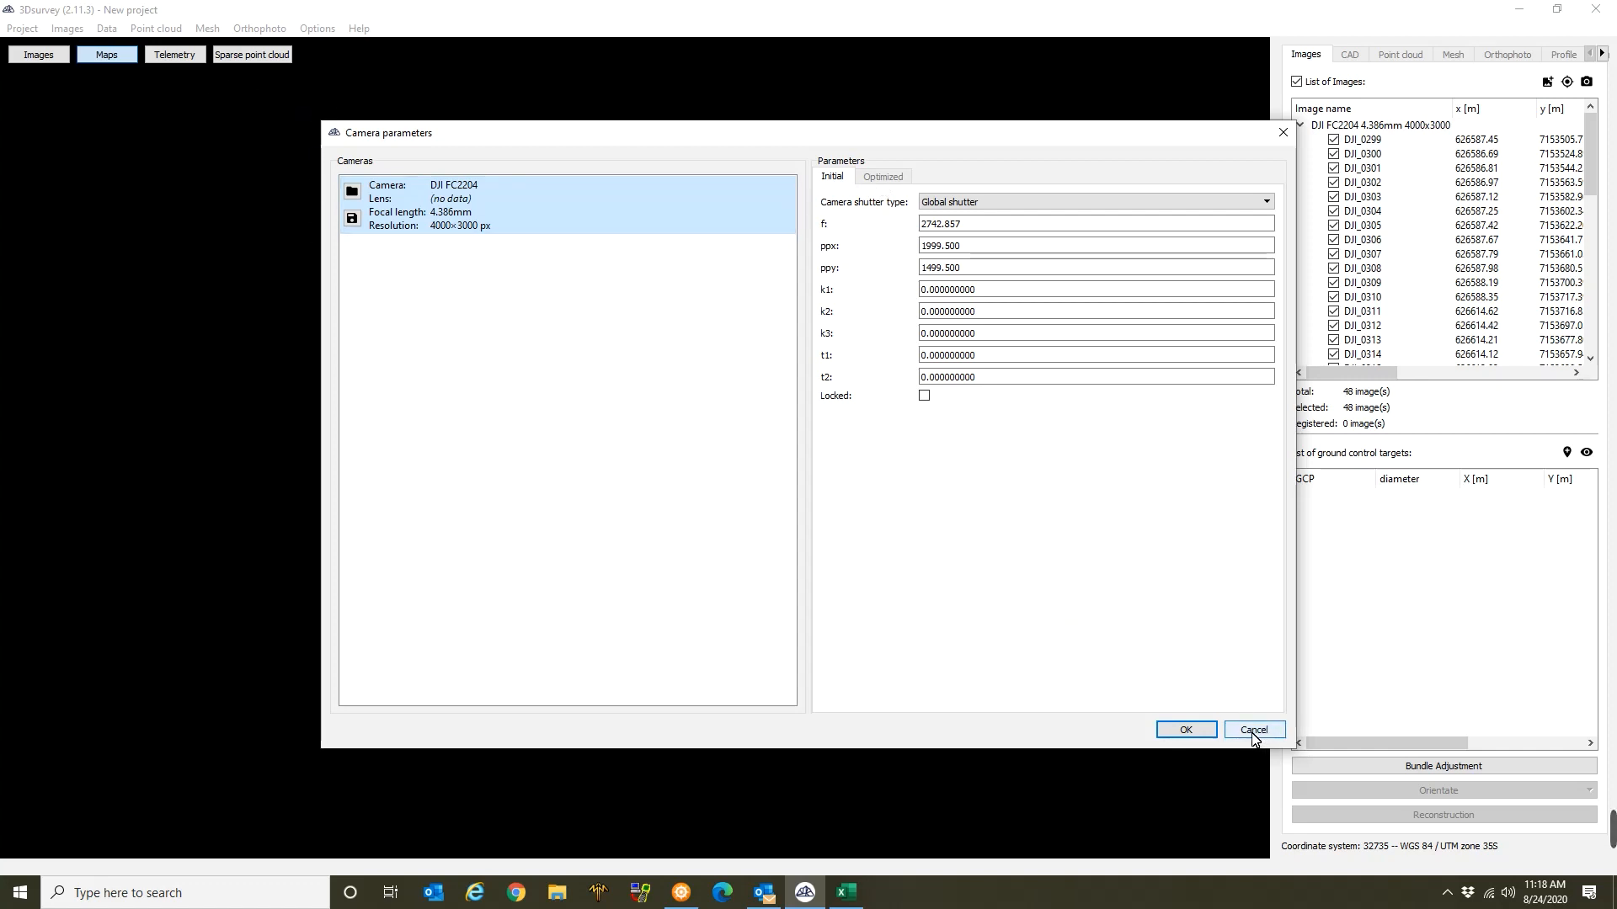
{"action": "left_click", "coordinate": [1253, 729]}
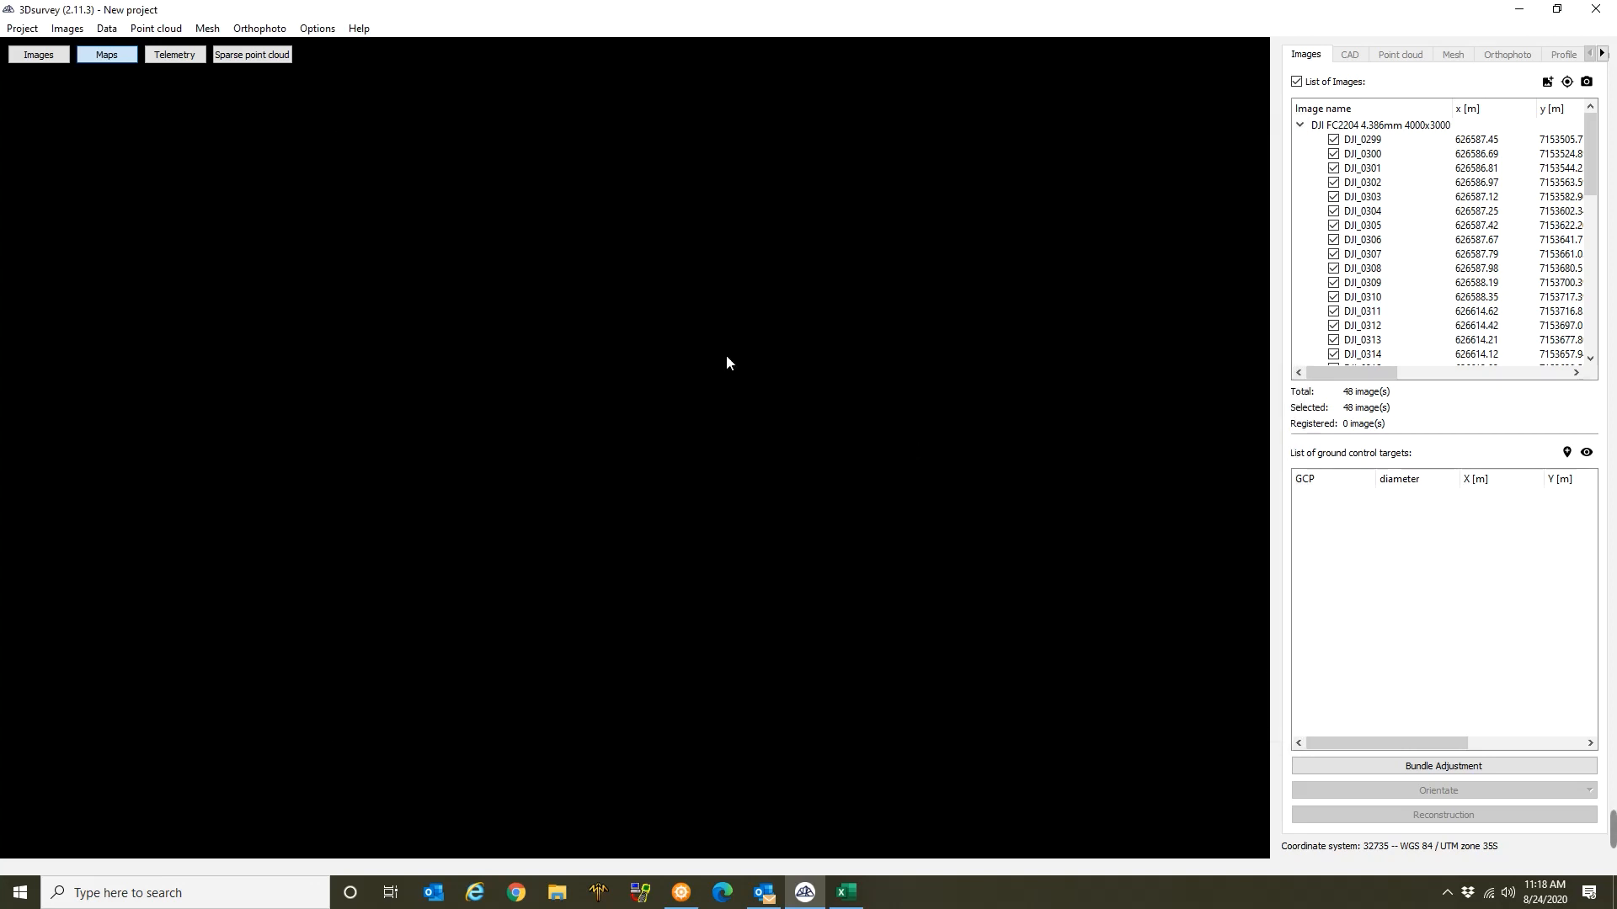
Switch the viewport from the map to the loaded drone photos.
{"action": "left_click", "coordinate": [39, 54]}
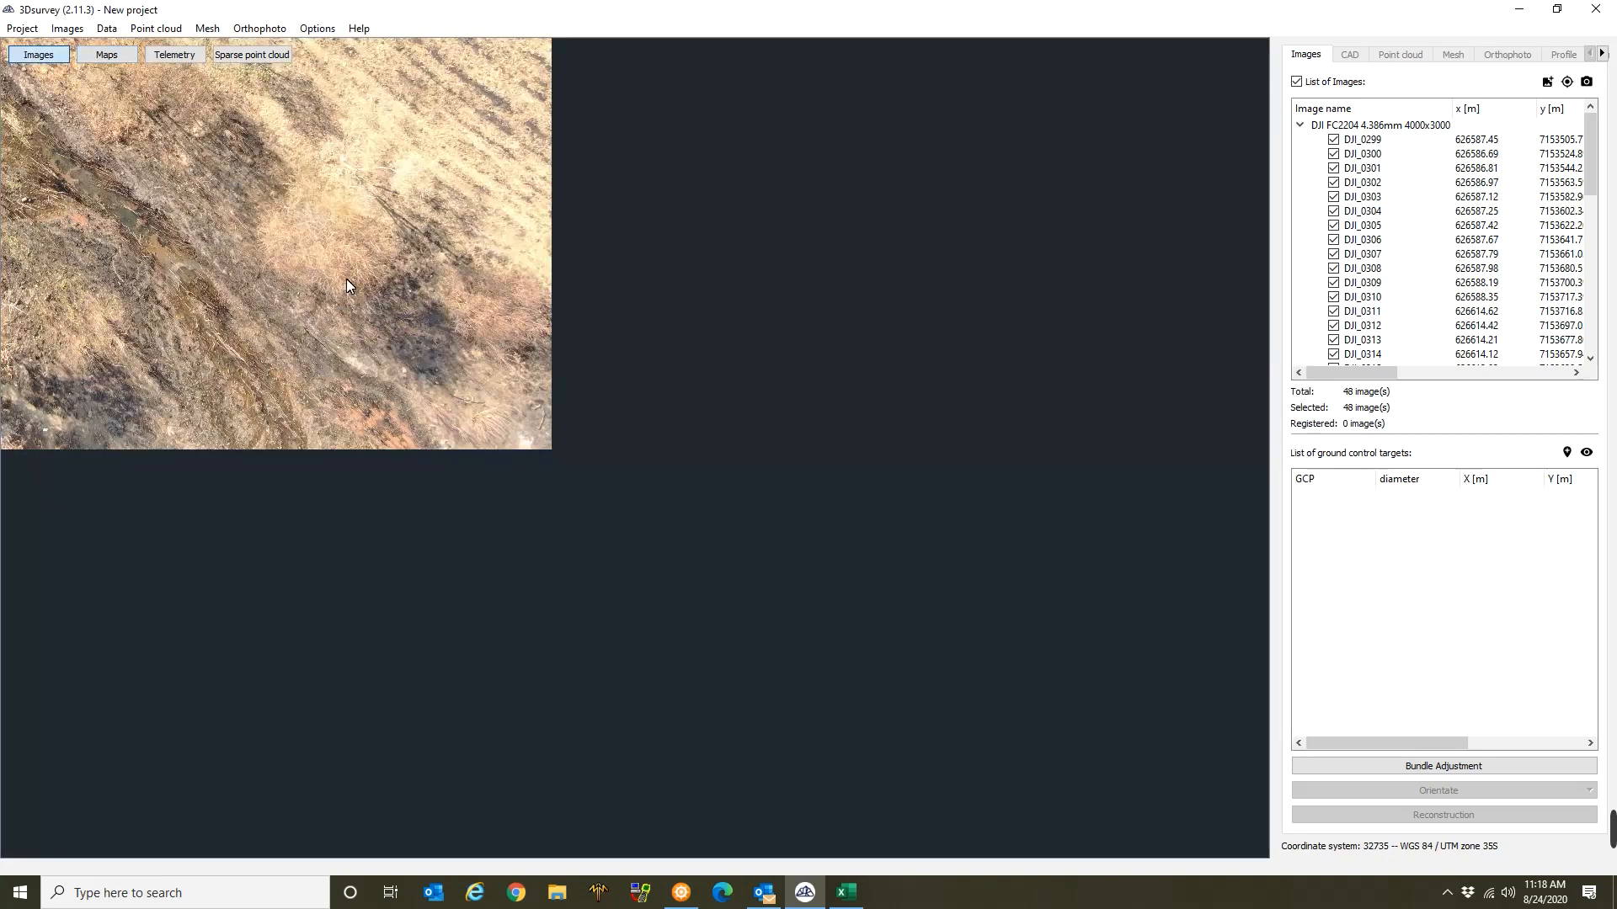
{"action": "mouse_move", "coordinate": [1418, 546]}
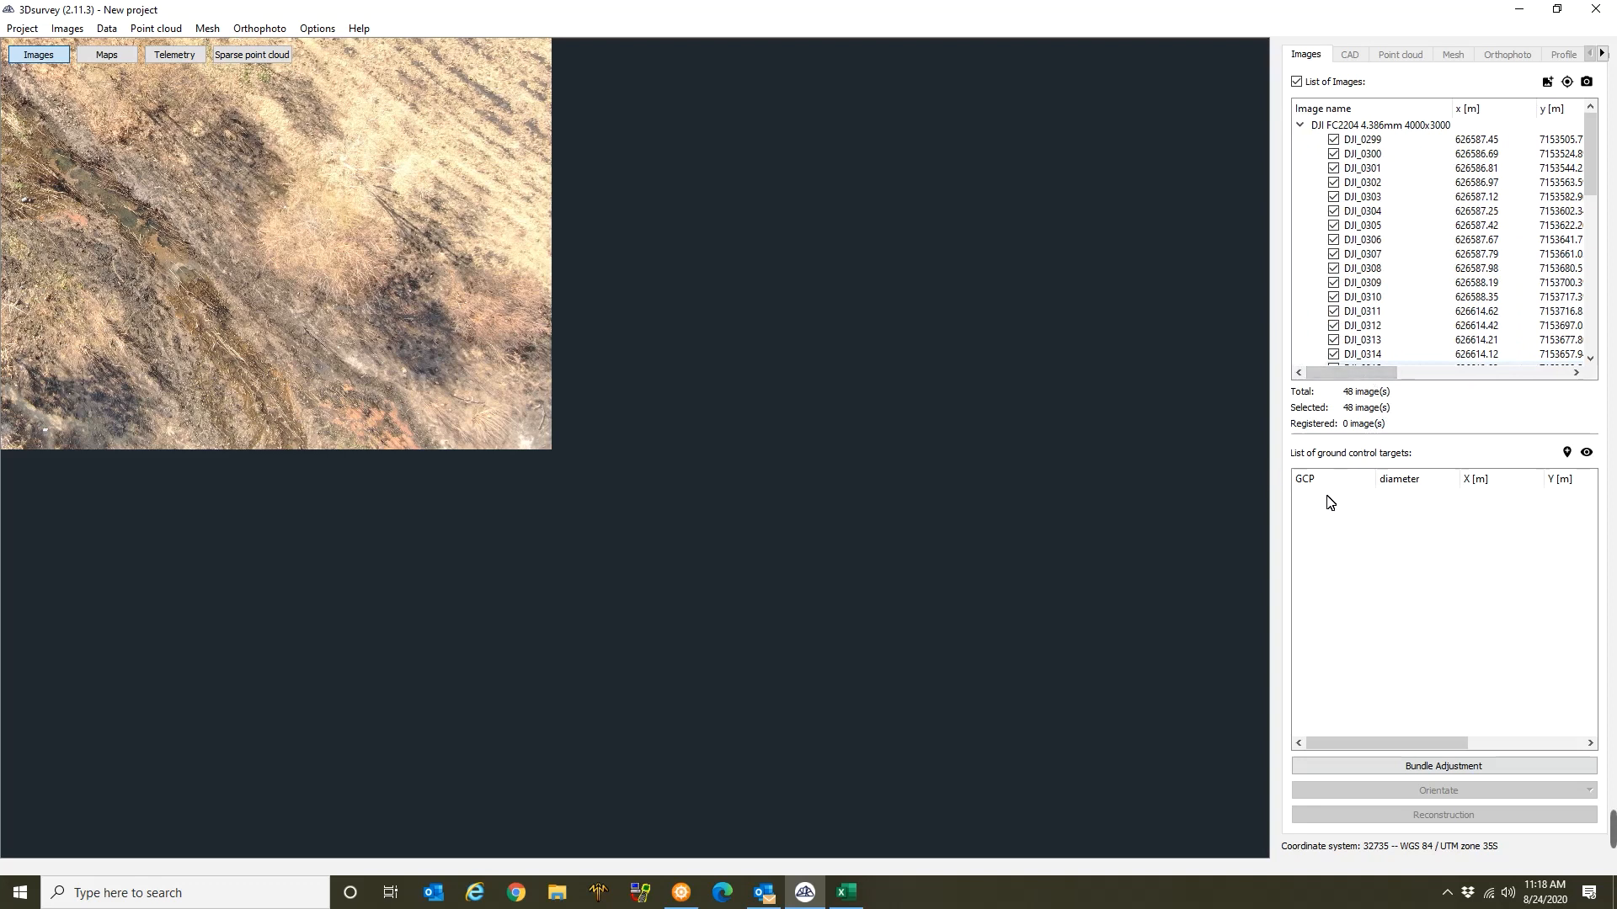
{"action": "mouse_move", "coordinate": [1430, 512]}
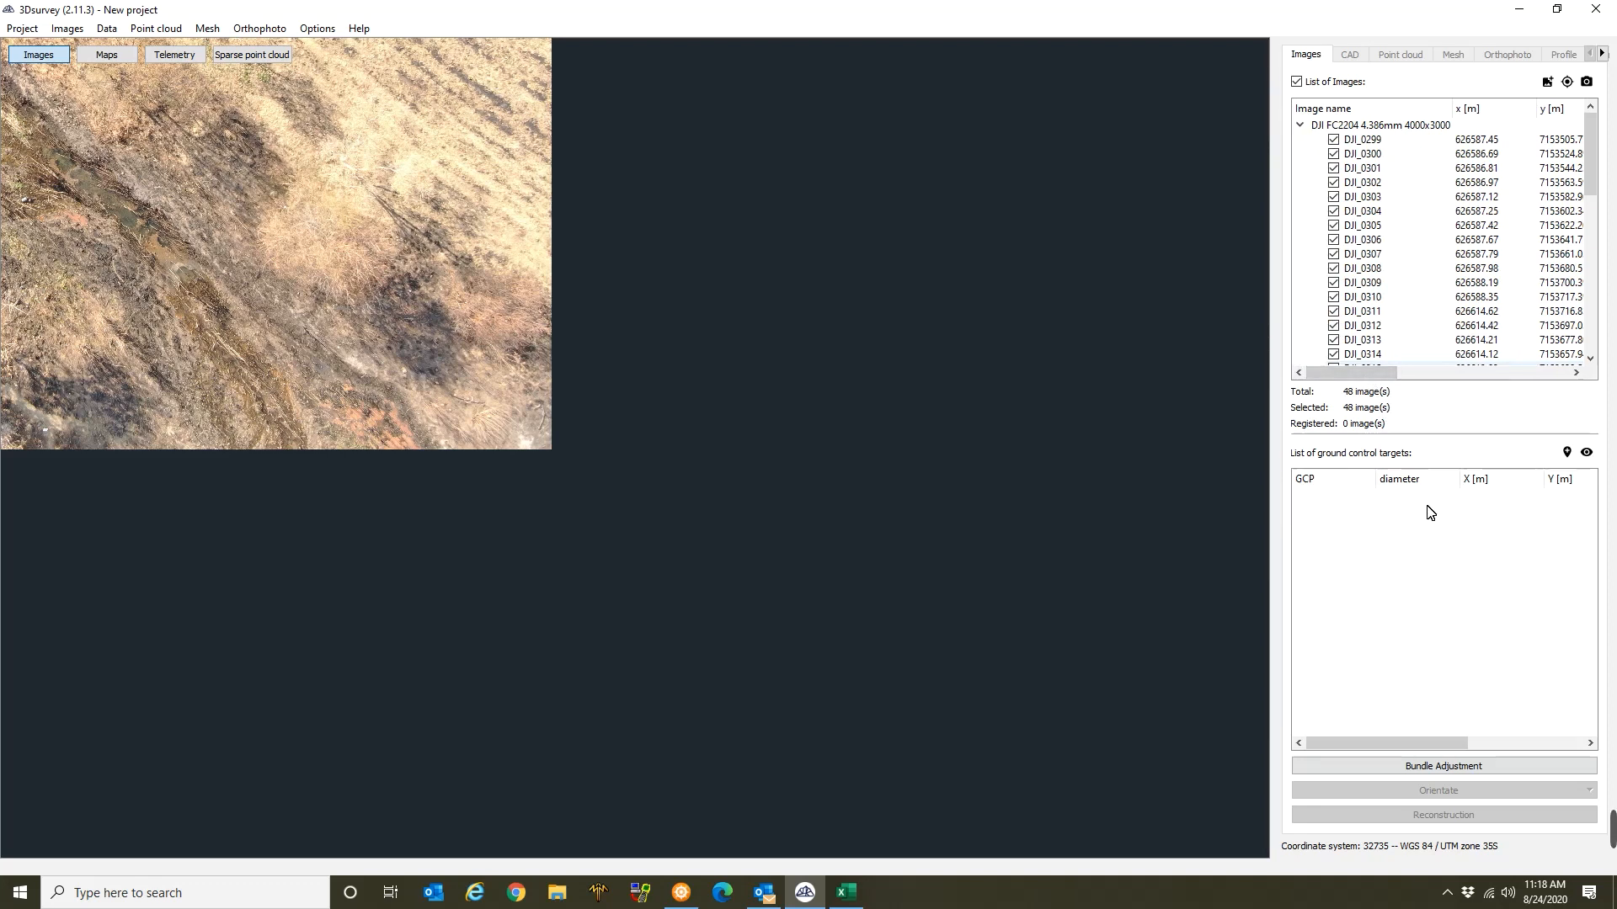